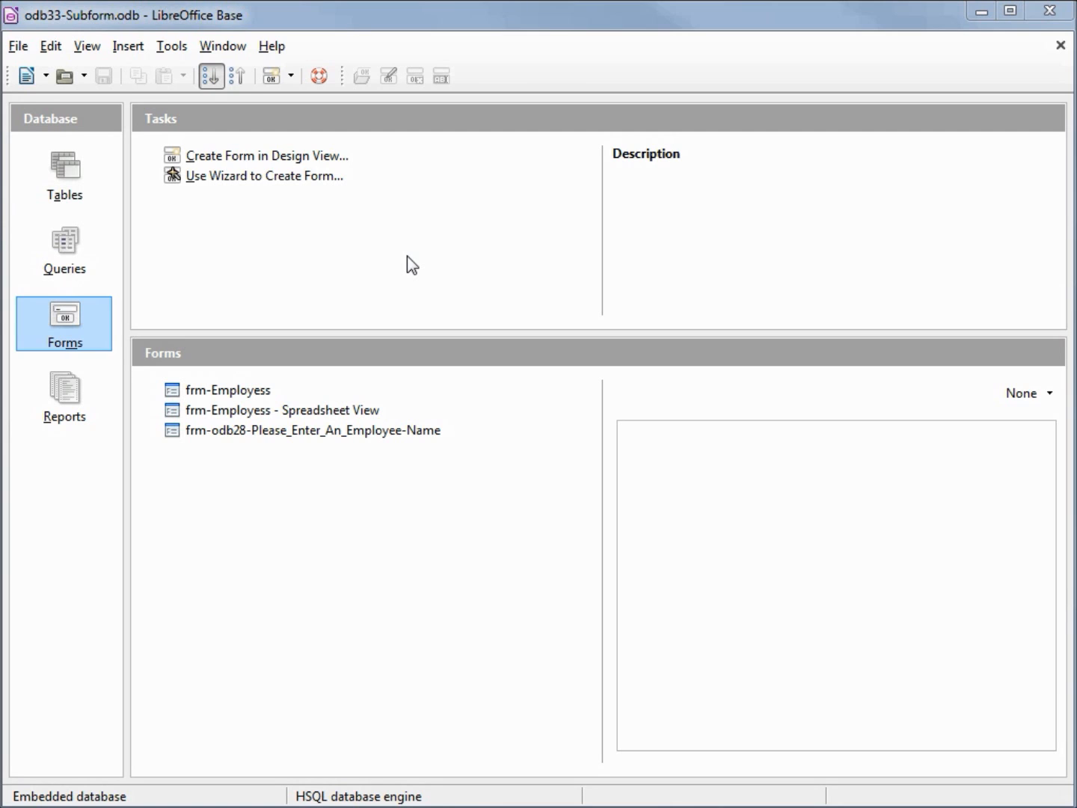
mouse_move(142, 119)
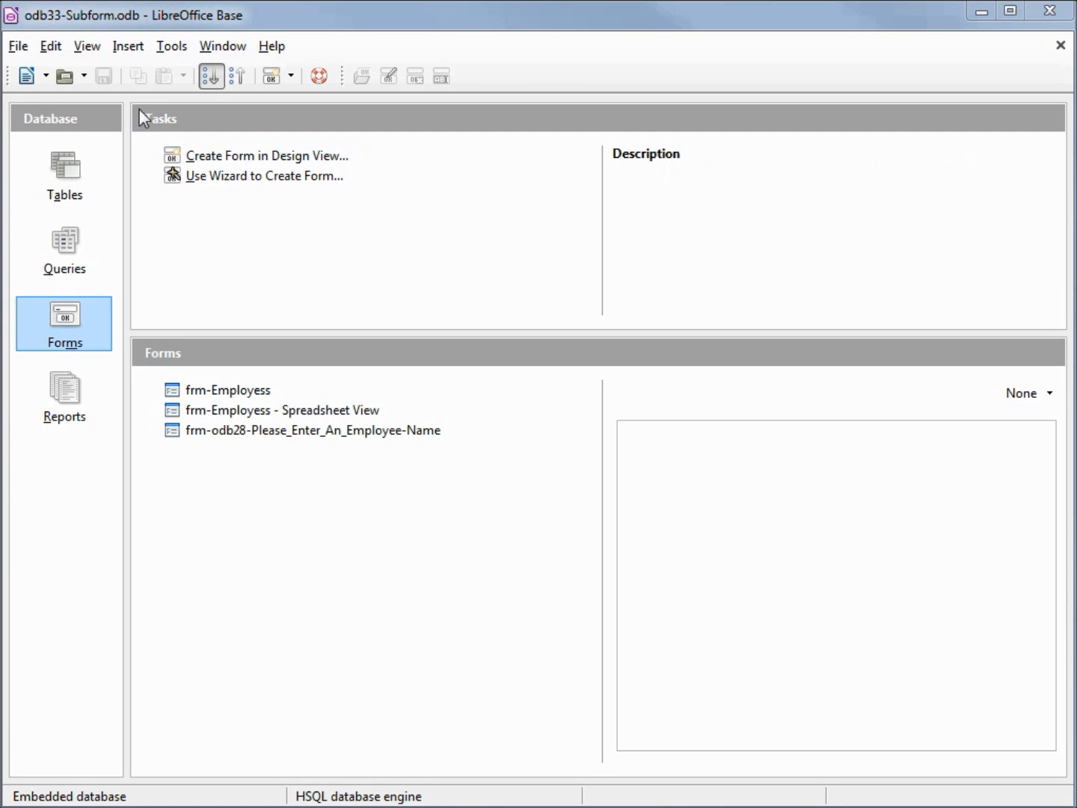
mouse_move(101, 36)
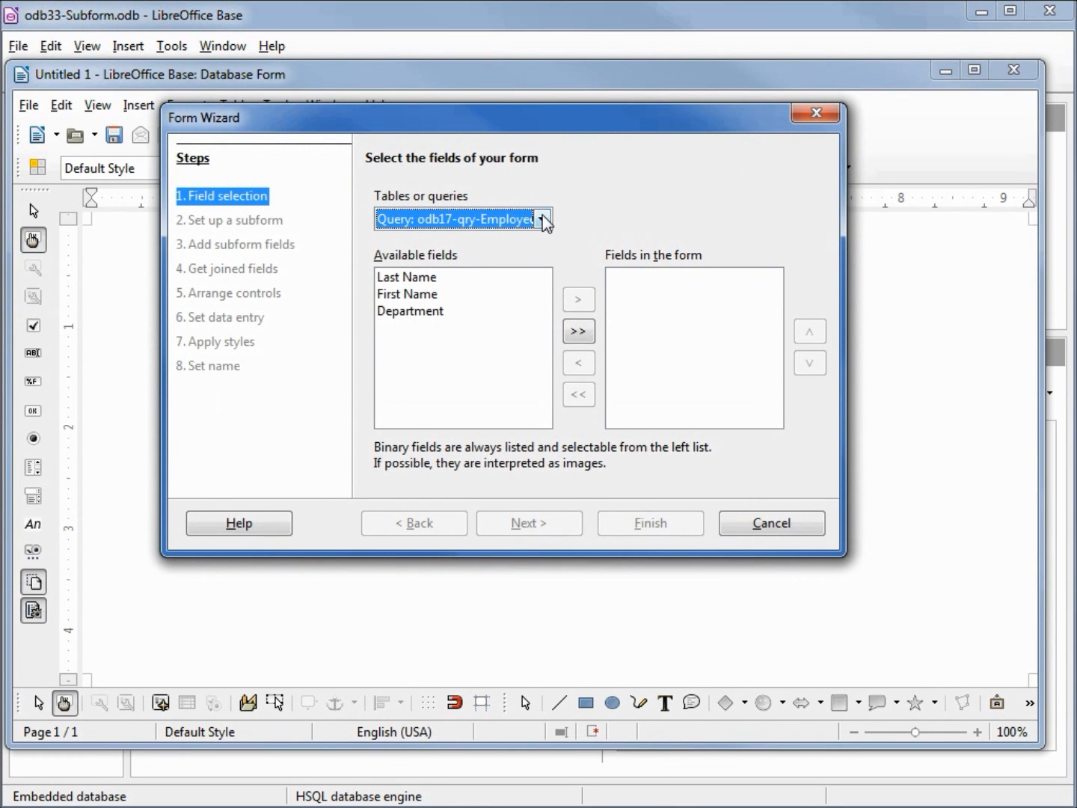
Choose tbl_Employees as the main form's data source
left_click(542, 219)
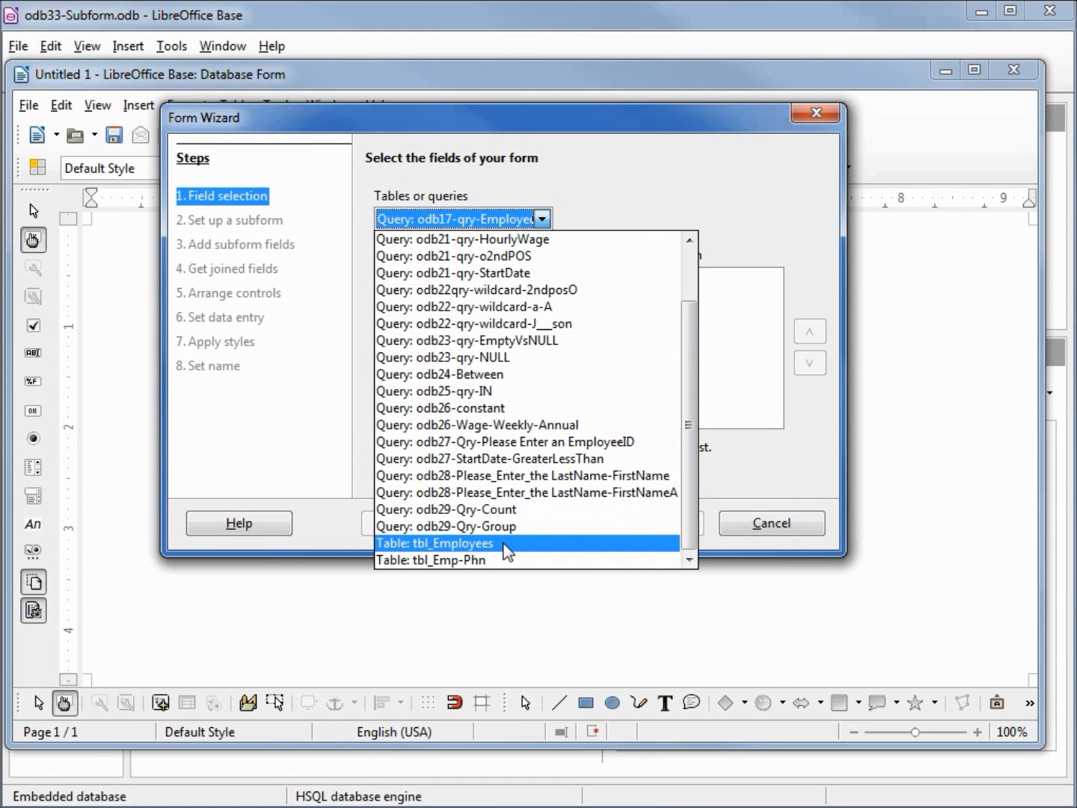
left_click(433, 543)
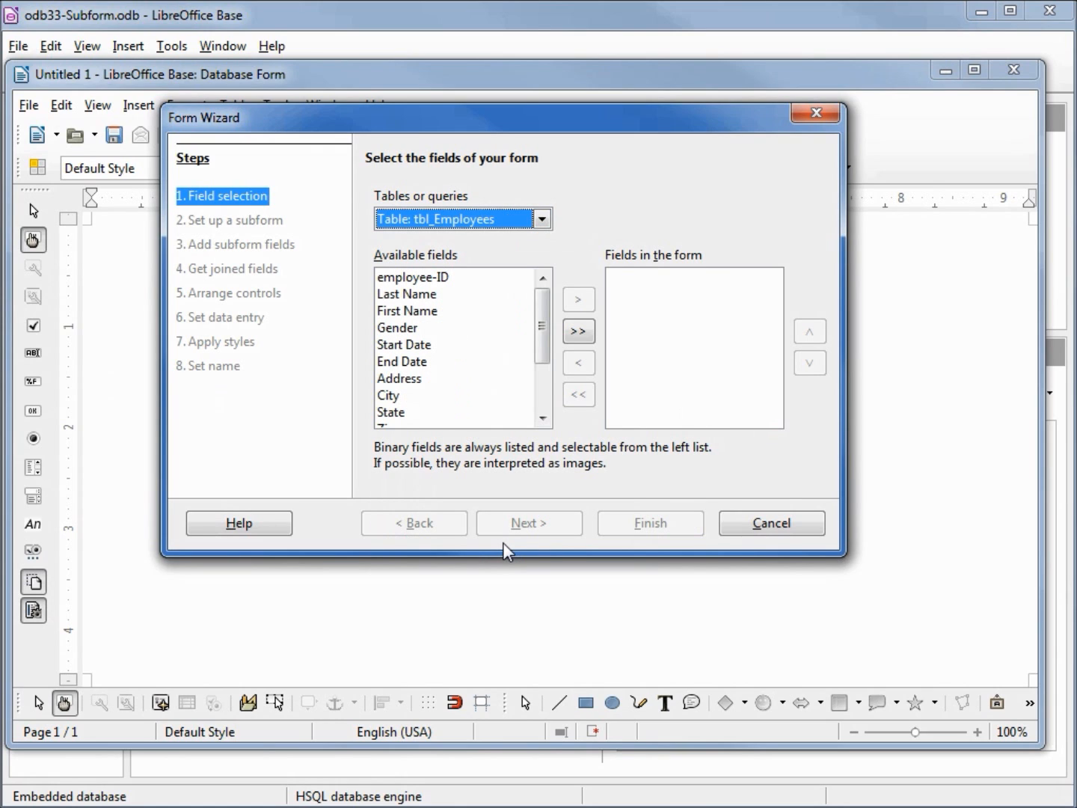
mouse_move(496, 541)
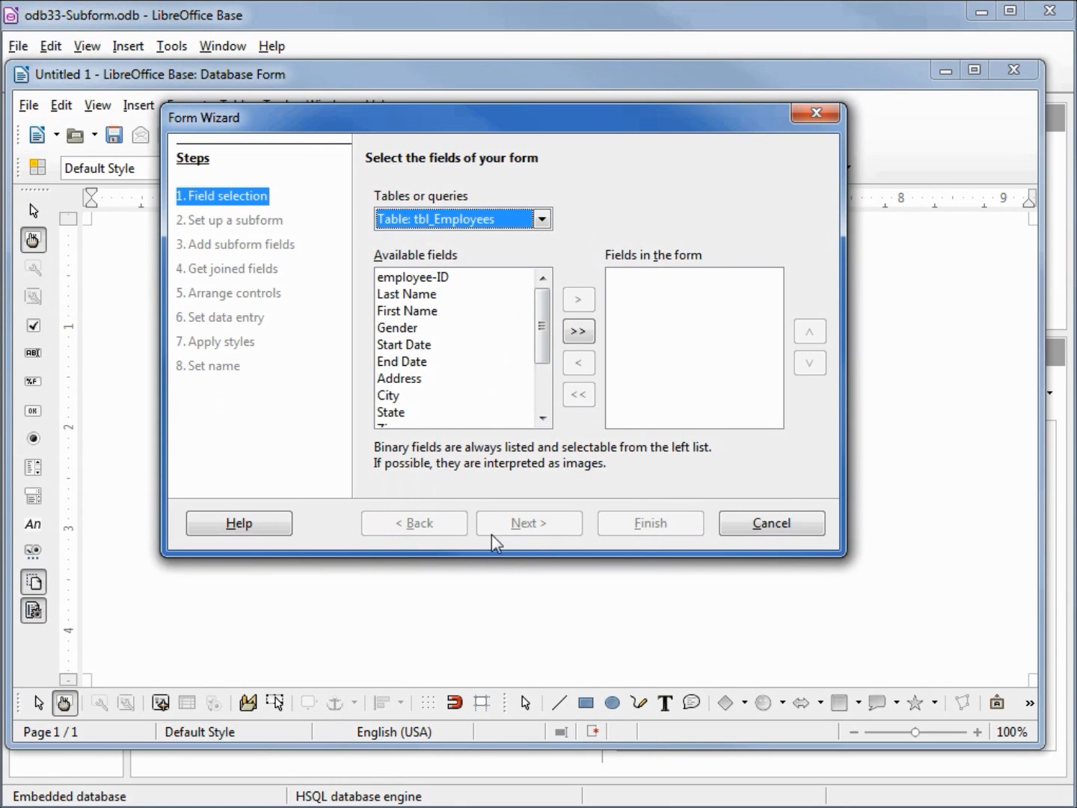
Add employee-ID, names, address fields, Zip, Department and Group to the form and continue
left_click(413, 276)
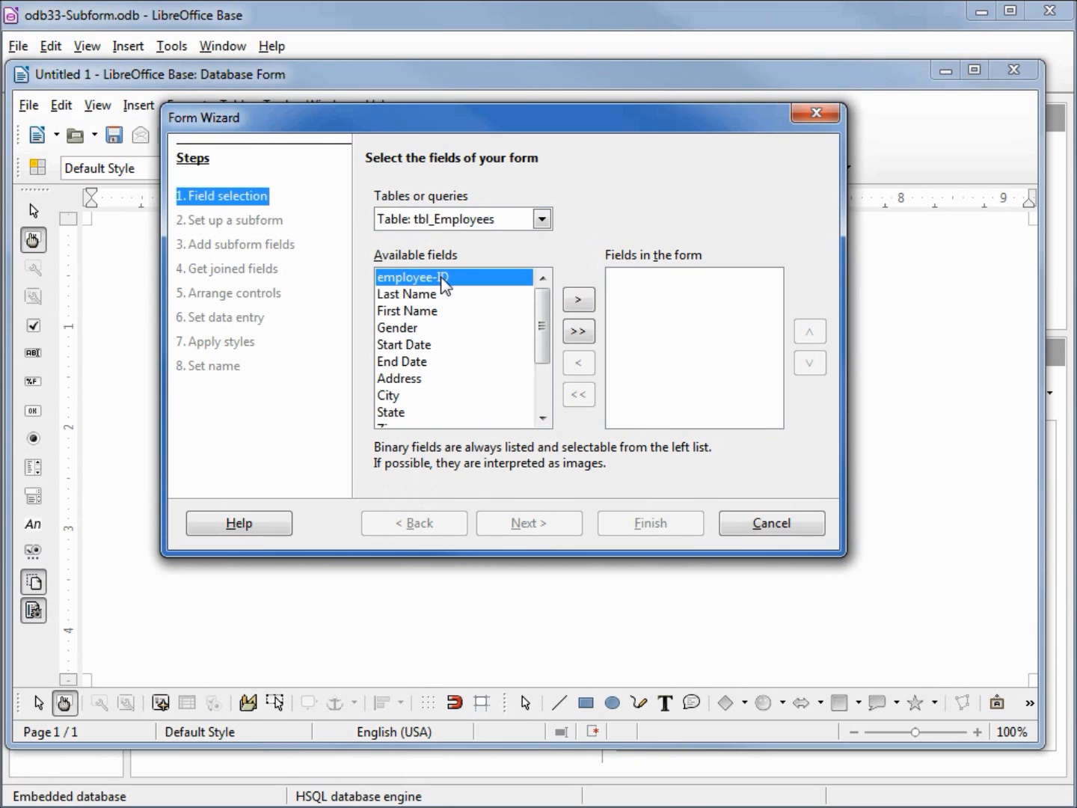
left_click(407, 293)
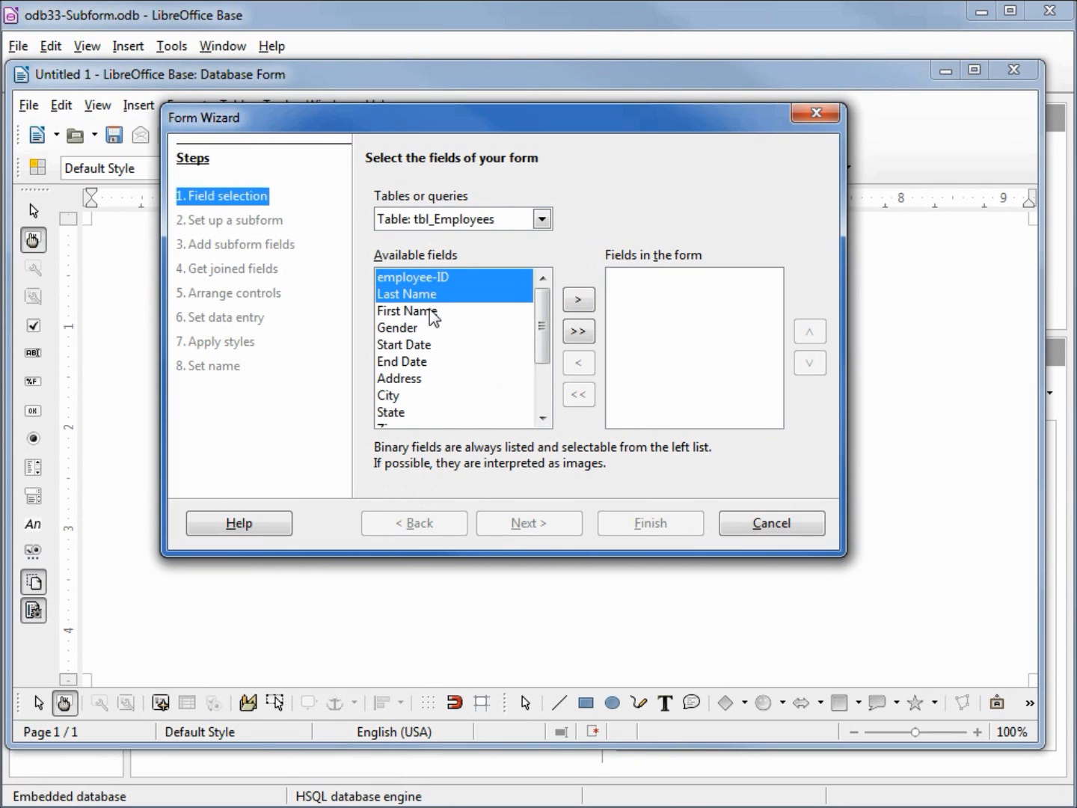
left_click(398, 377)
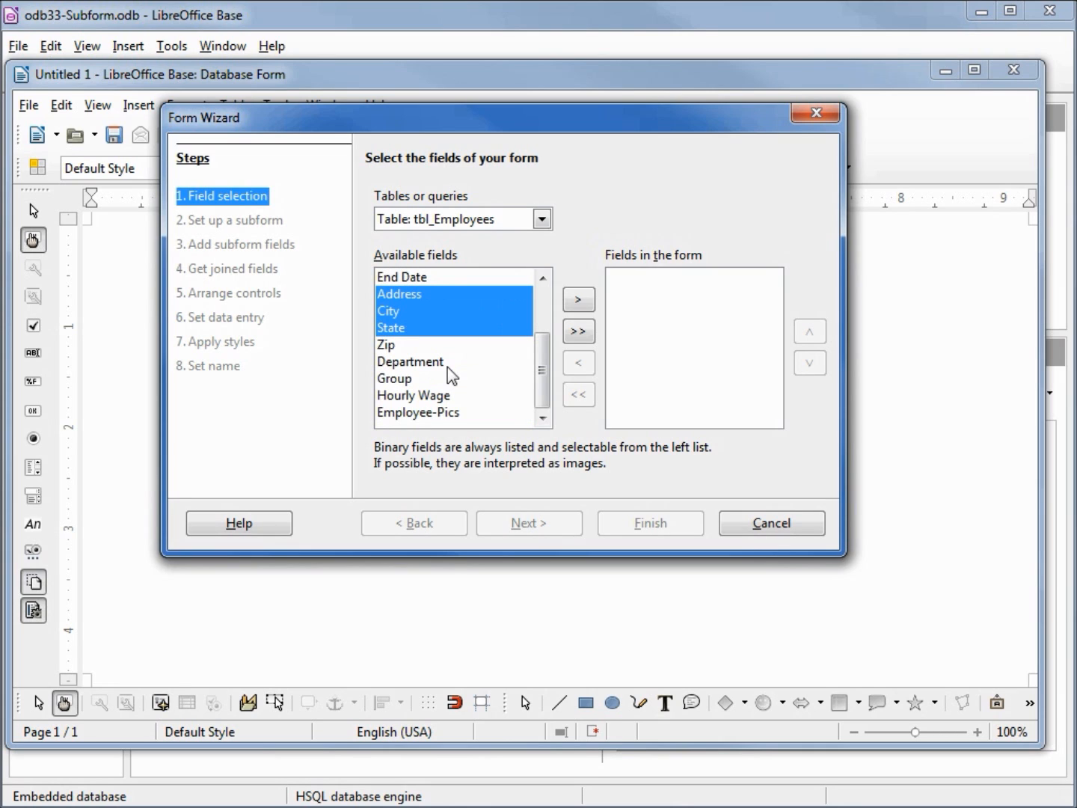
left_click(386, 344)
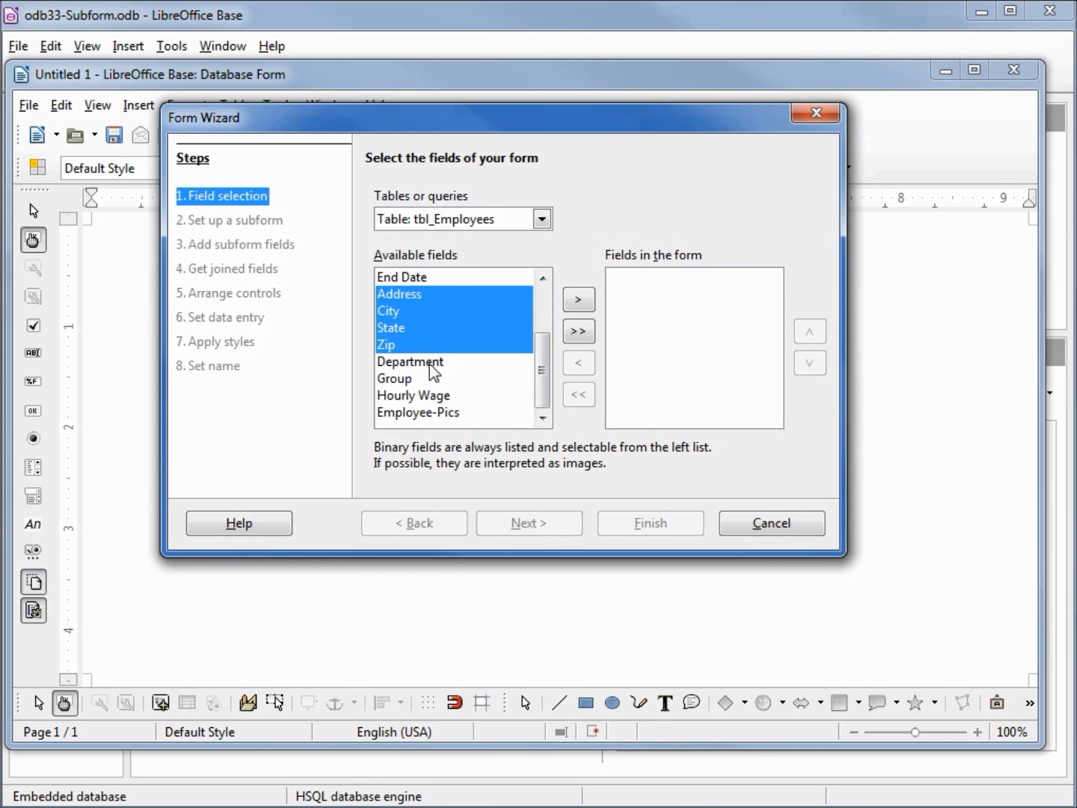
left_click(410, 376)
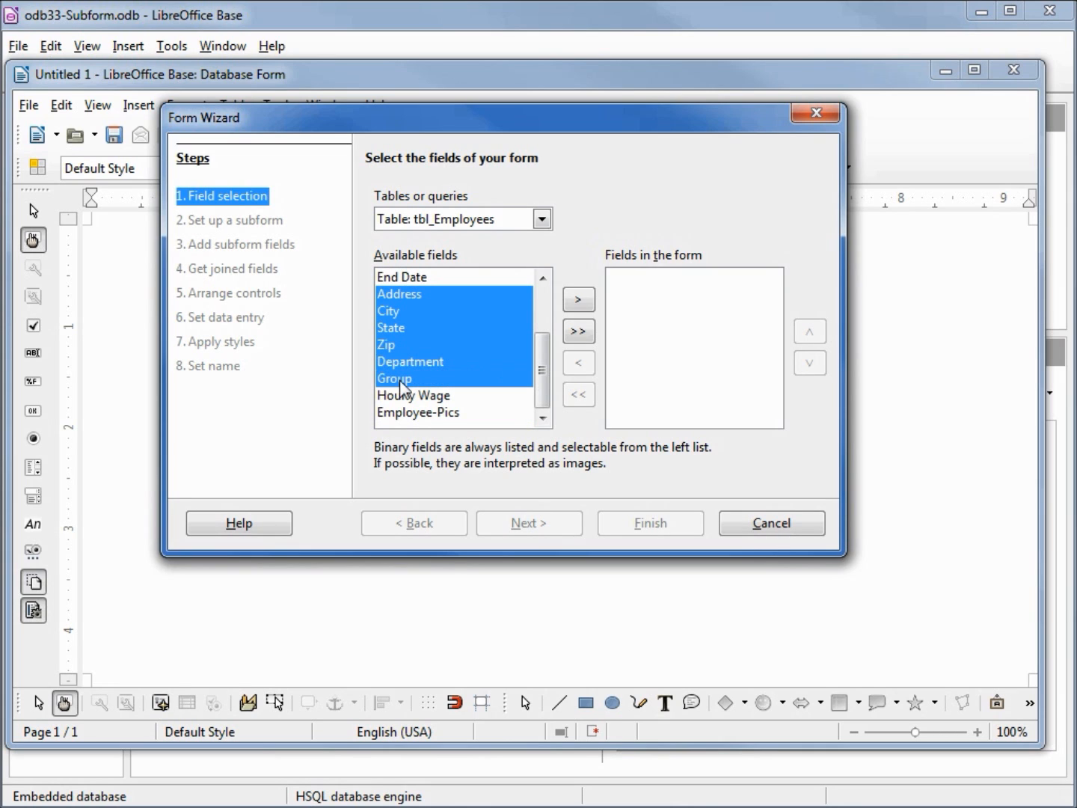
mouse_move(577, 300)
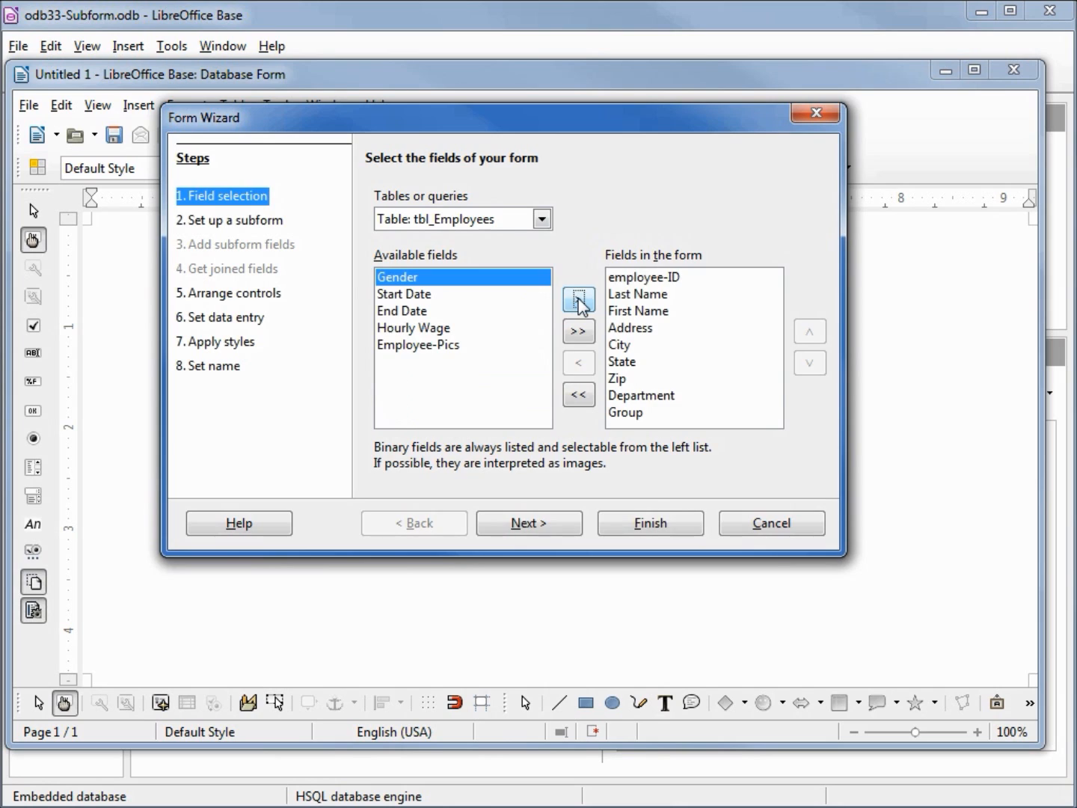
left_click(530, 523)
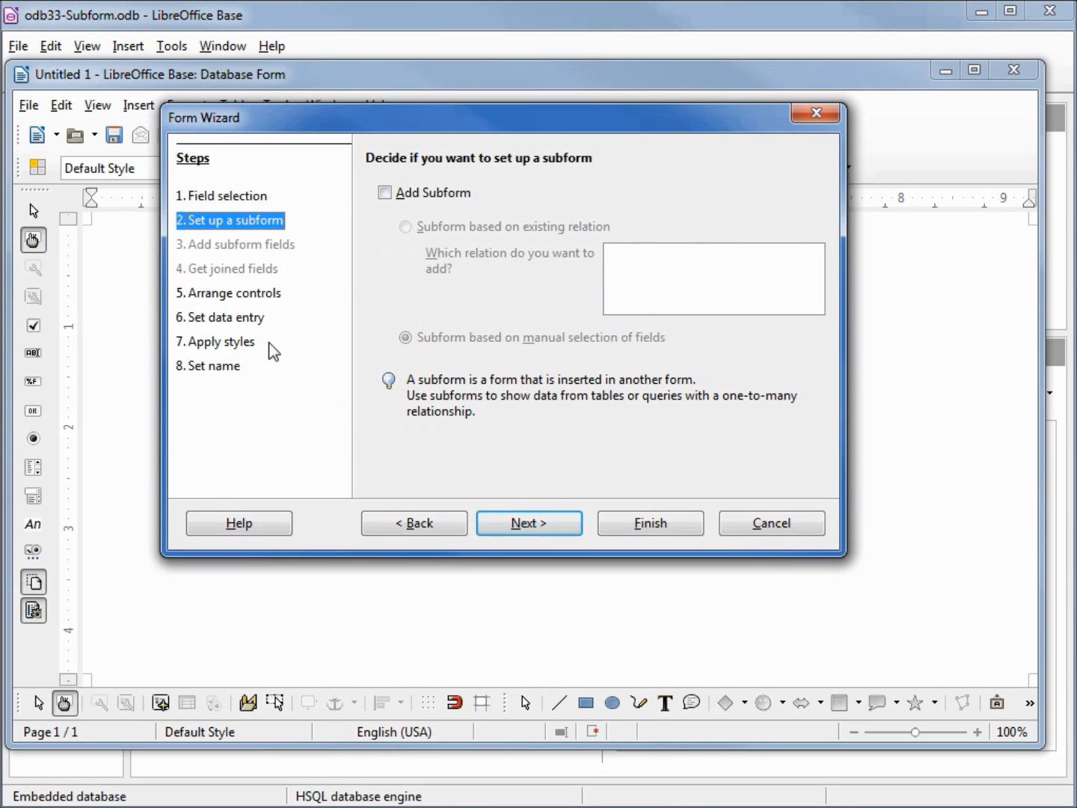
mouse_move(280, 243)
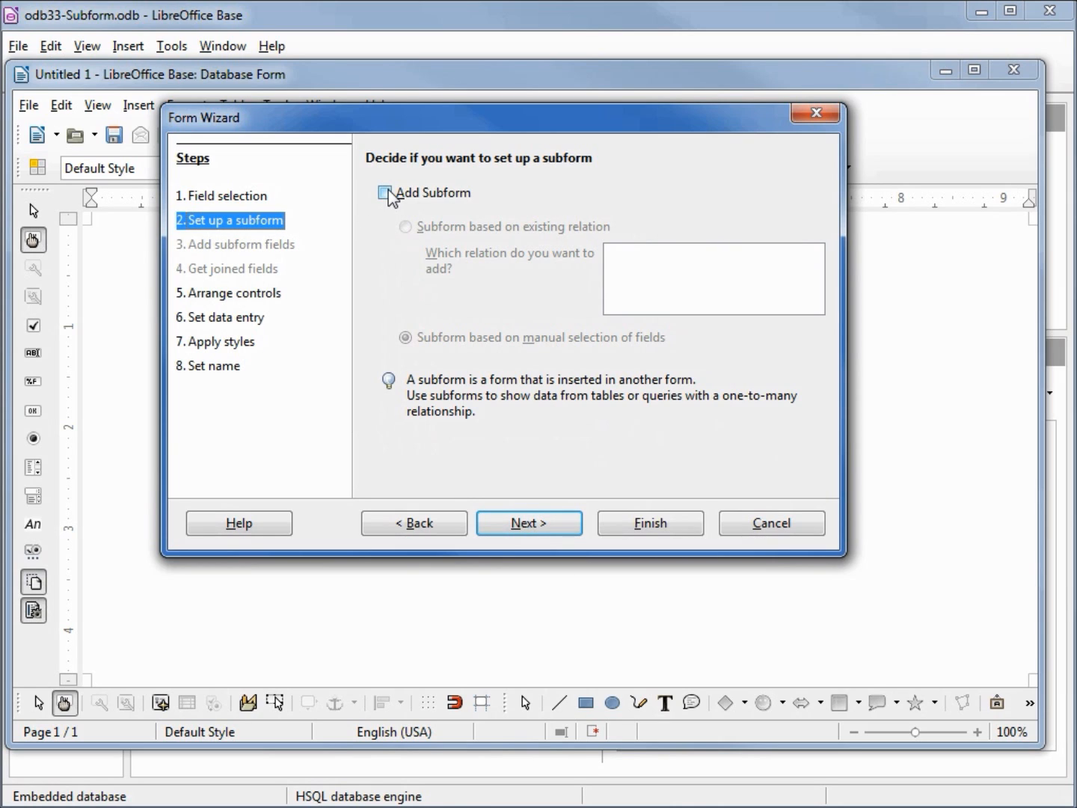
Enable a subform based on manual field selection and continue to its fields
left_click(385, 192)
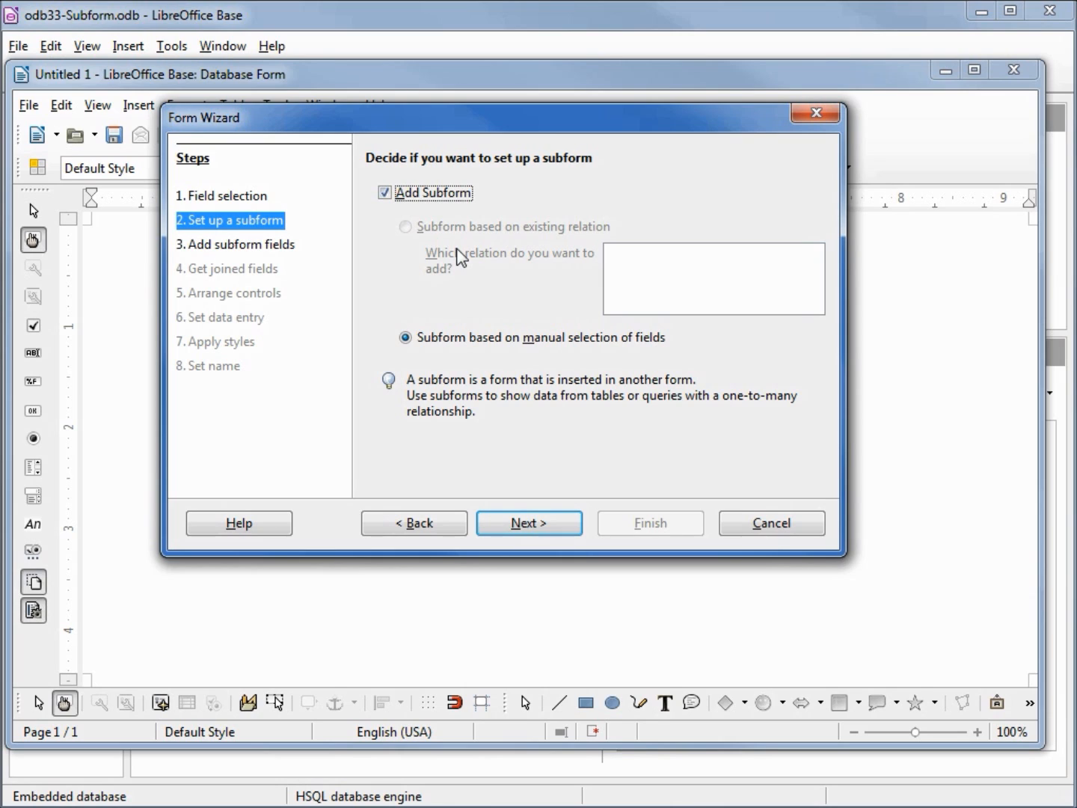
left_click(404, 336)
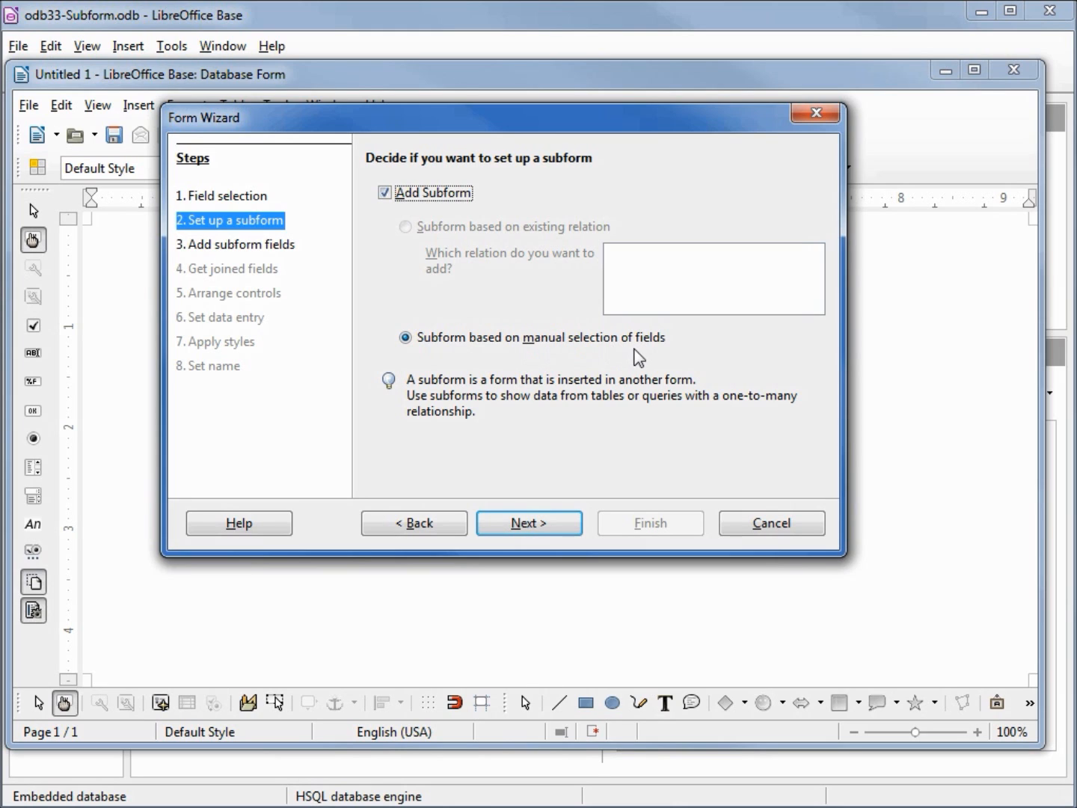
left_click(528, 522)
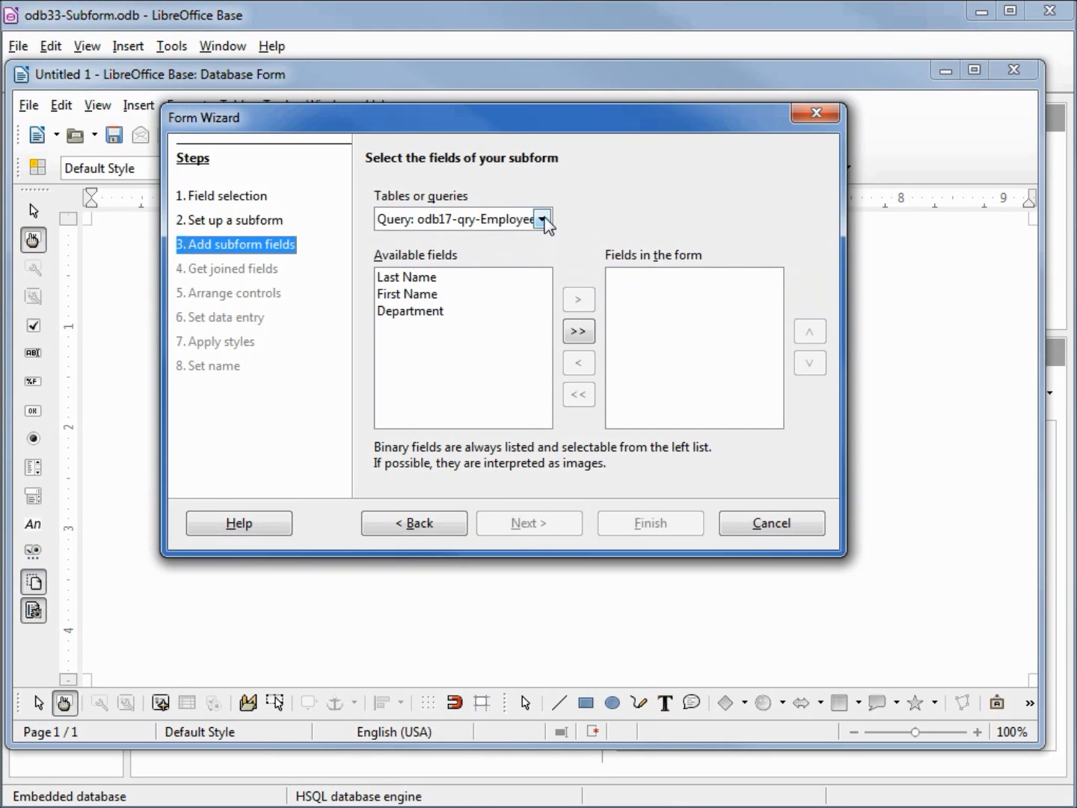
Base the subform on tbl_Emp-Phn with all four fields and continue to the joins
left_click(541, 218)
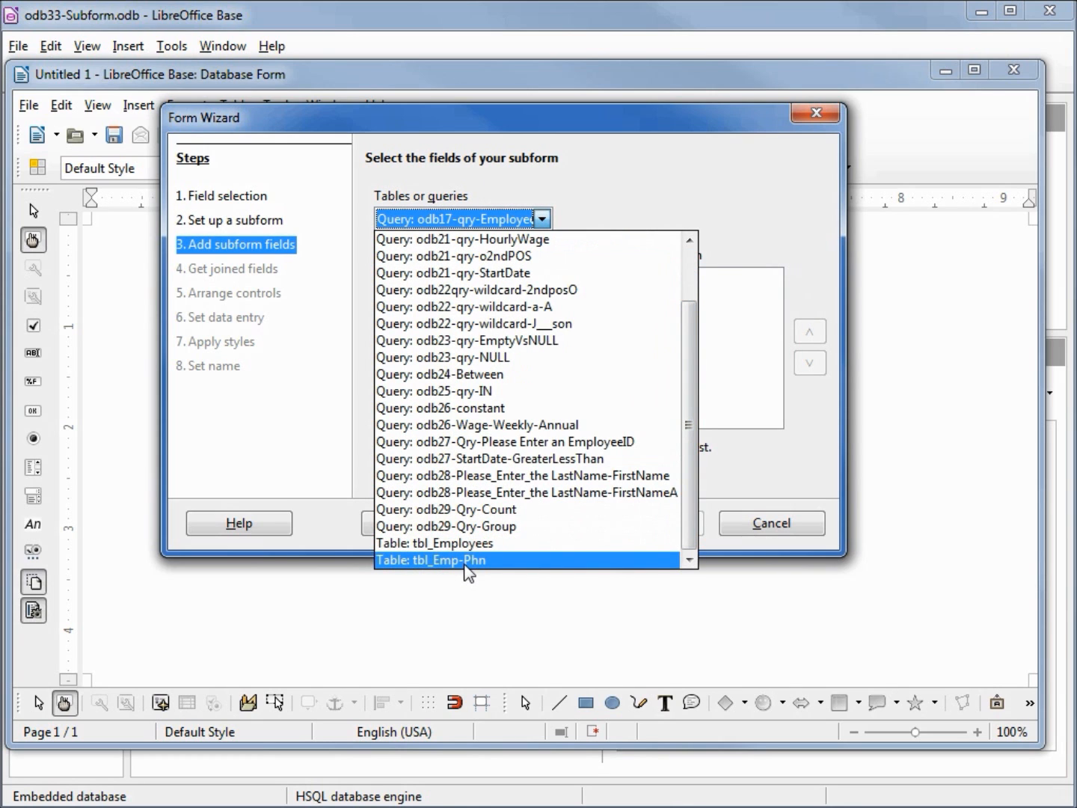
left_click(431, 560)
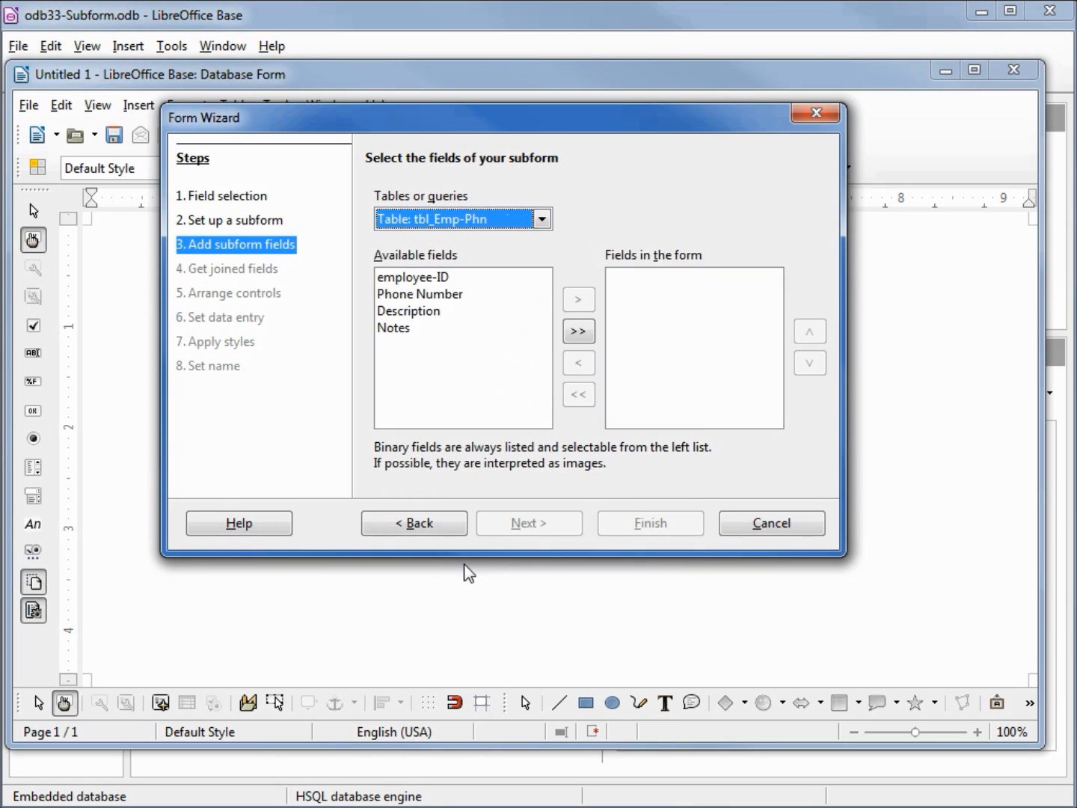
mouse_move(560, 380)
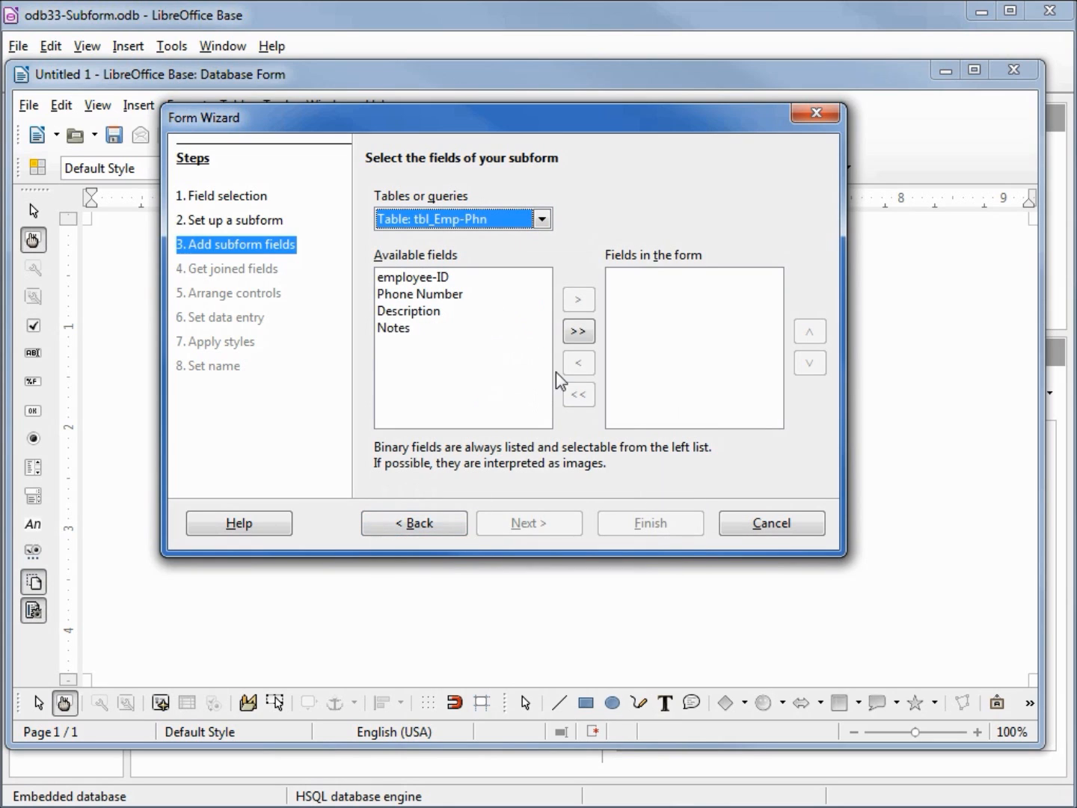
left_click(578, 330)
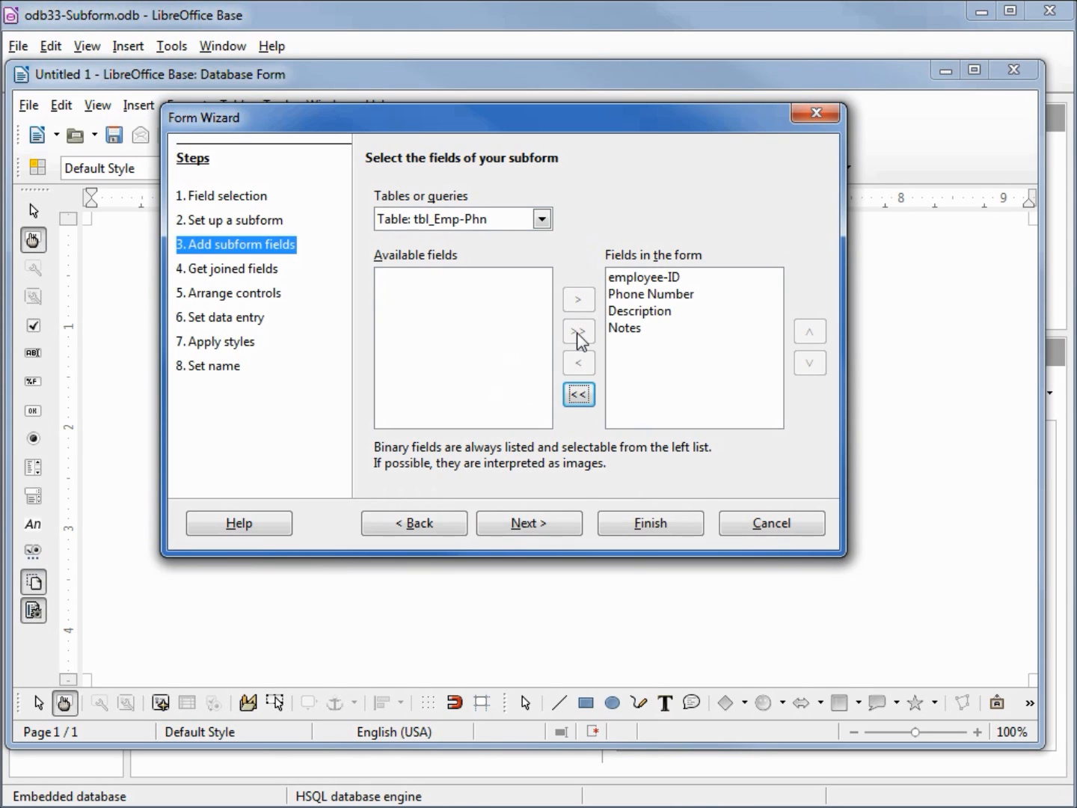
left_click(529, 522)
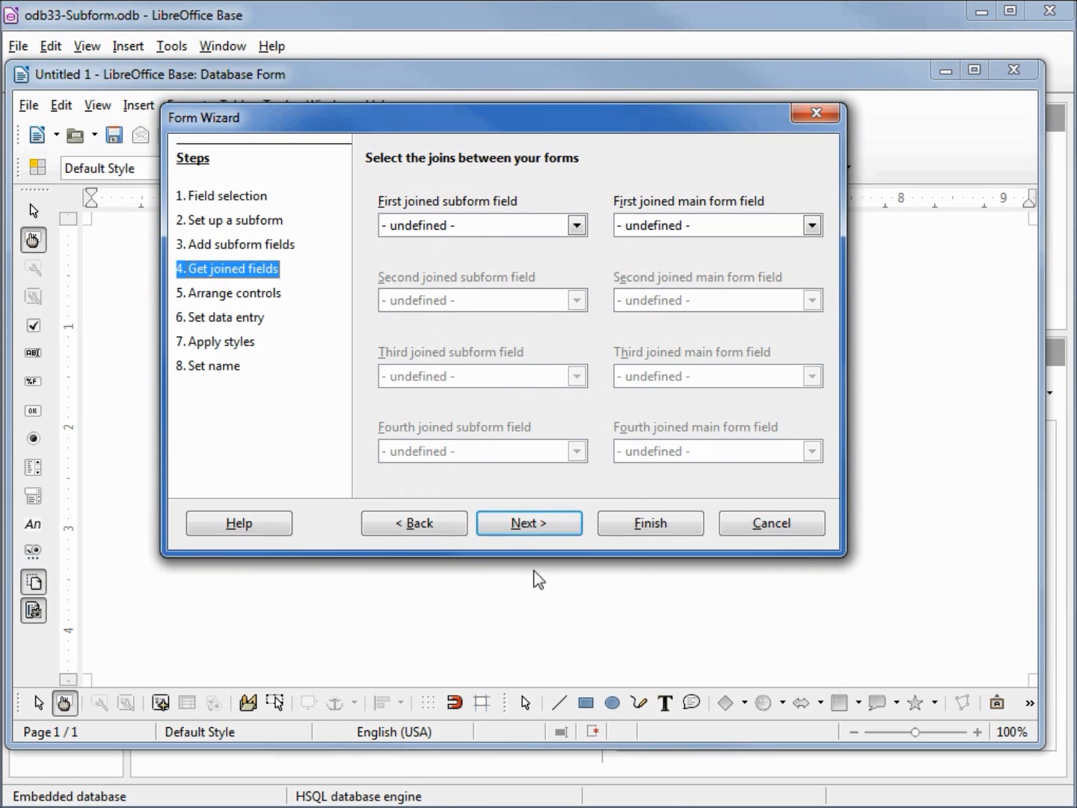
mouse_move(541, 415)
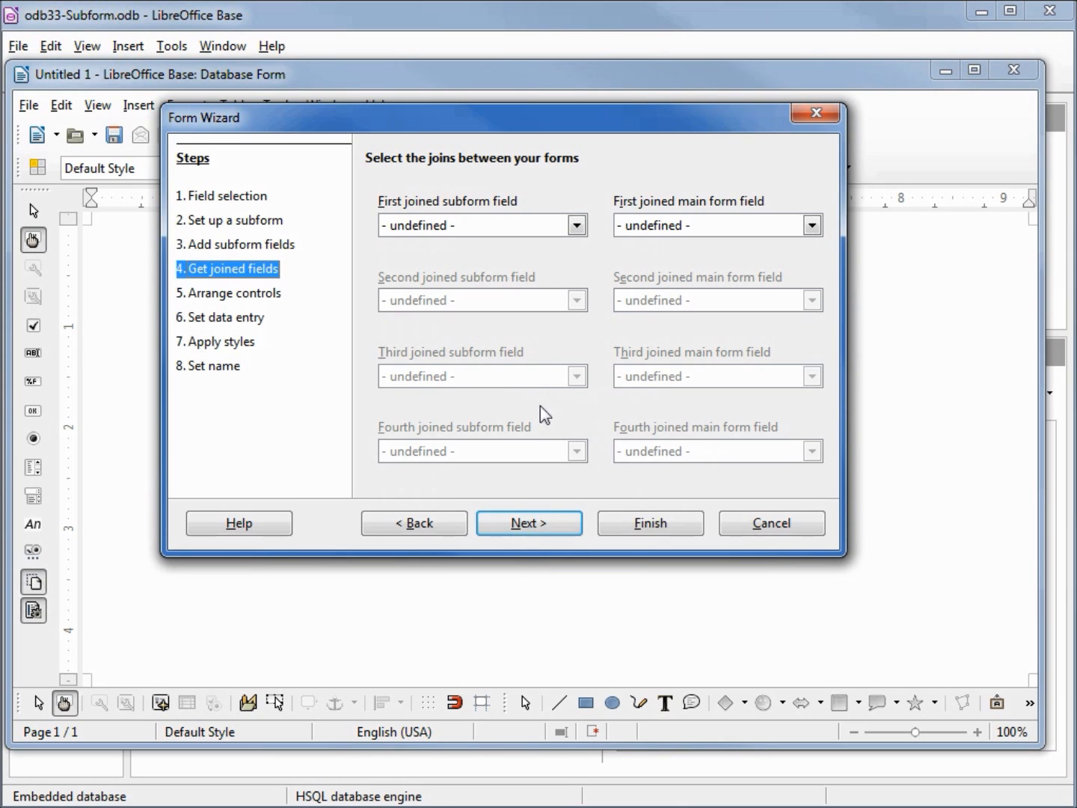
Join subform and main form on employee-ID and continue to arranging controls
left_click(576, 226)
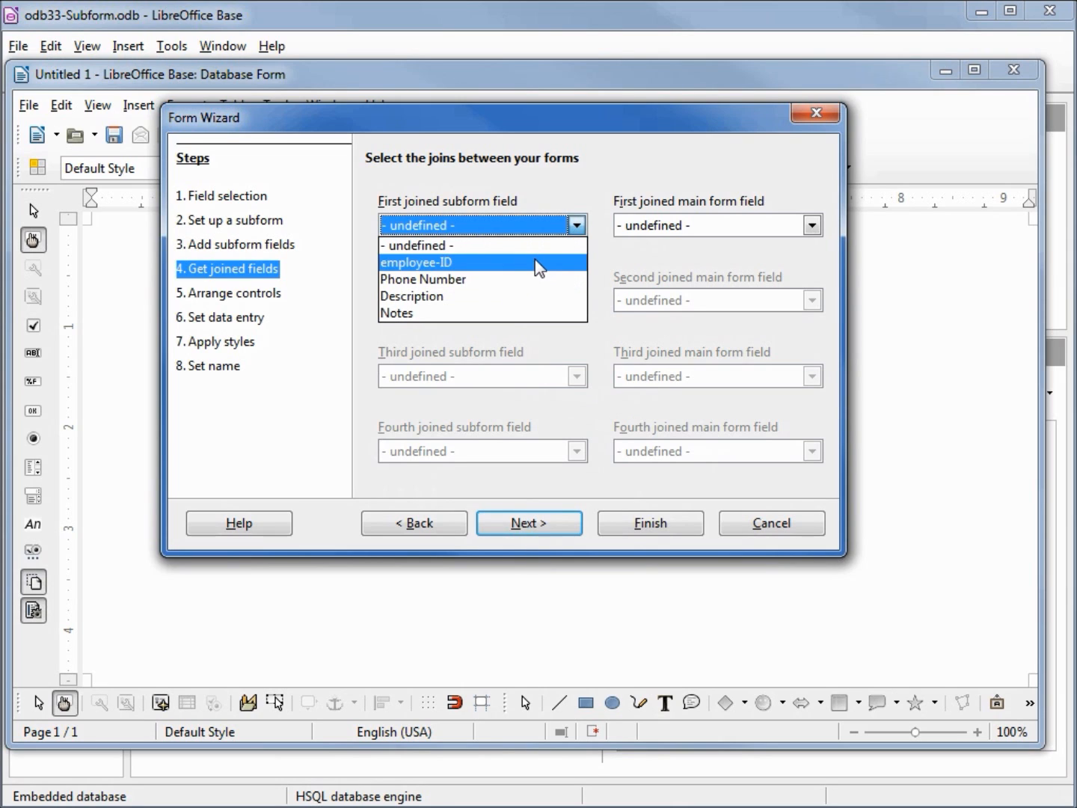
left_click(416, 262)
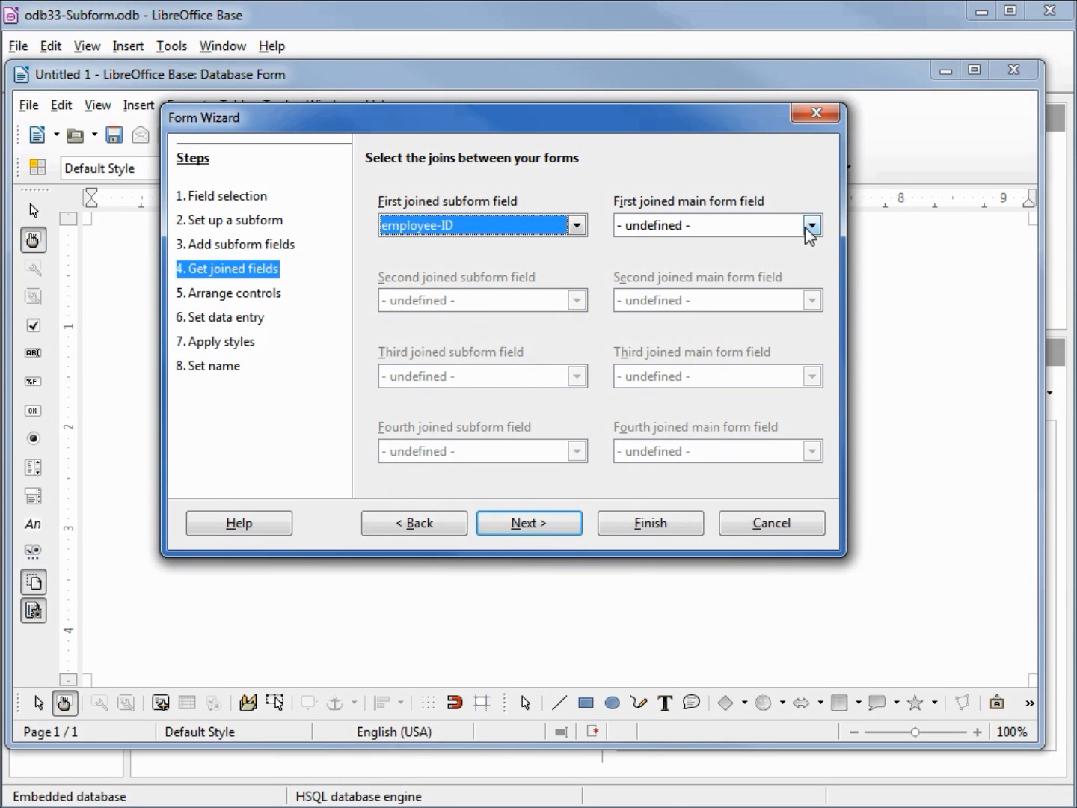
left_click(811, 226)
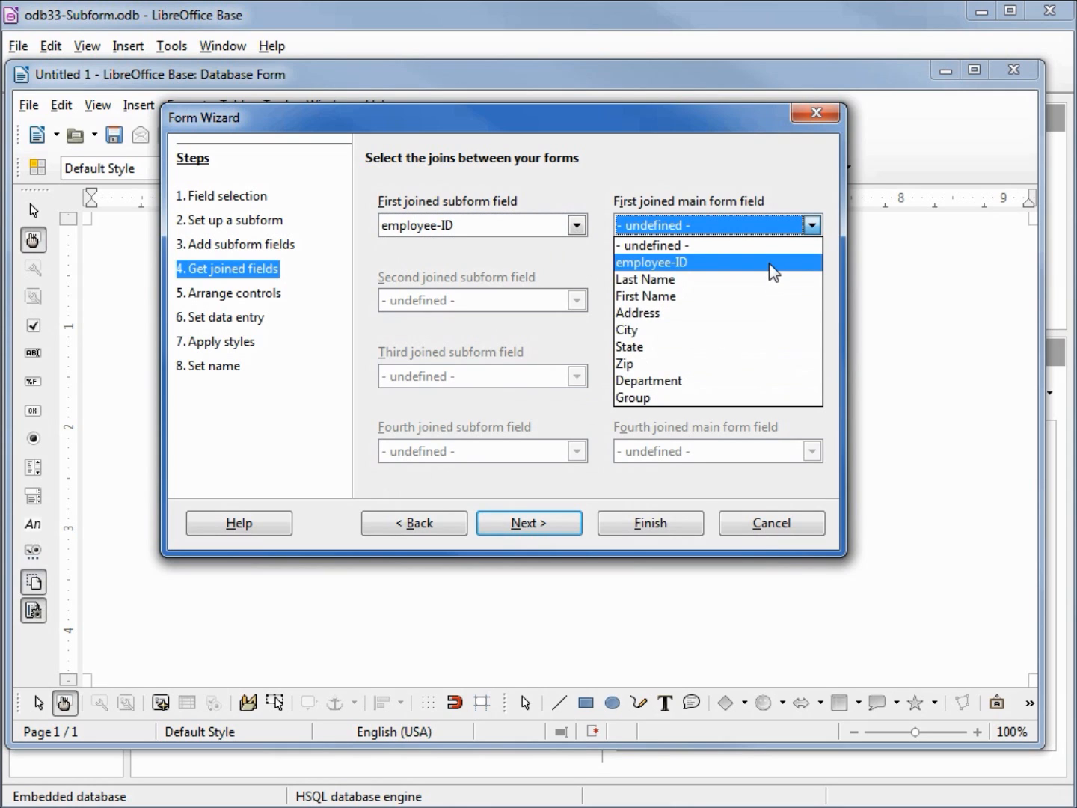
left_click(652, 262)
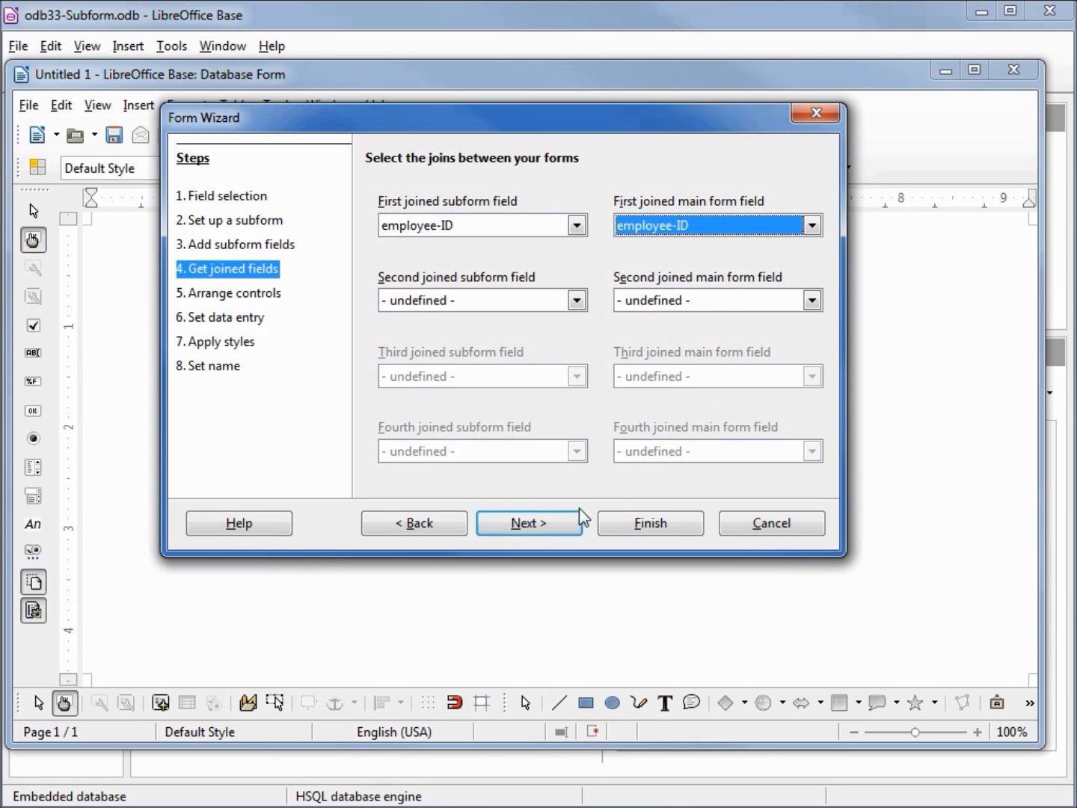
left_click(528, 523)
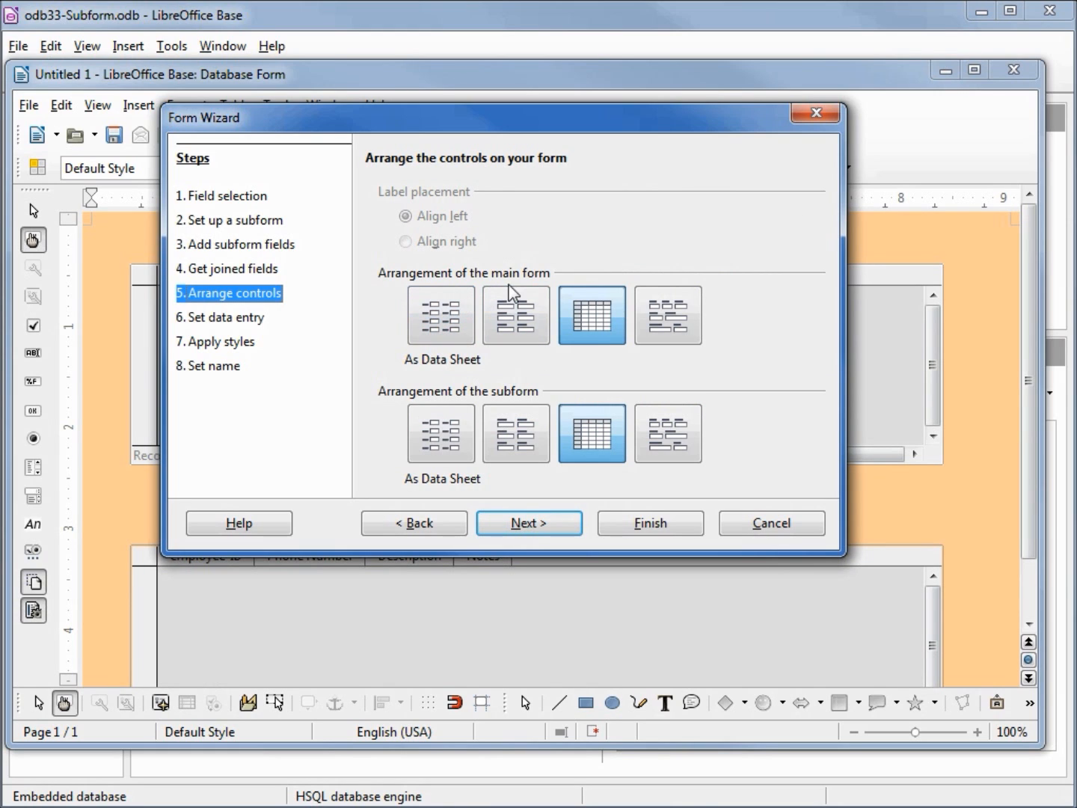
Lay out the main form in blocks with labels above, keep all data entry and Beige 3D style
left_click(667, 314)
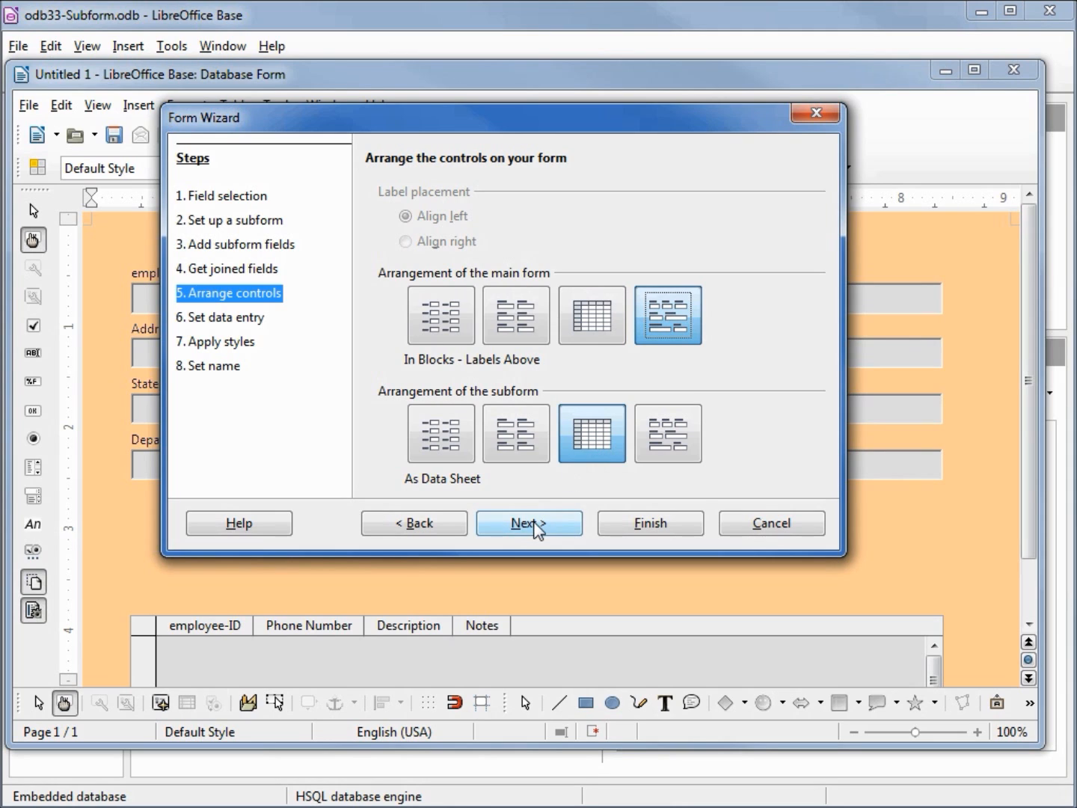
left_click(529, 524)
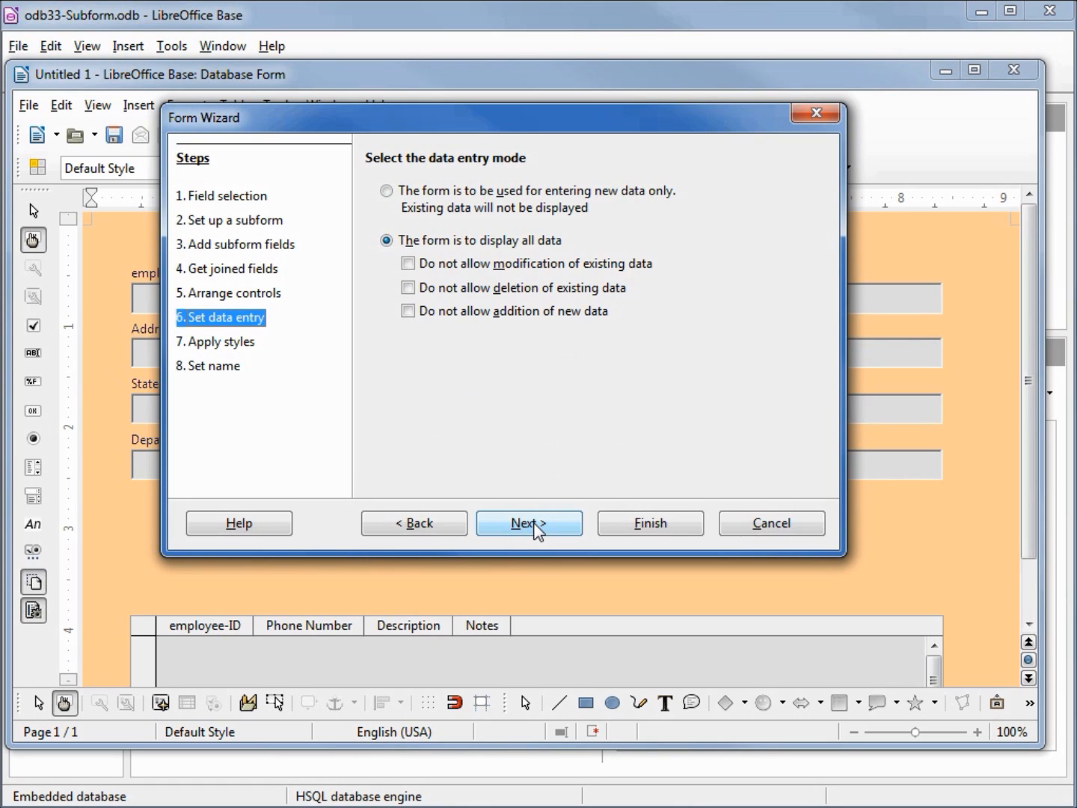
left_click(530, 523)
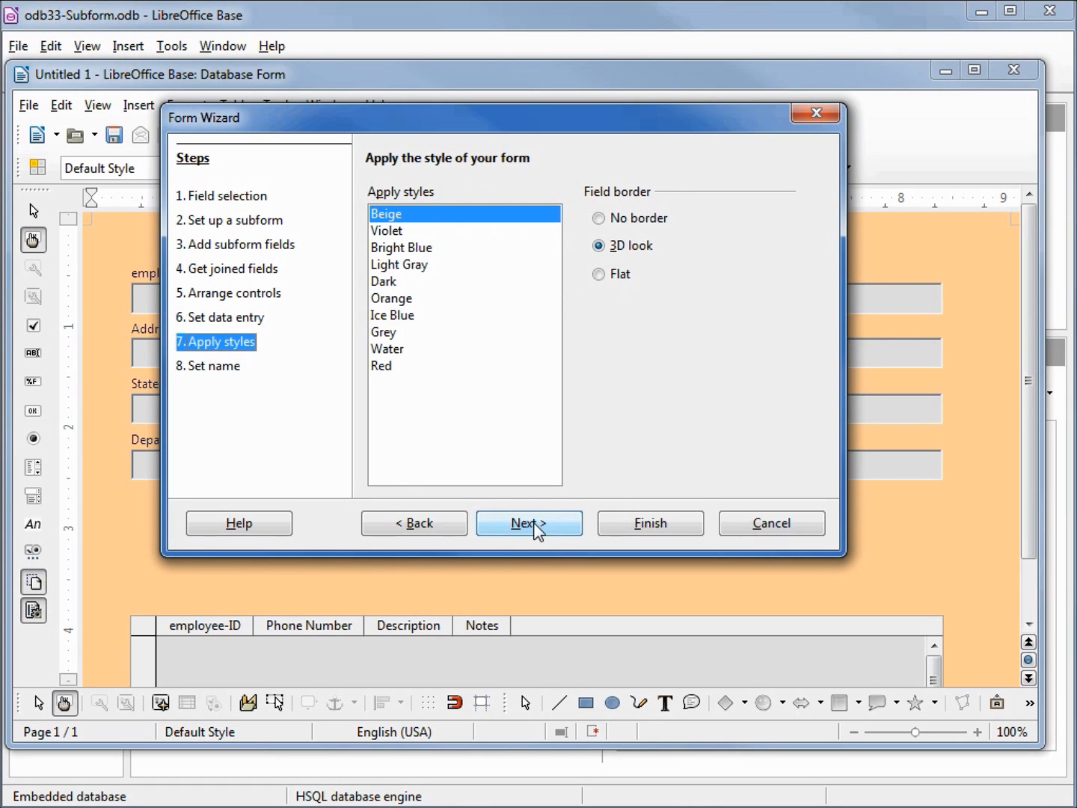
mouse_move(446, 290)
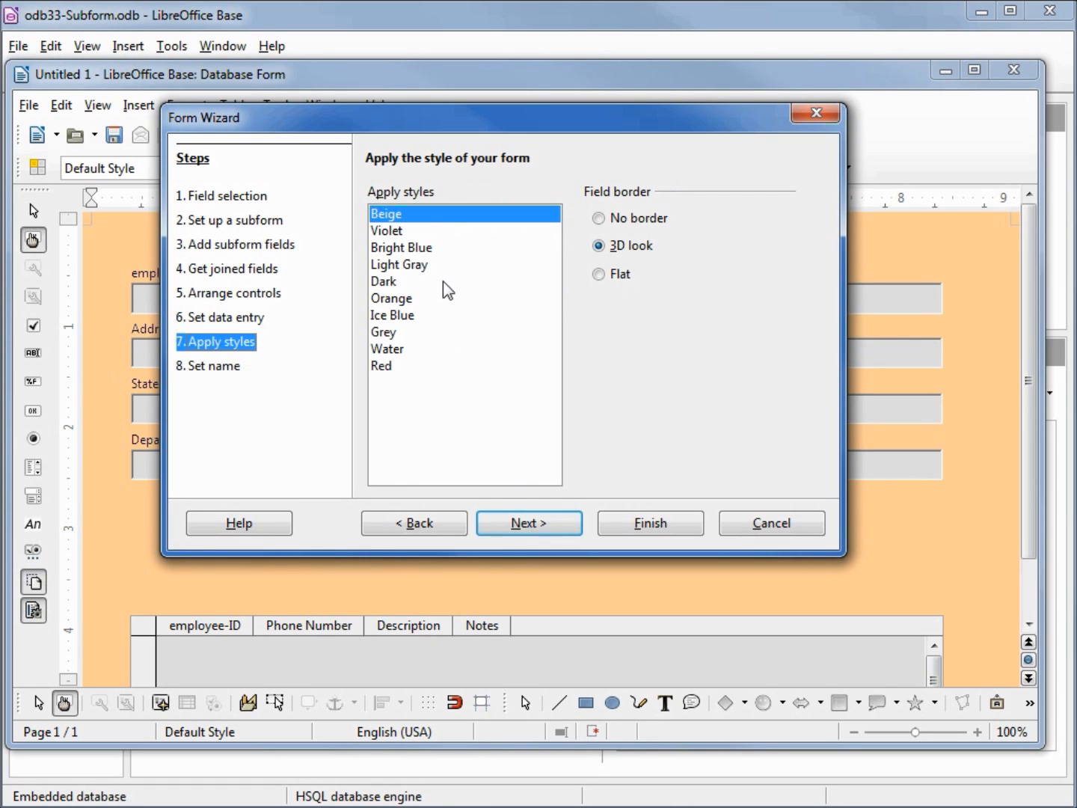
mouse_move(396, 232)
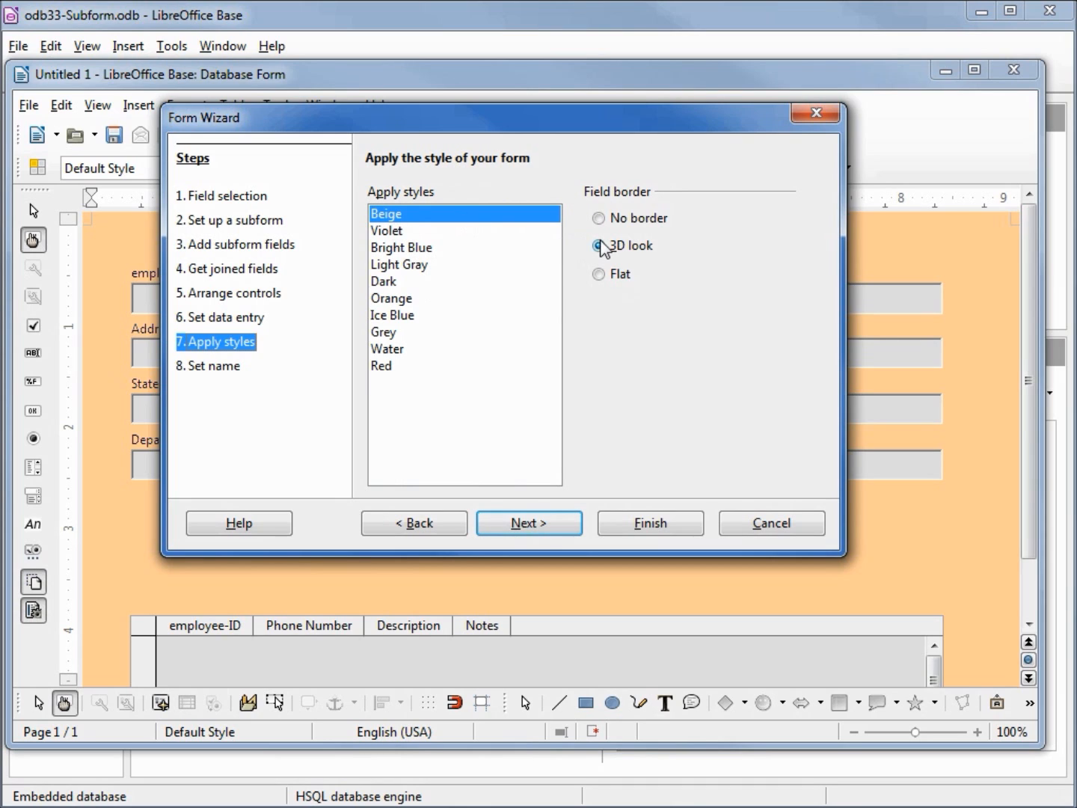
left_click(598, 246)
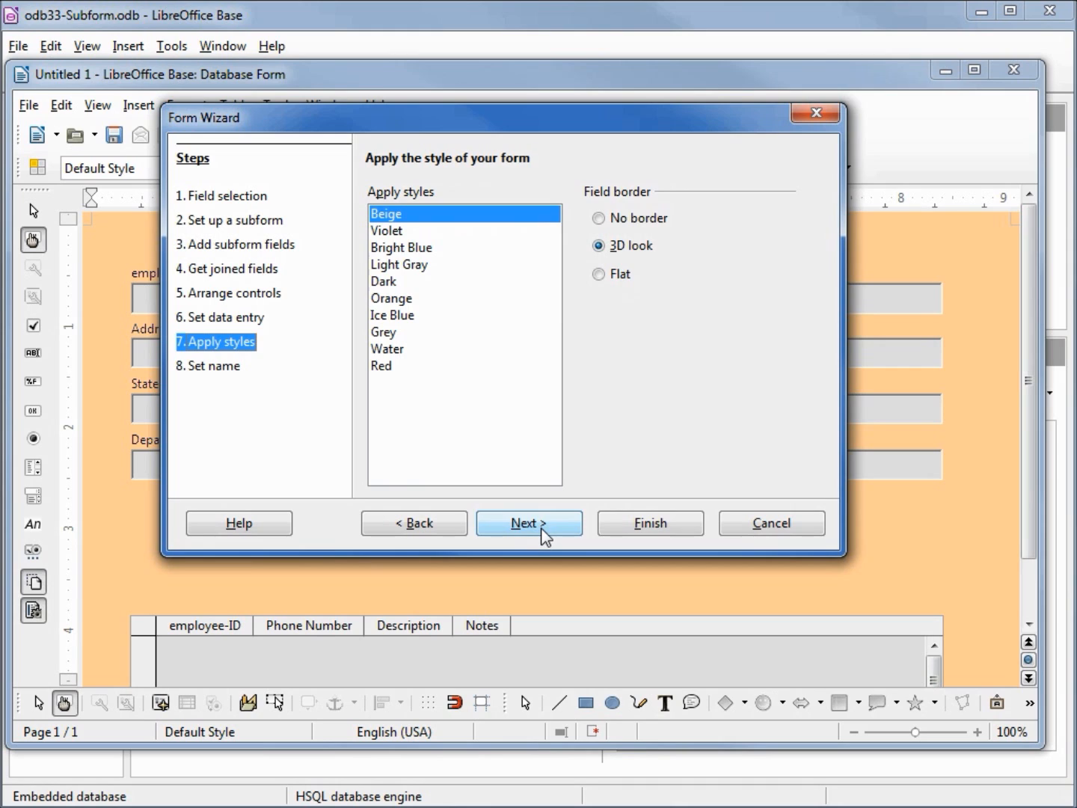
left_click(530, 523)
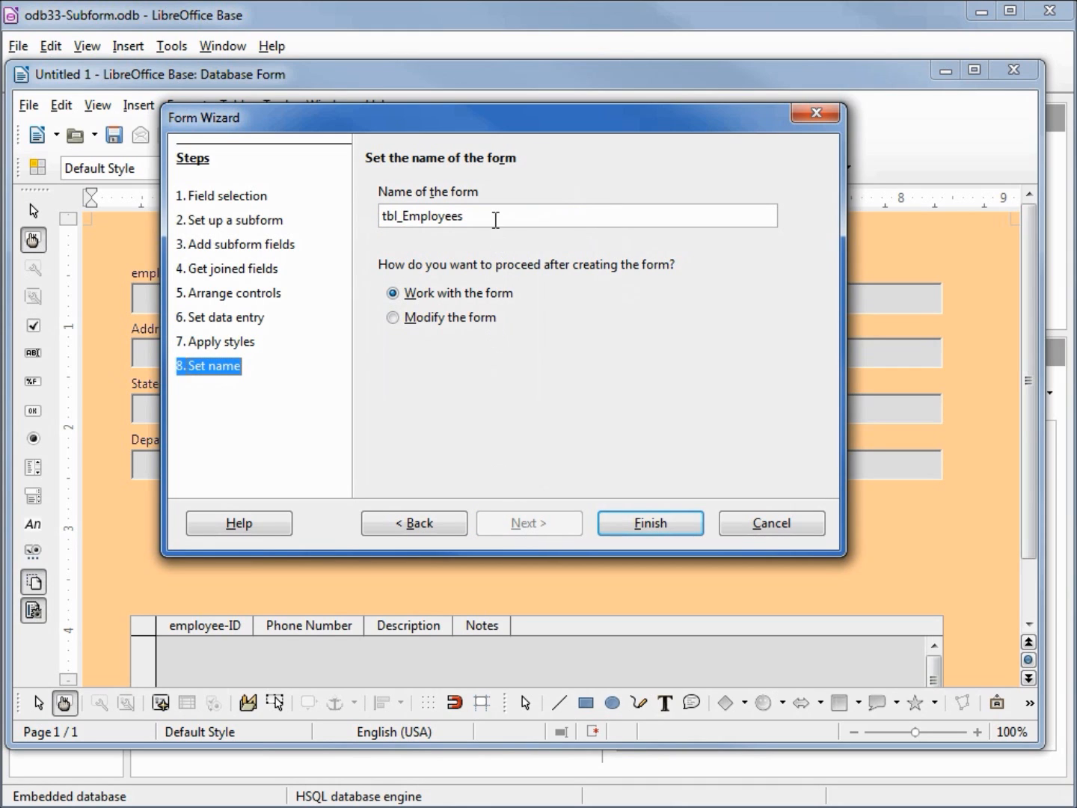
Name the form odb33-Subform and finish the wizard
triple_click(422, 215)
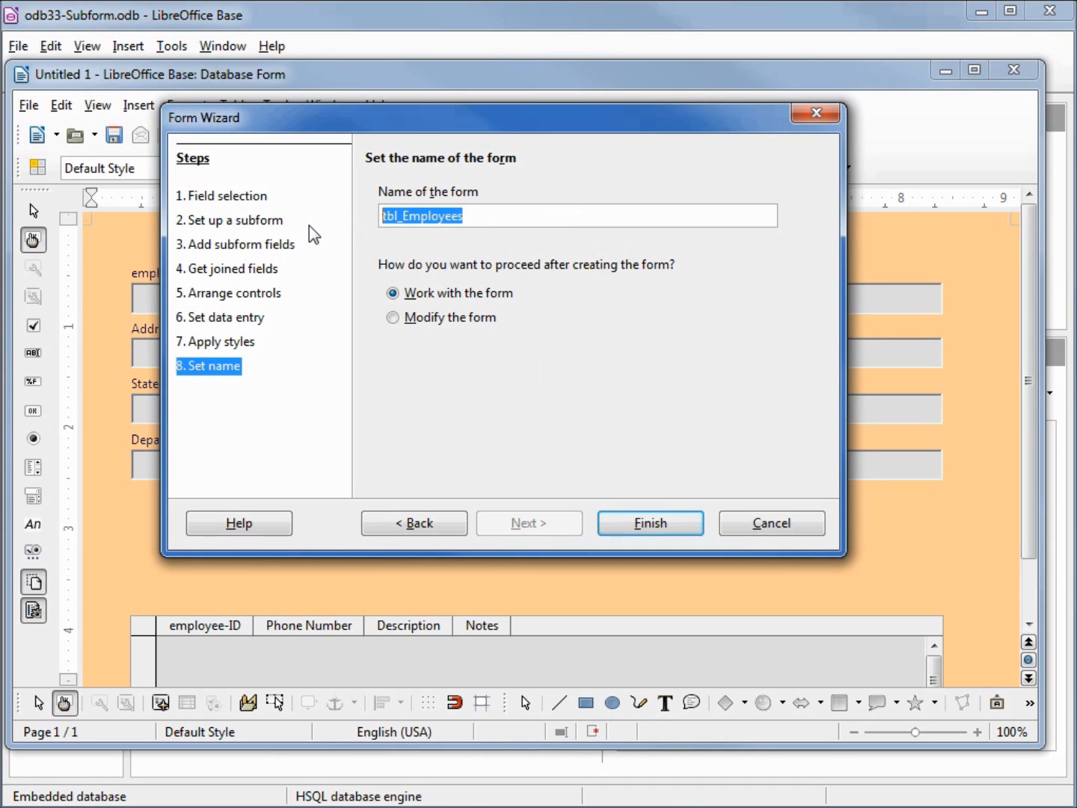
type("odb33-Subform")
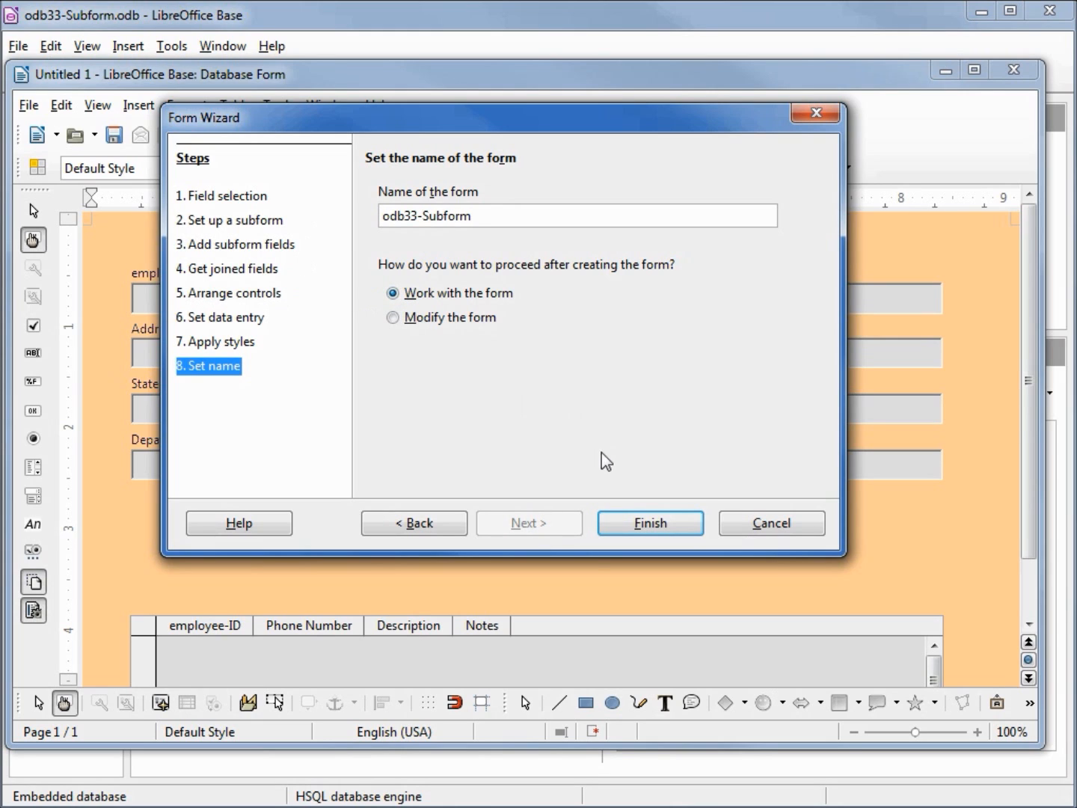
left_click(649, 524)
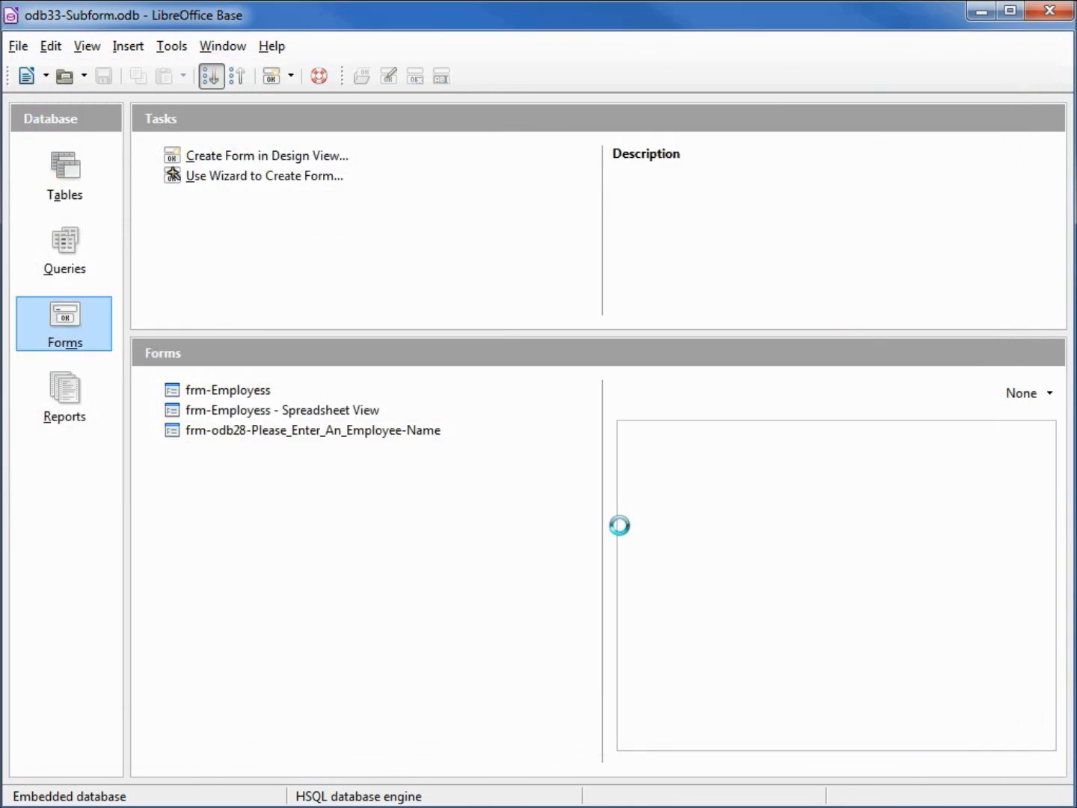
double_click(227, 389)
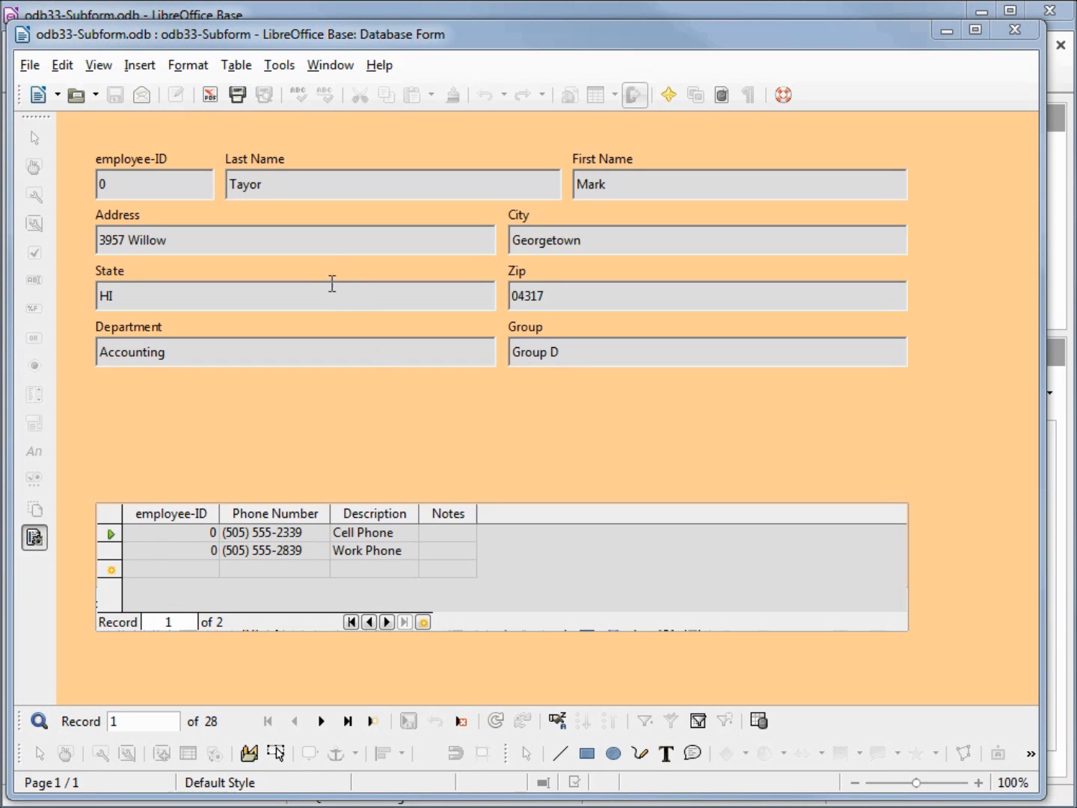
mouse_move(323, 245)
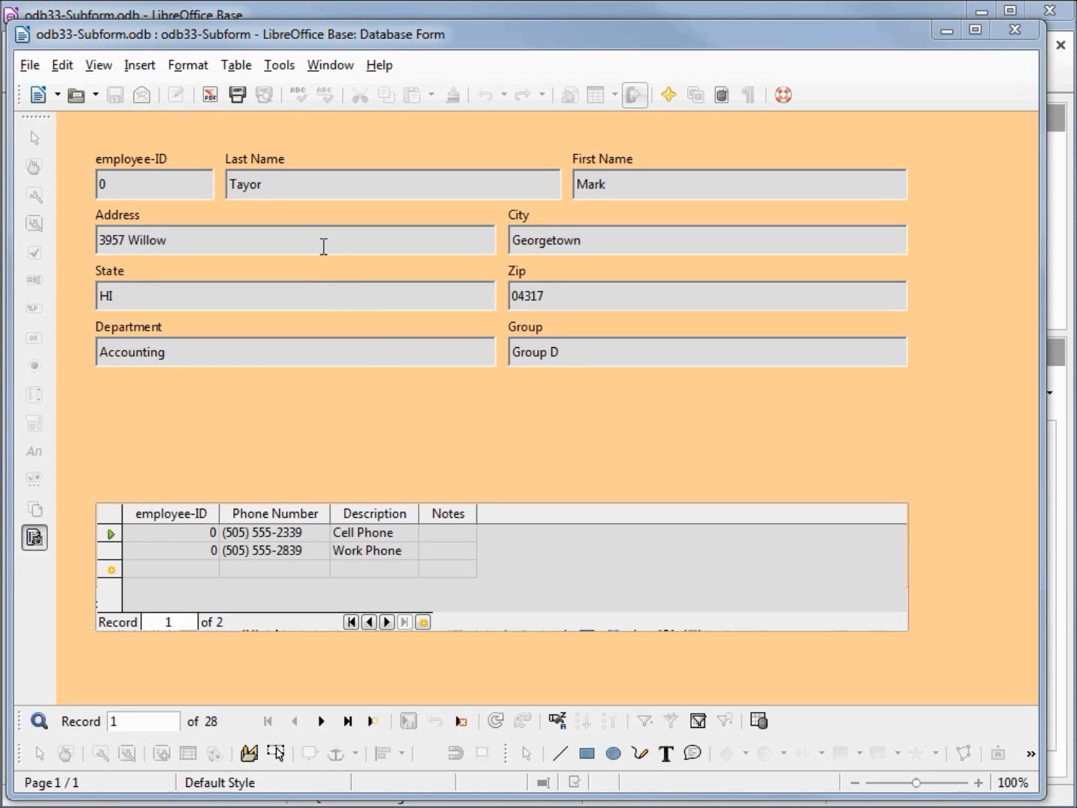
mouse_move(321, 242)
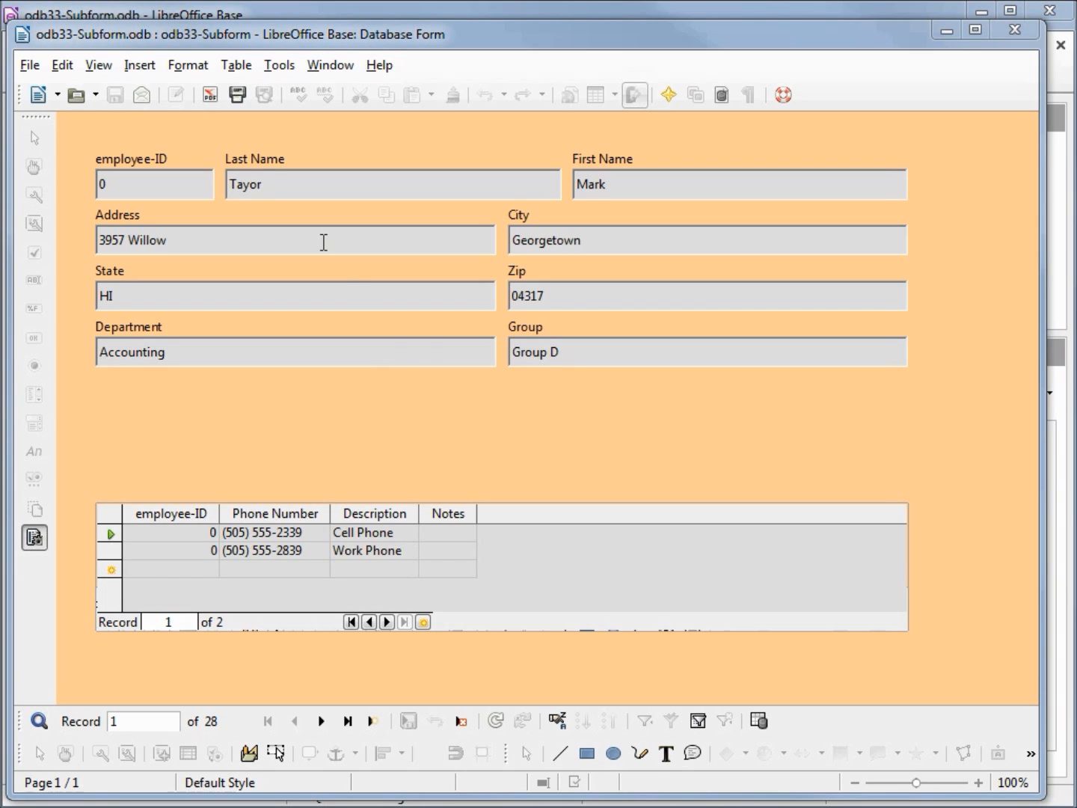
mouse_move(327, 574)
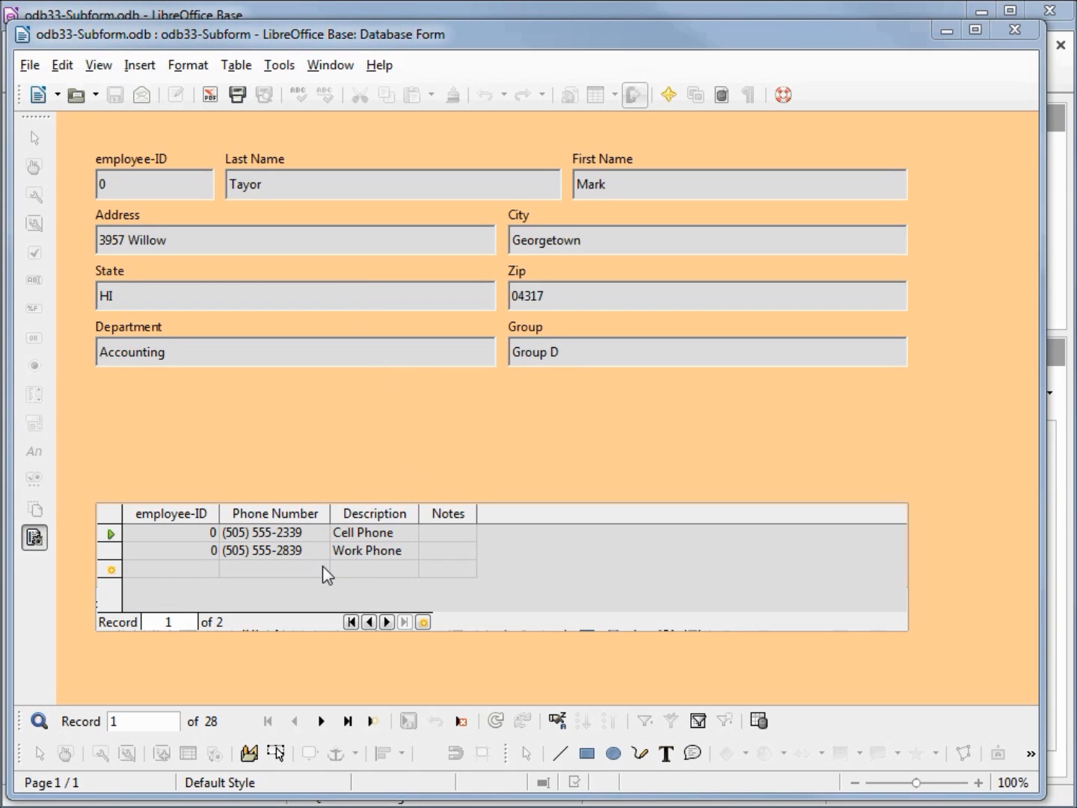
mouse_move(313, 574)
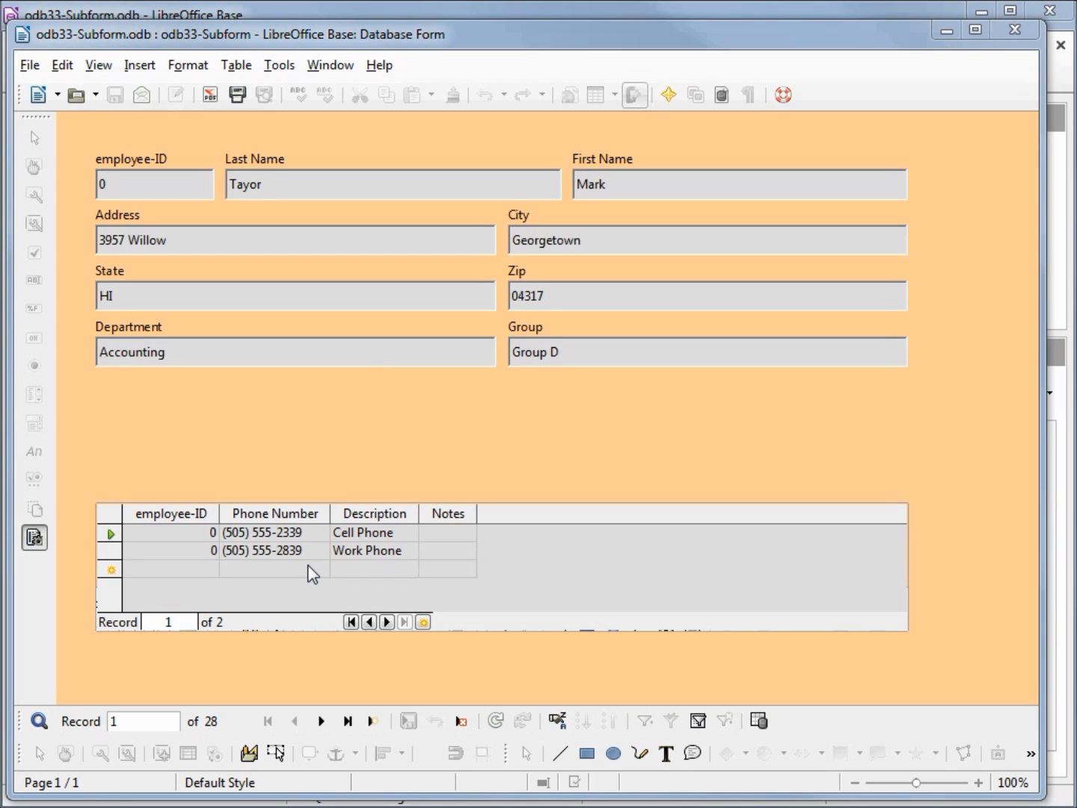
mouse_move(320, 721)
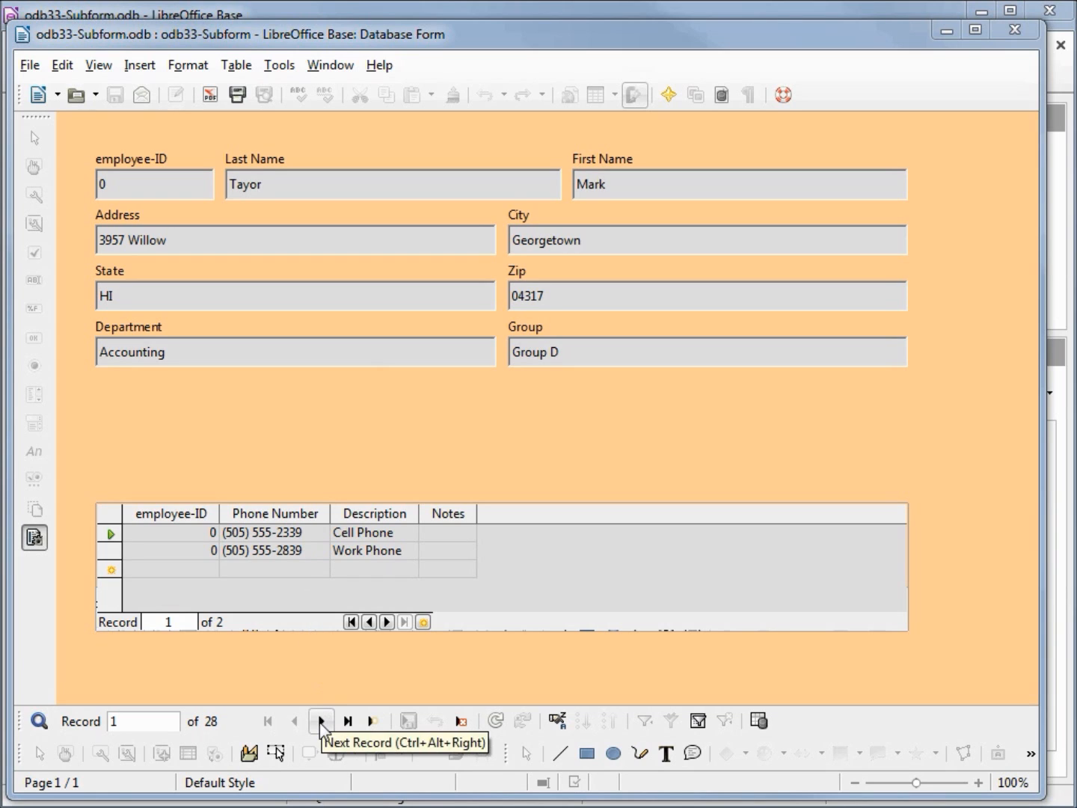
left_click(322, 721)
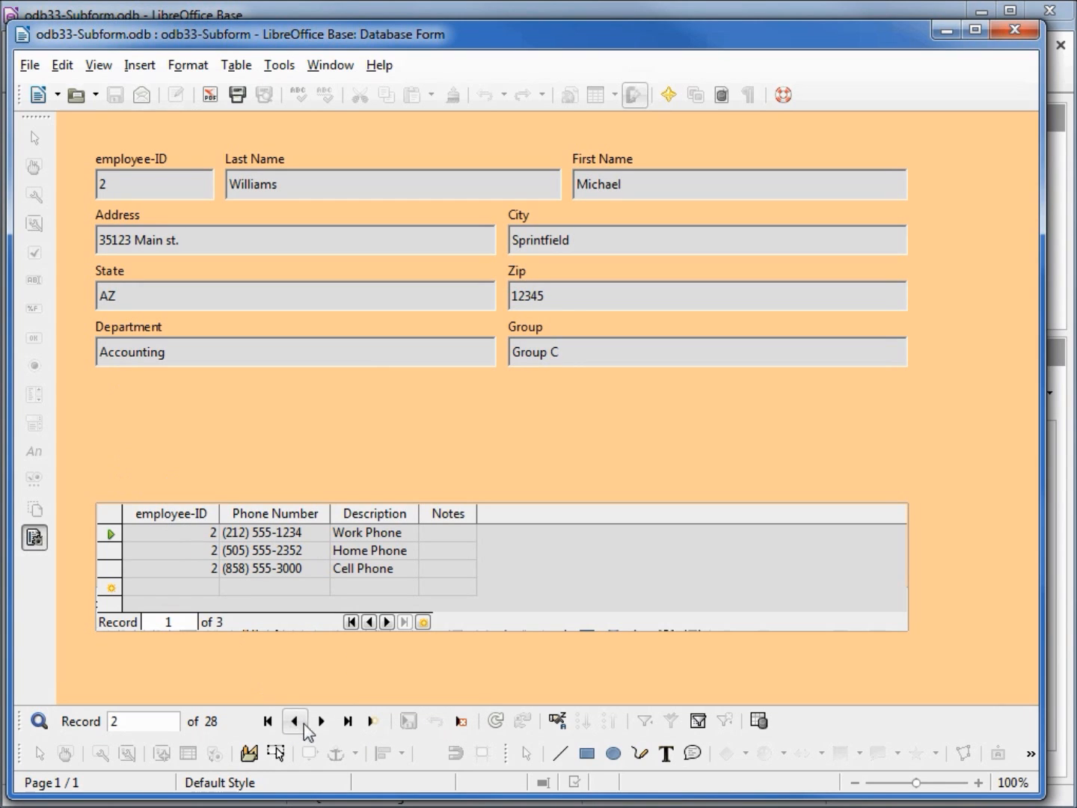
left_click(320, 721)
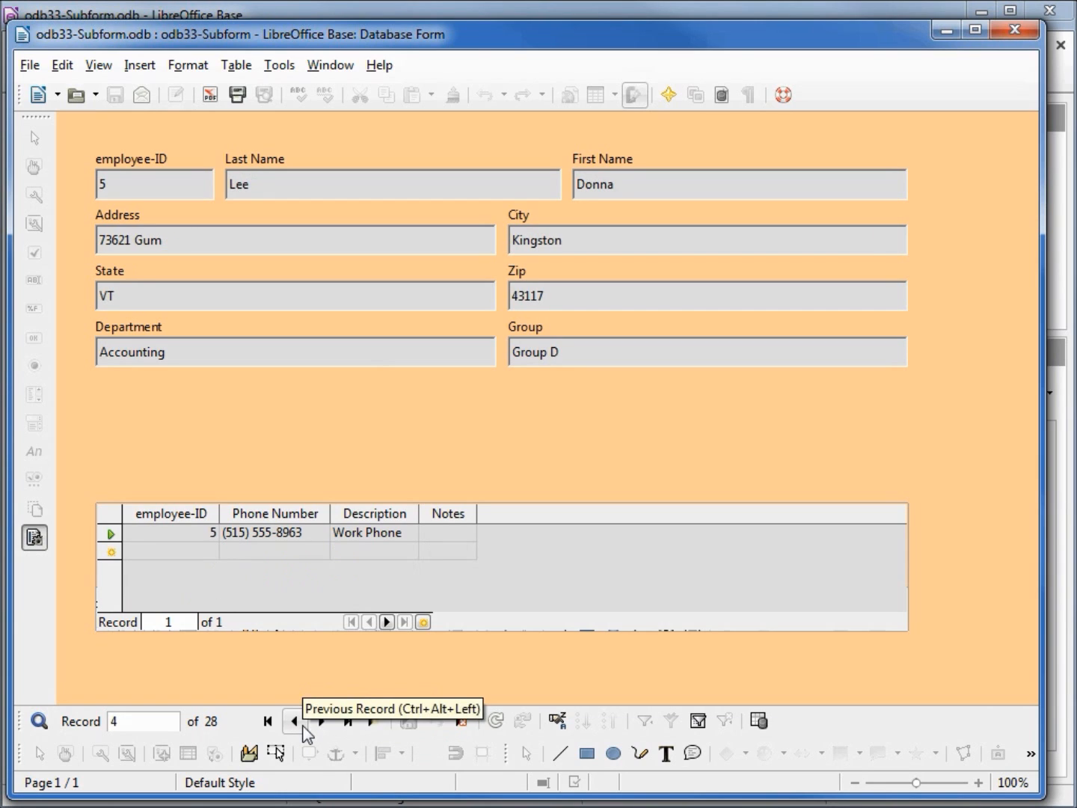
left_click(291, 721)
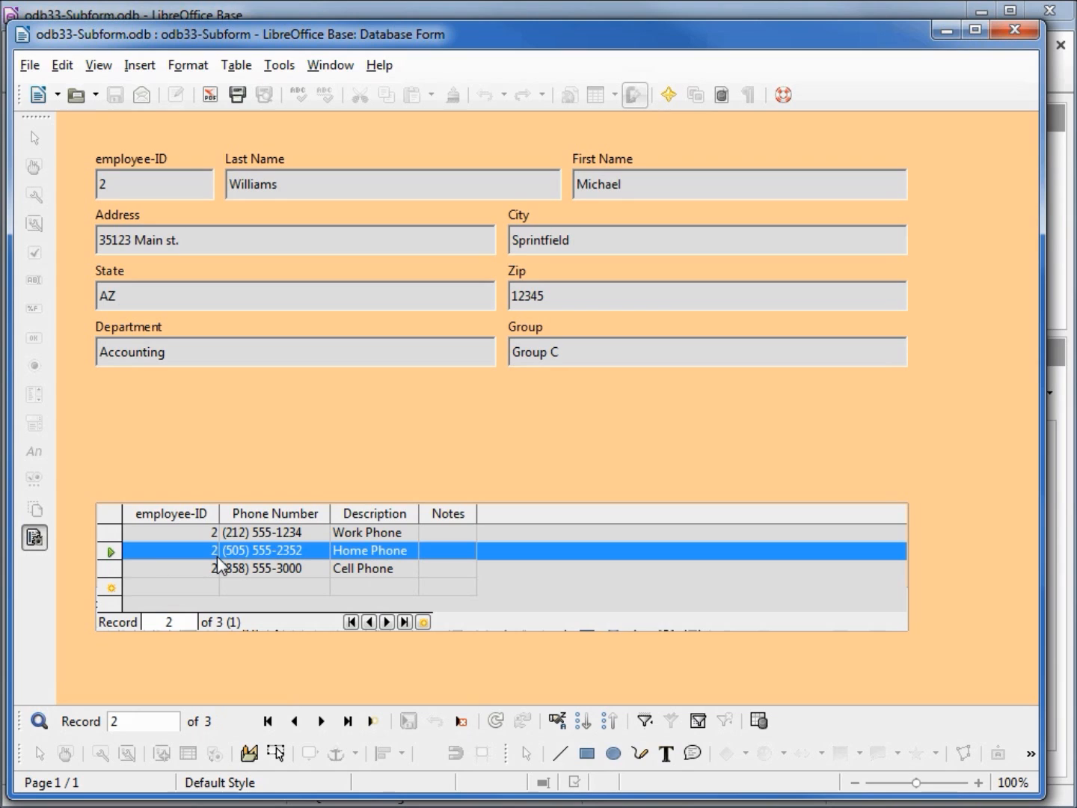
mouse_move(322, 721)
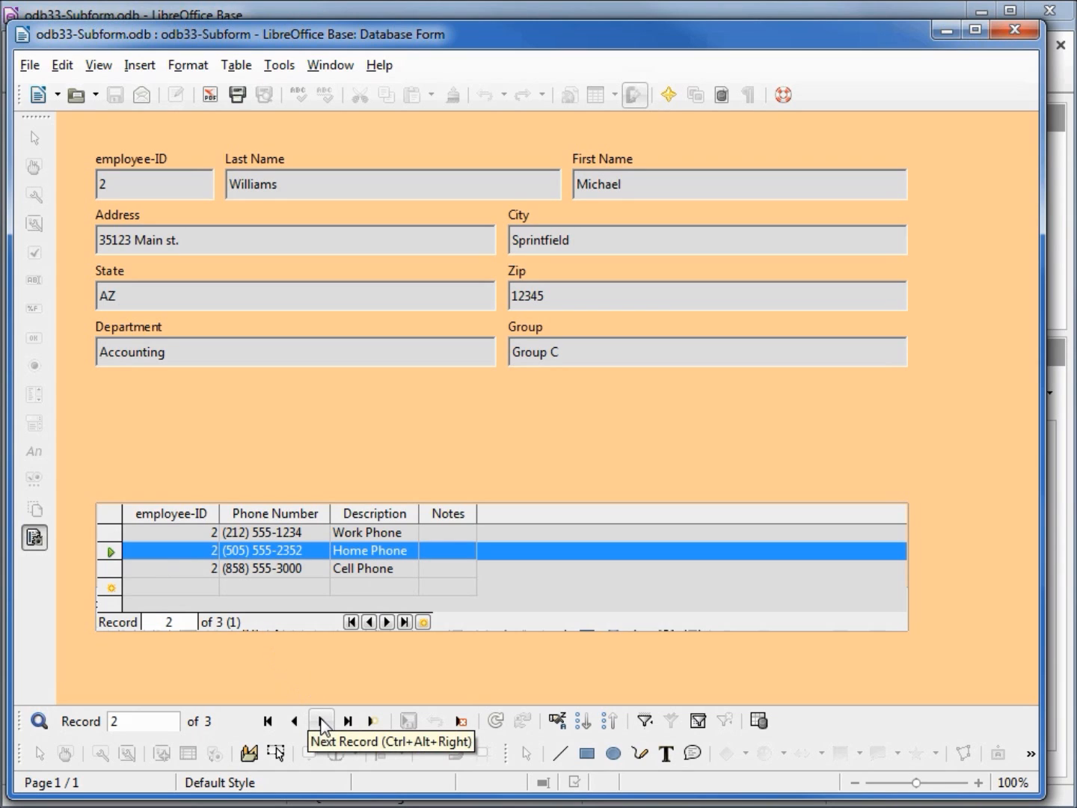
left_click(320, 721)
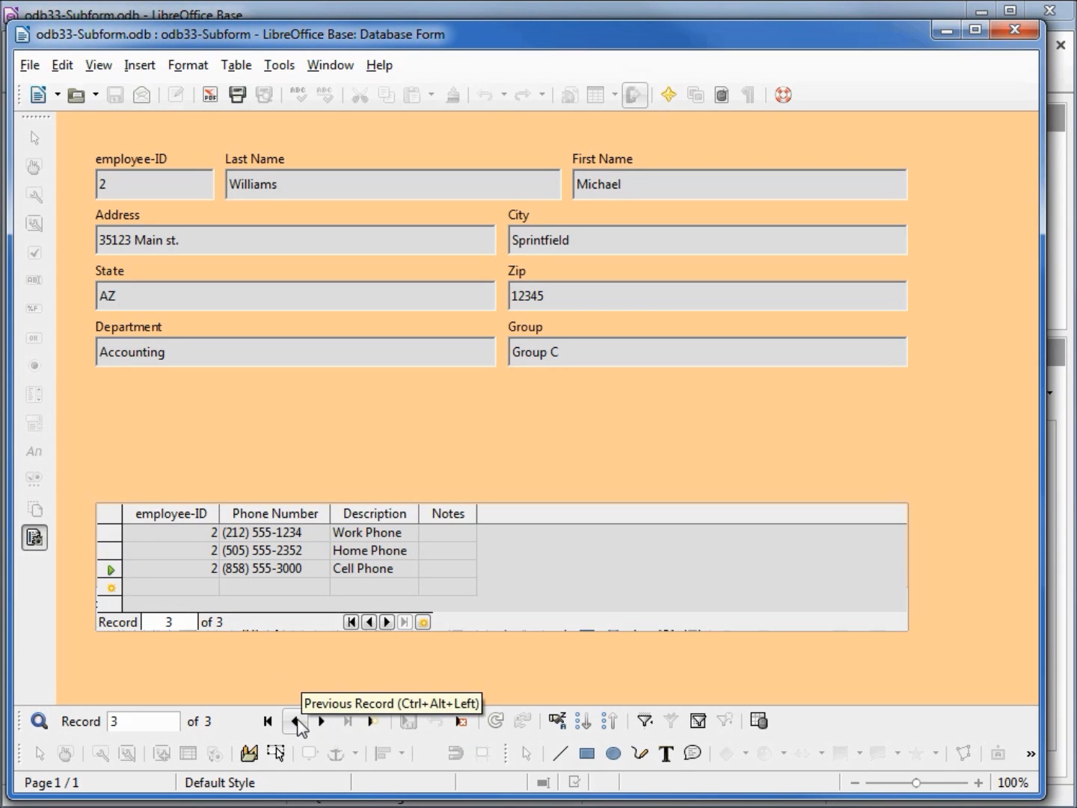
left_click(295, 721)
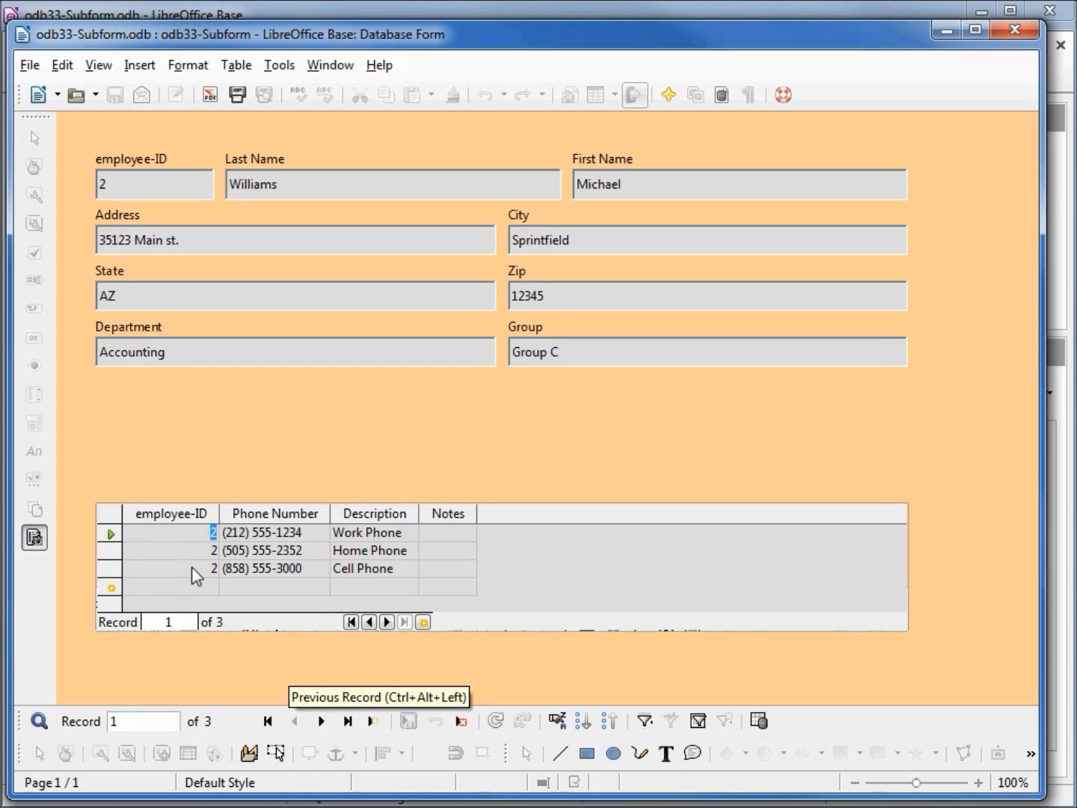
mouse_move(371, 542)
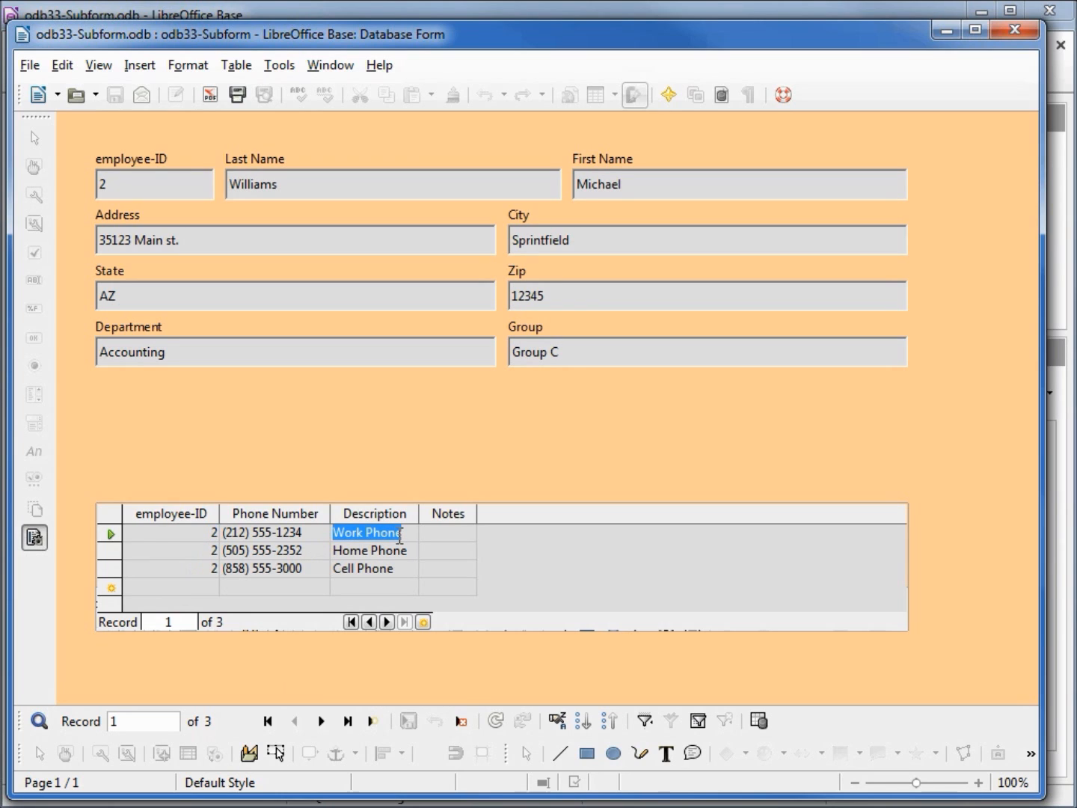
type("Cell")
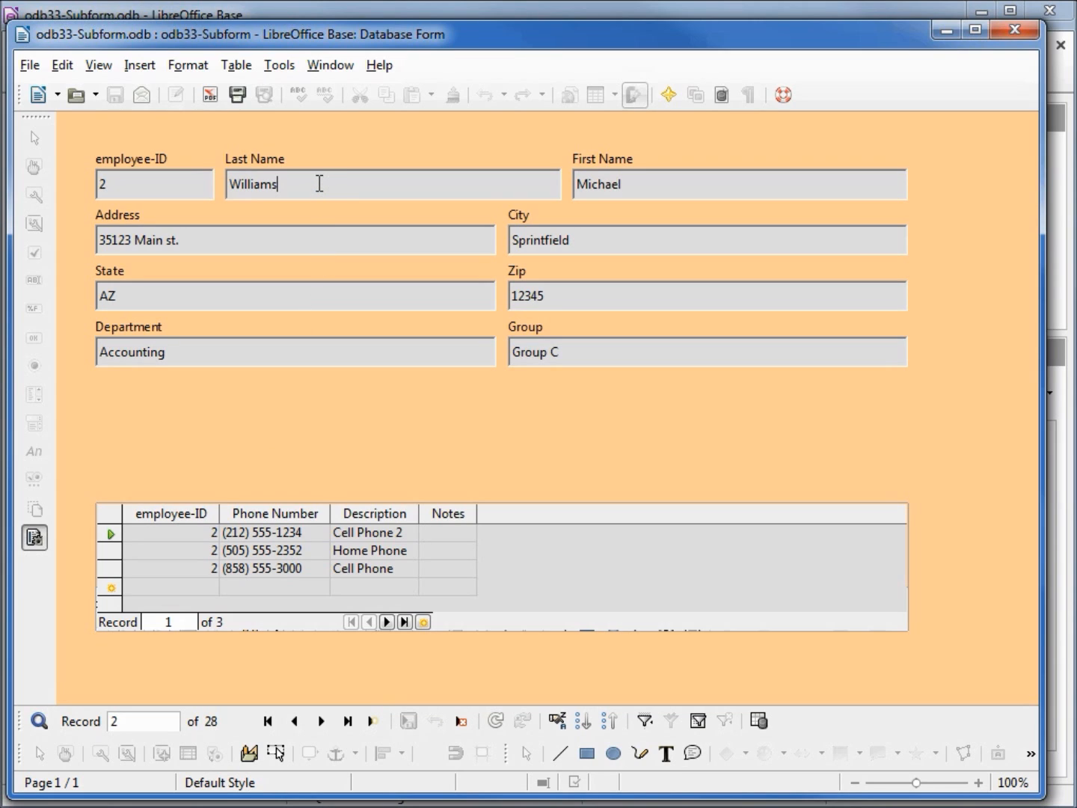
left_click(321, 721)
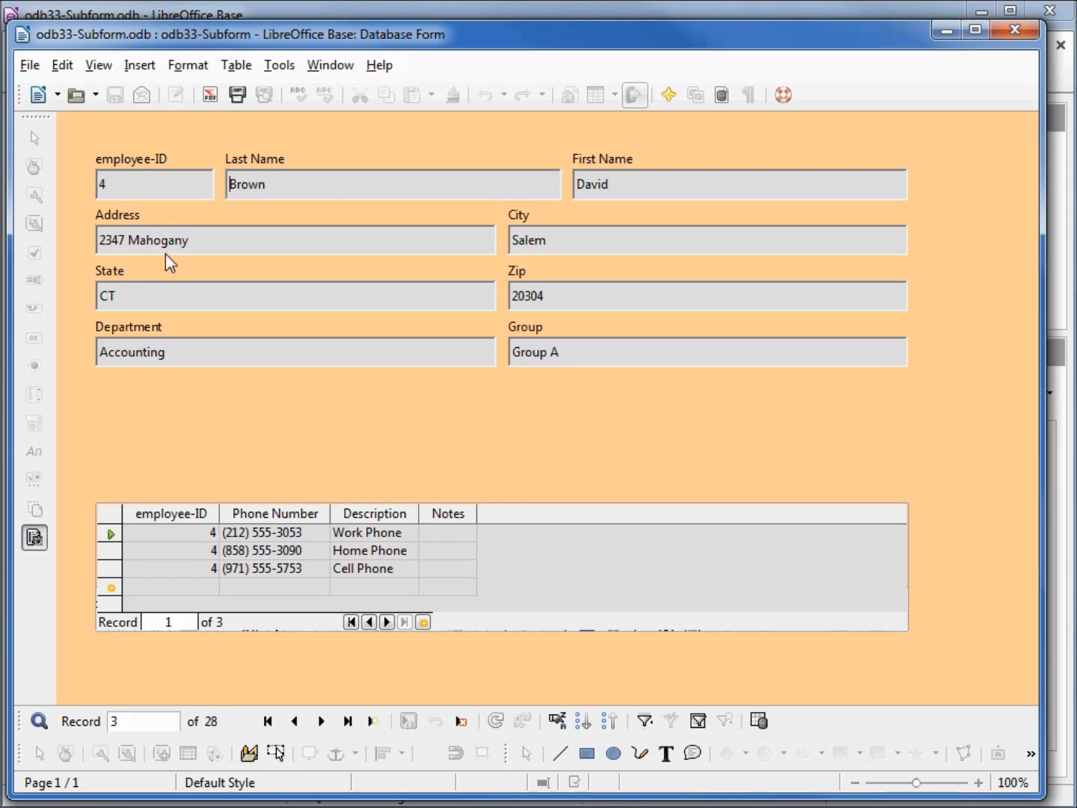
left_click(295, 721)
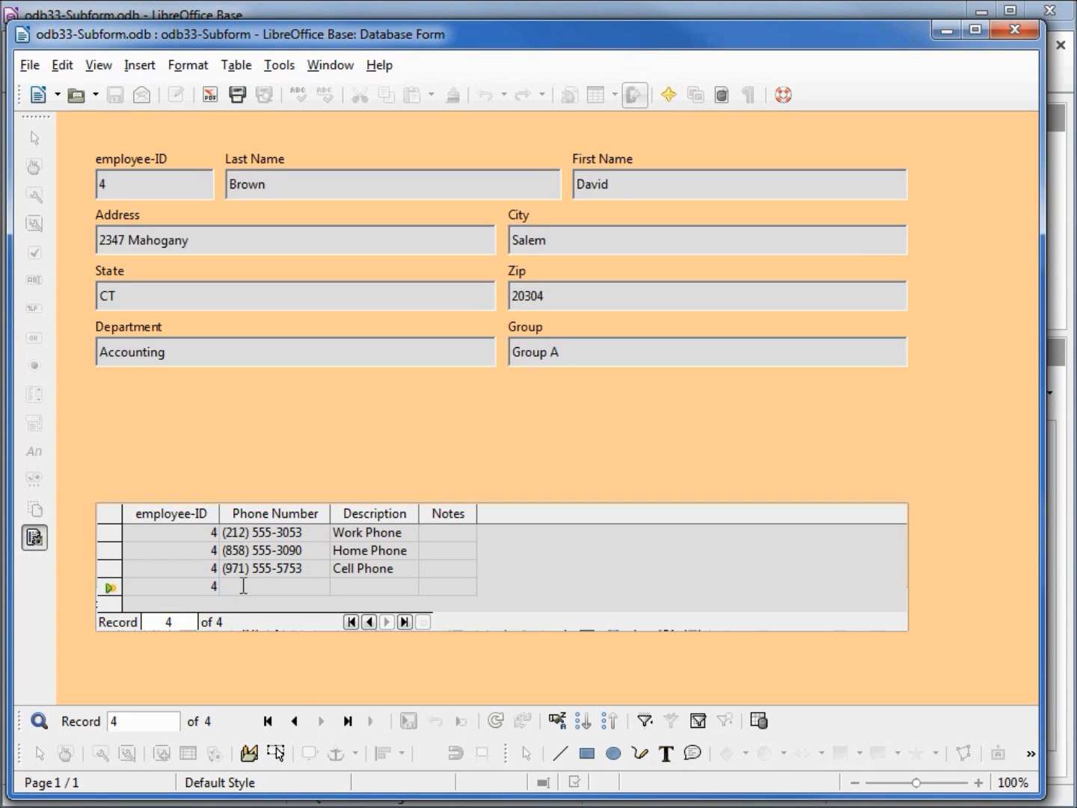
type("(212) 555-7654")
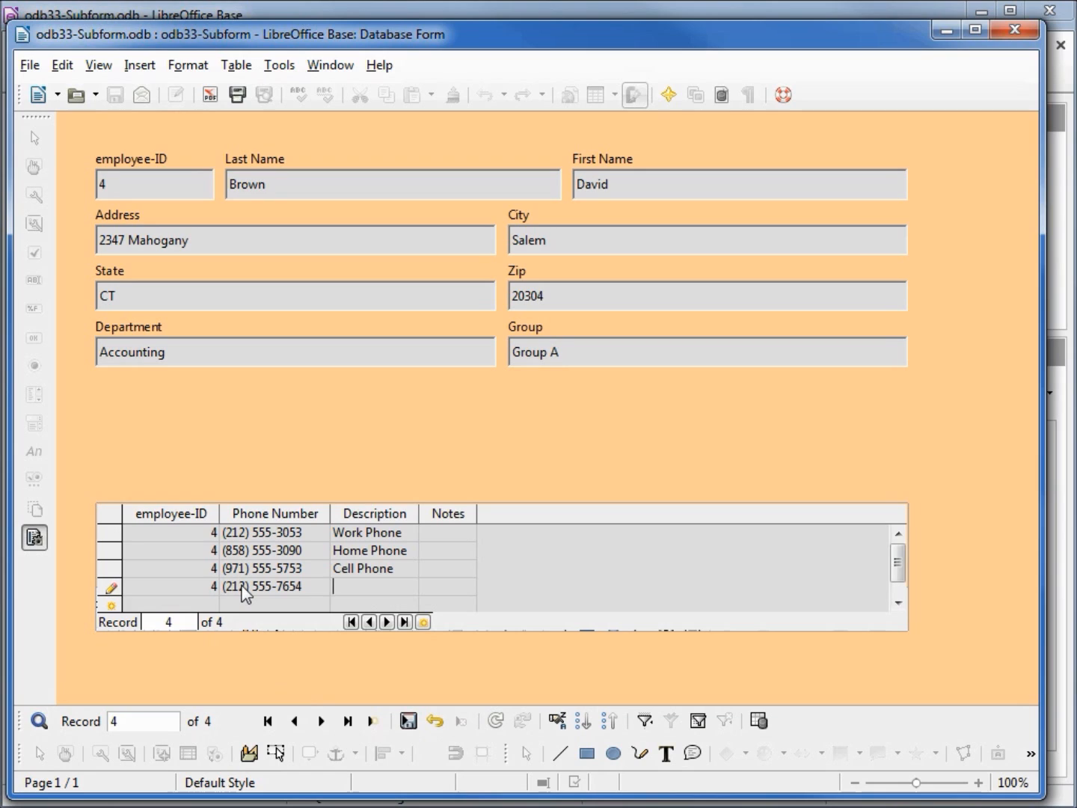
type("Cell Phone 2")
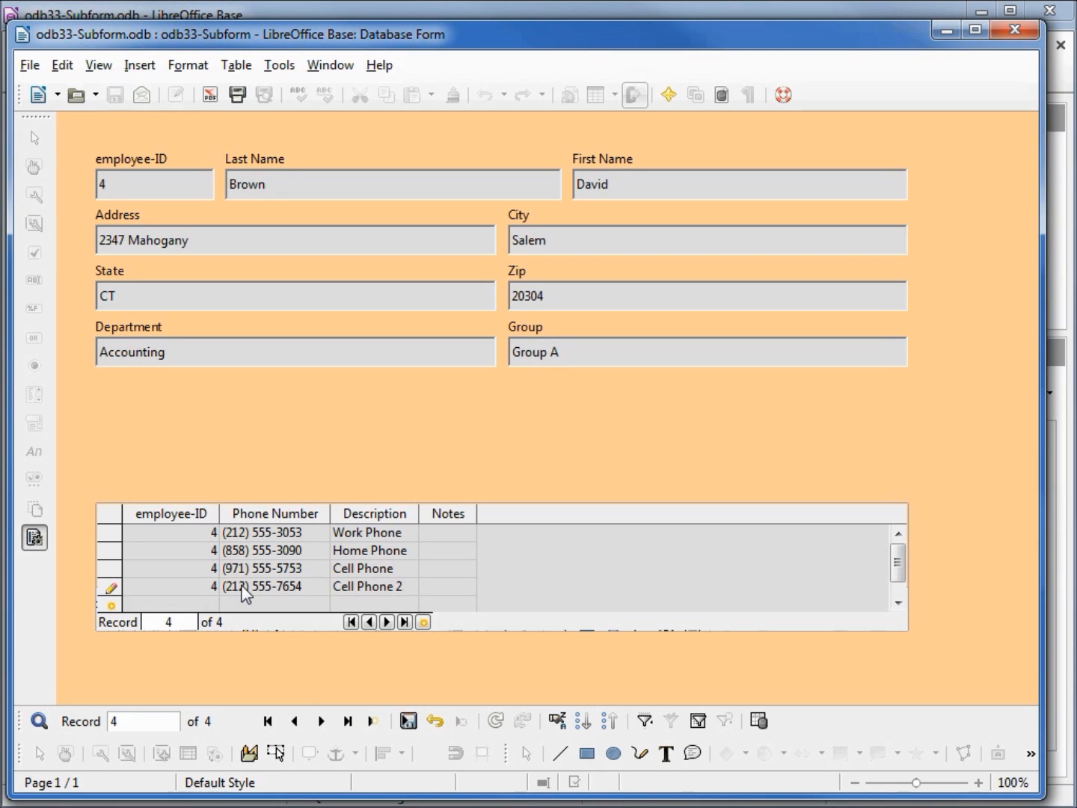
left_click(446, 586)
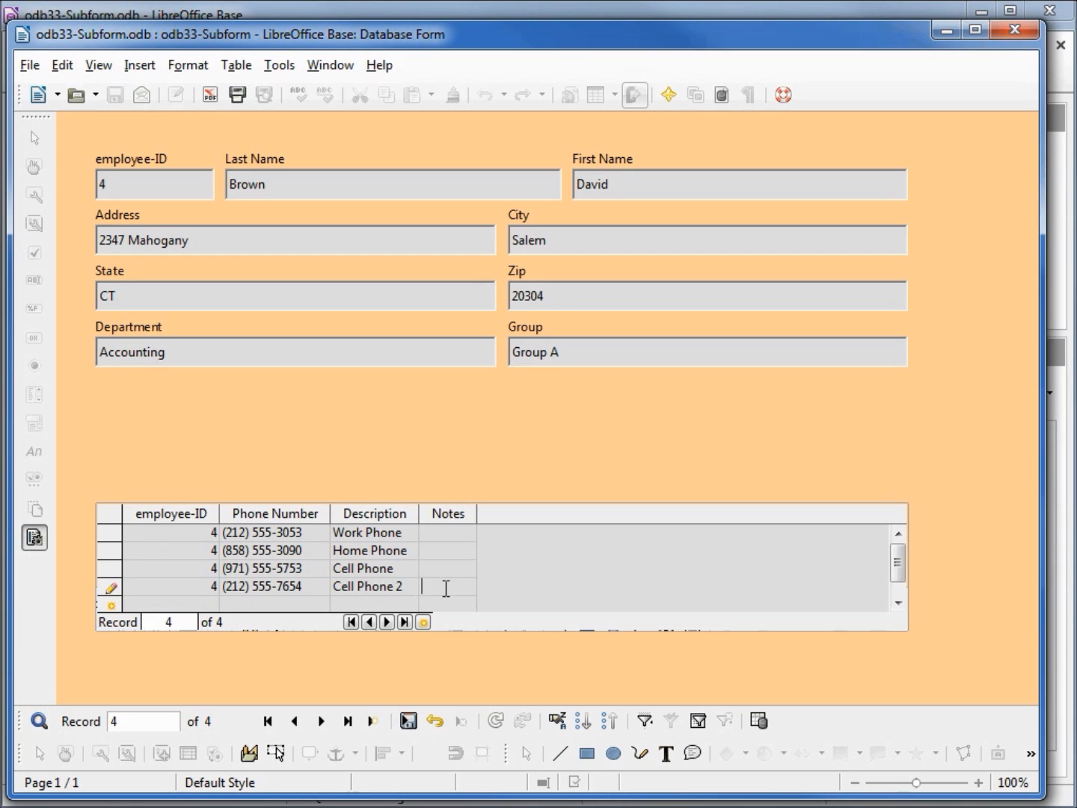
type("I adde")
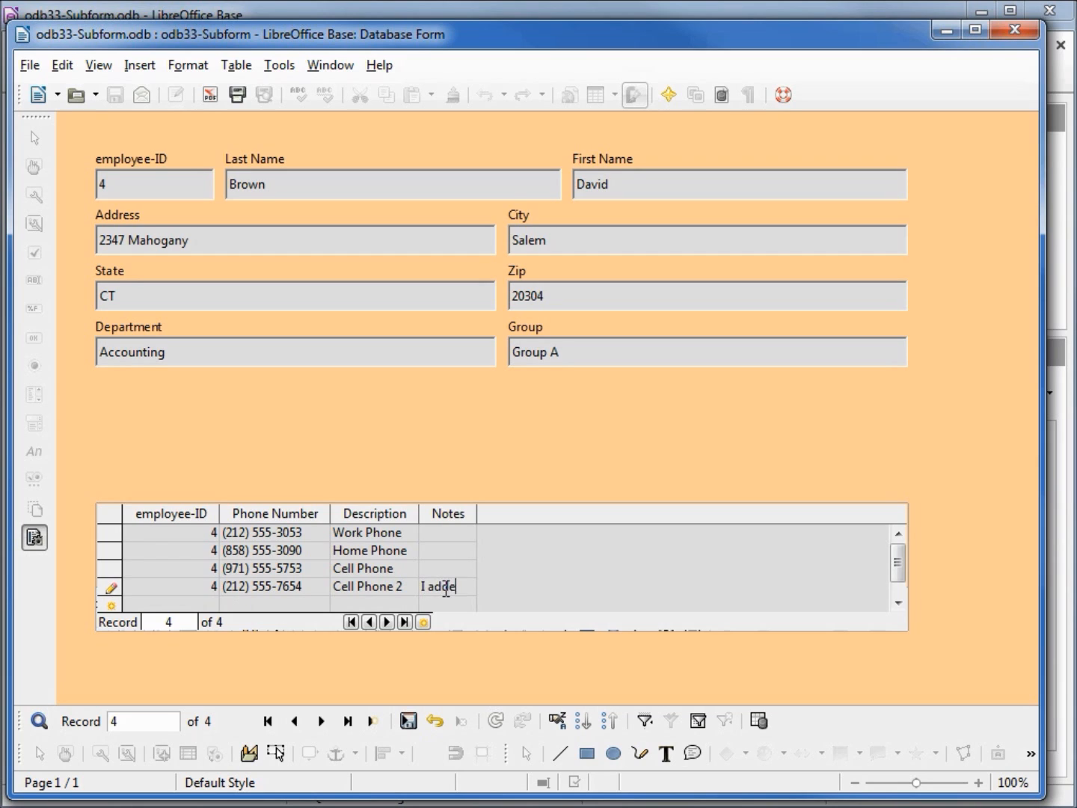
type("a note in here")
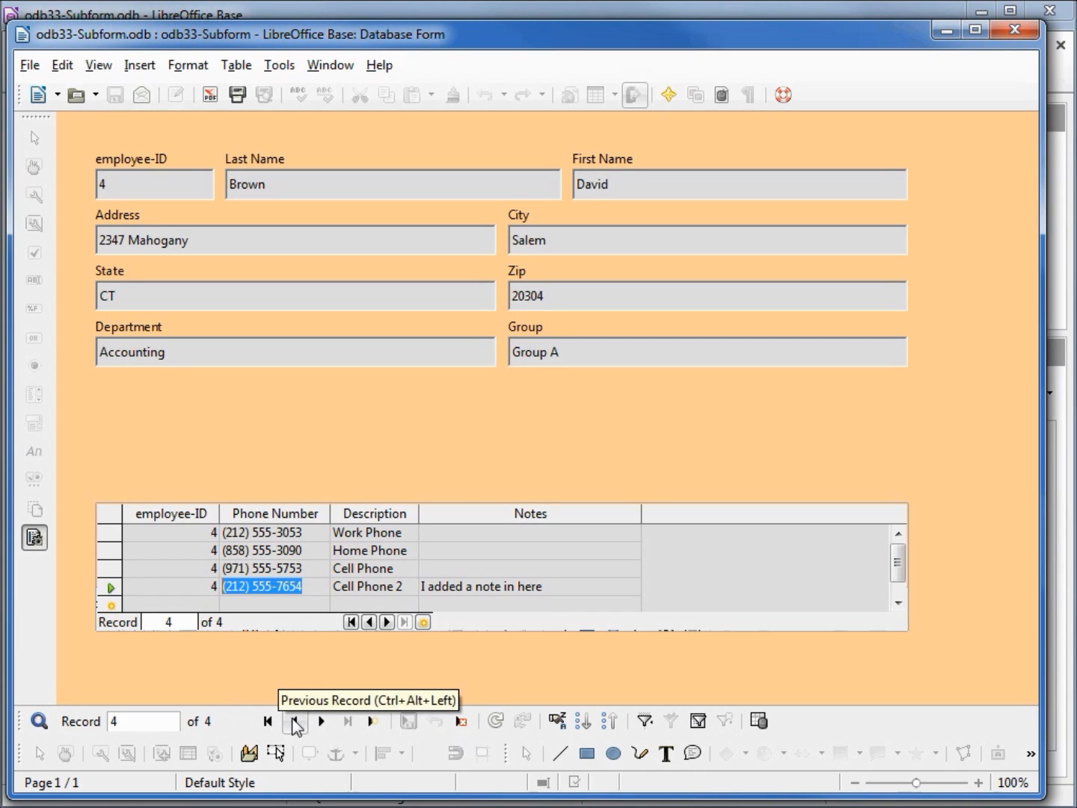
left_click(295, 721)
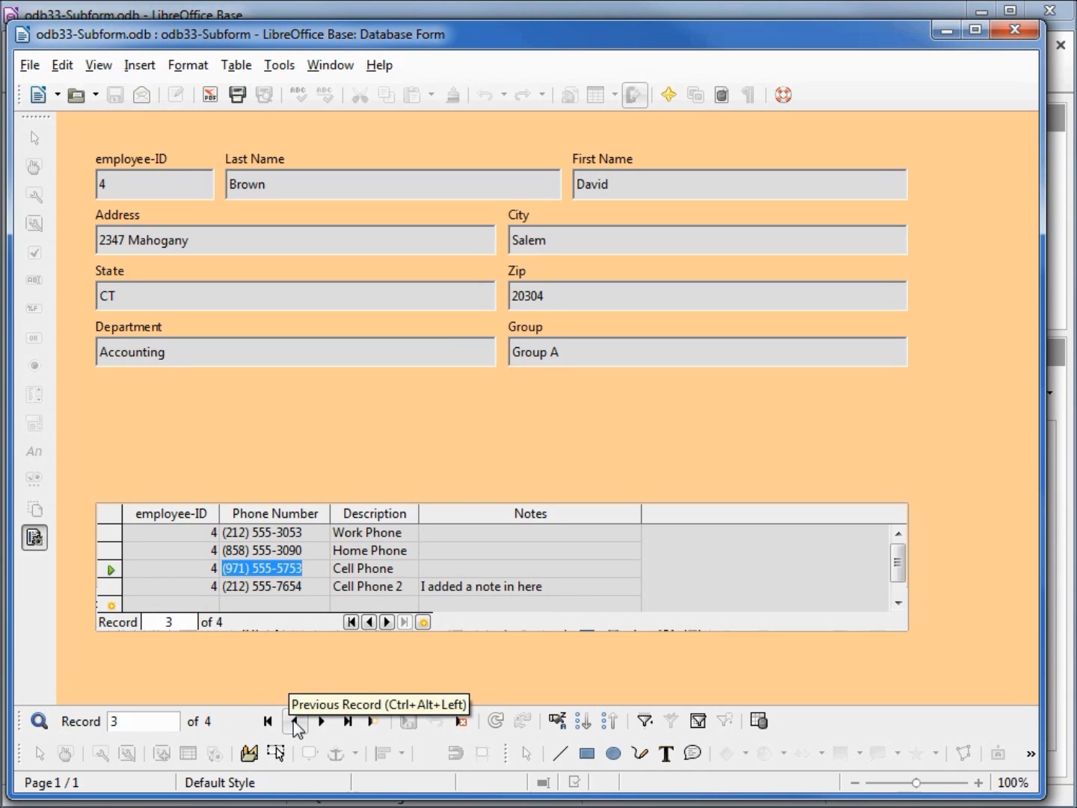
left_click(293, 721)
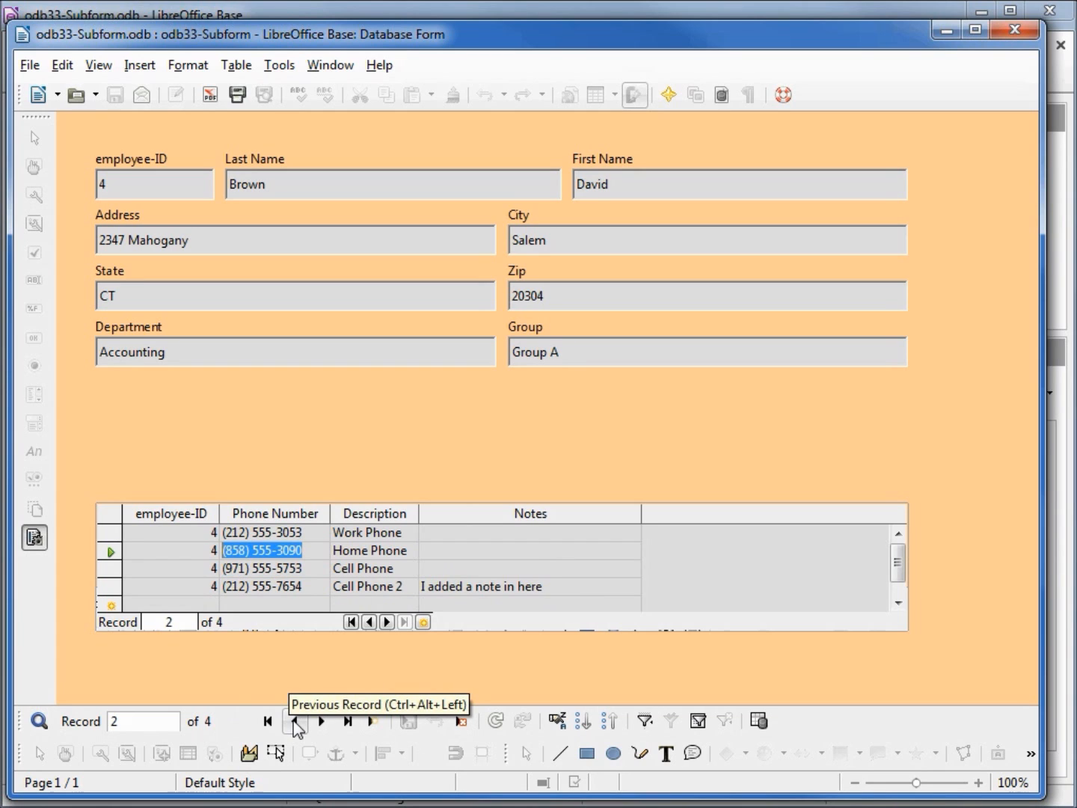
left_click(347, 721)
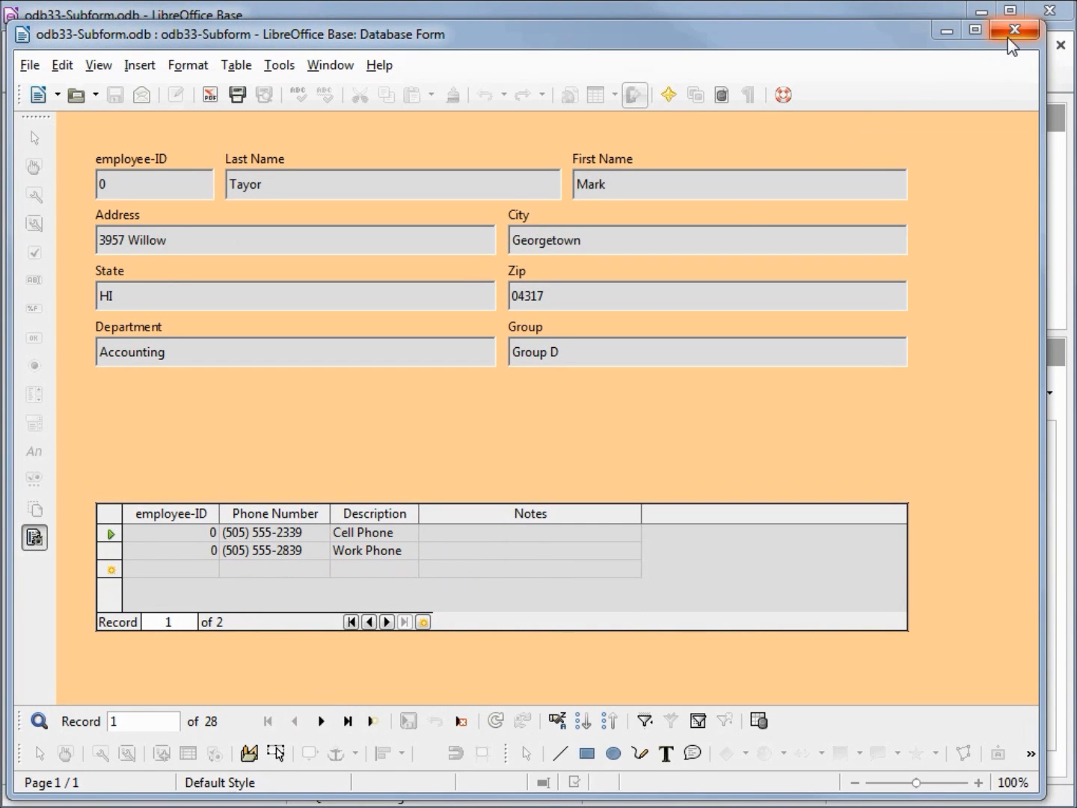
left_click(1014, 30)
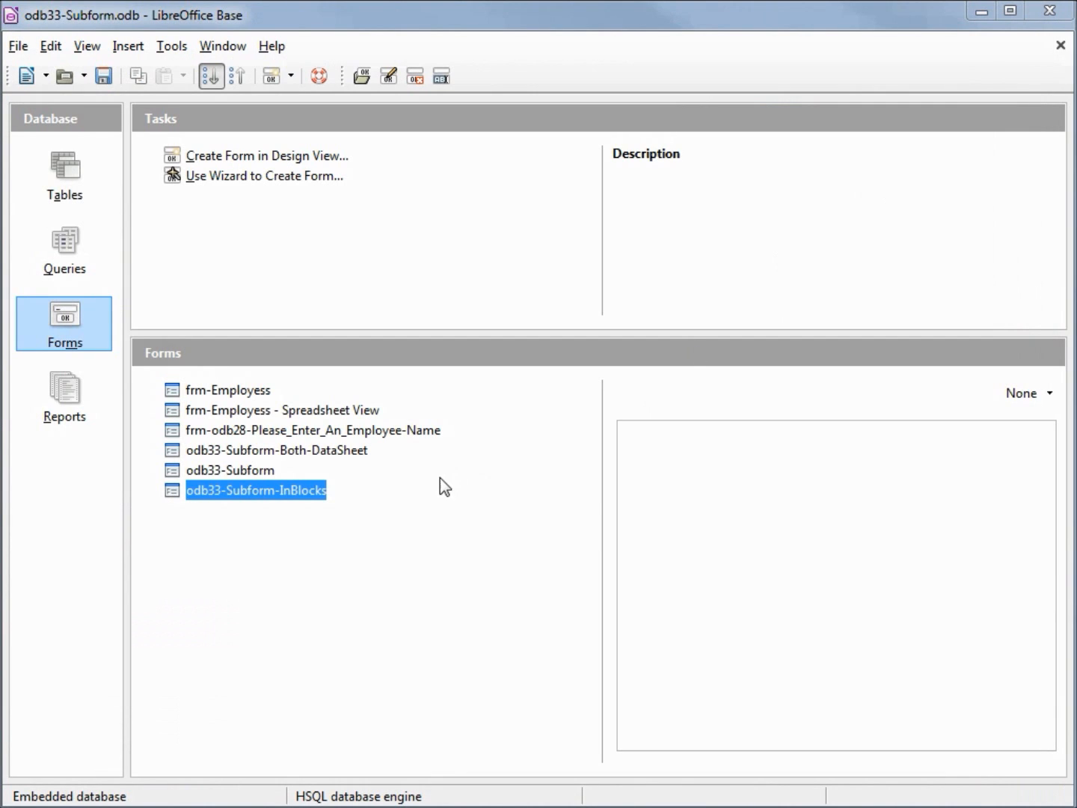
left_click(275, 449)
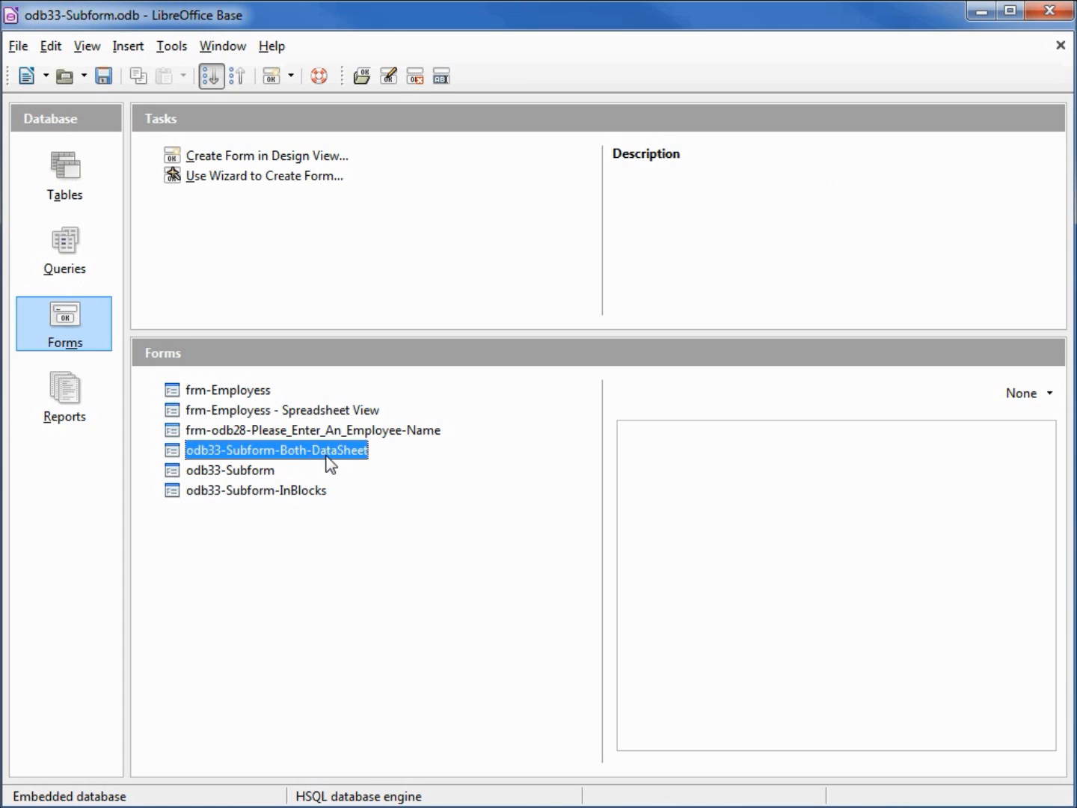
double_click(275, 449)
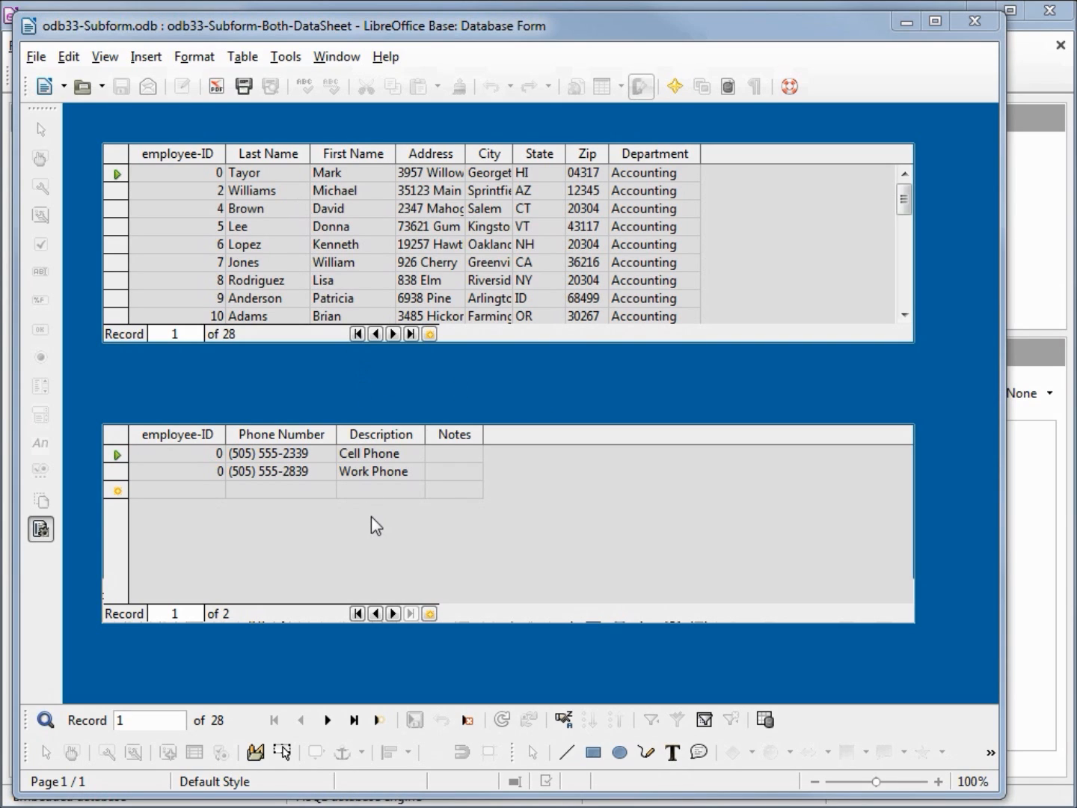
mouse_move(326, 719)
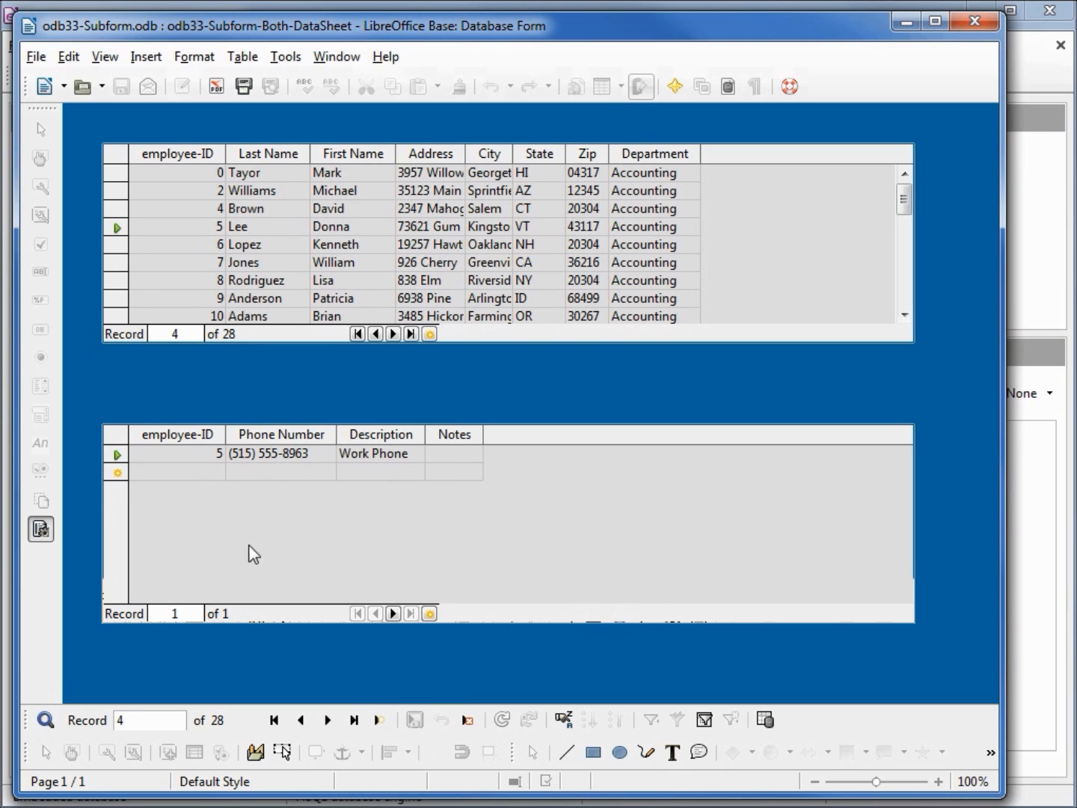
left_click(326, 719)
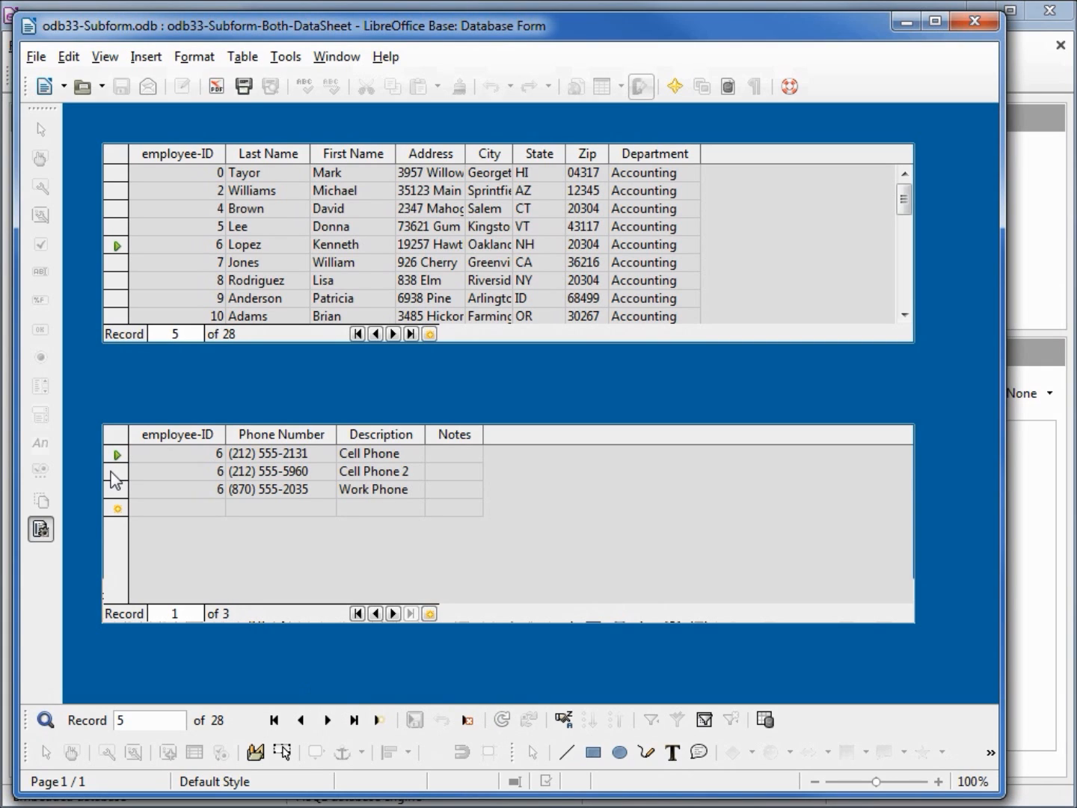
left_click(327, 719)
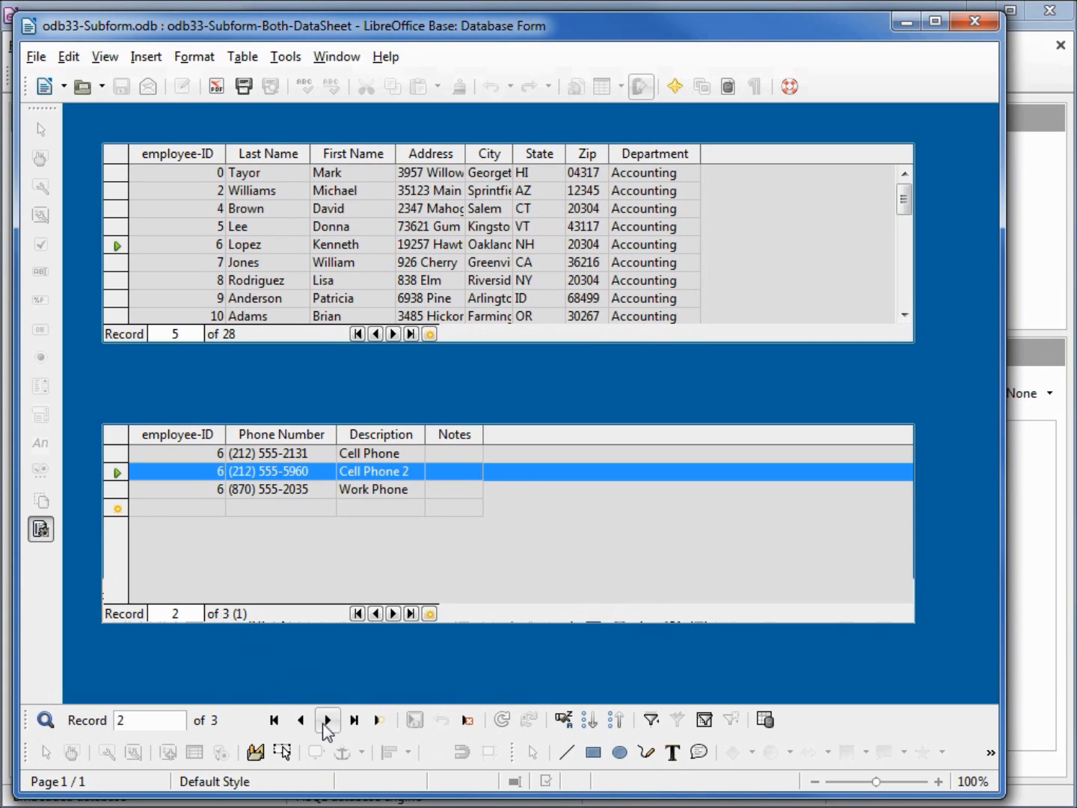
mouse_move(326, 720)
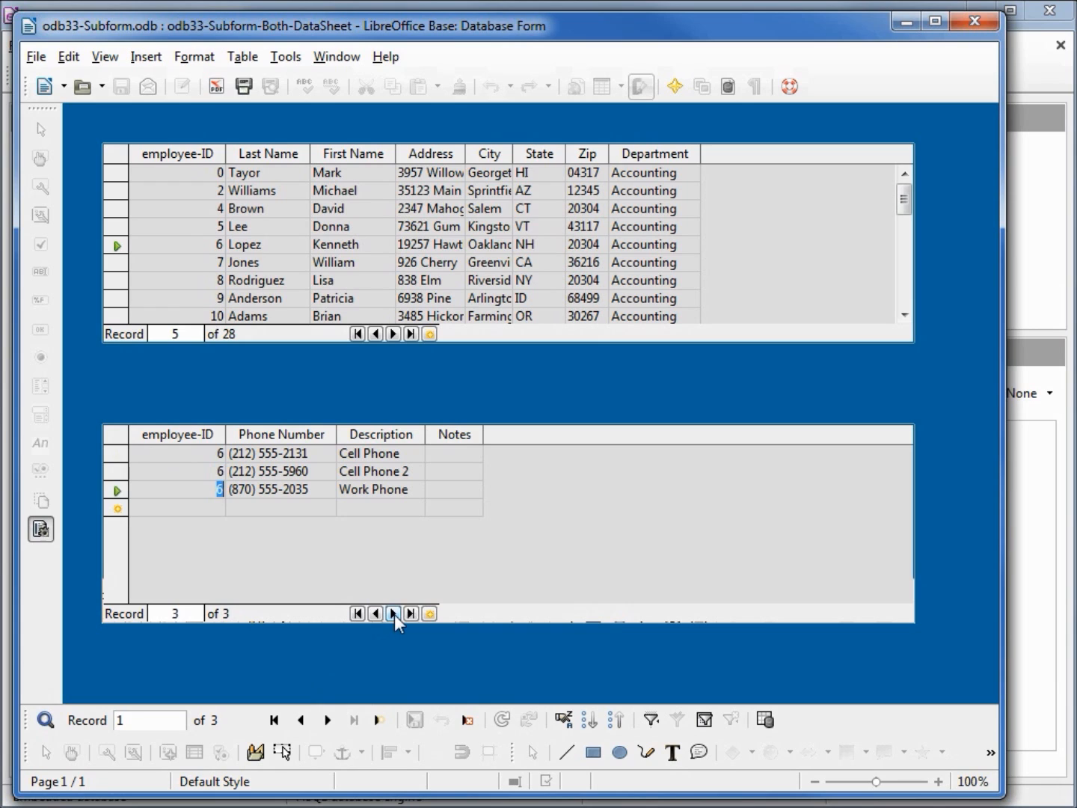
left_click(375, 334)
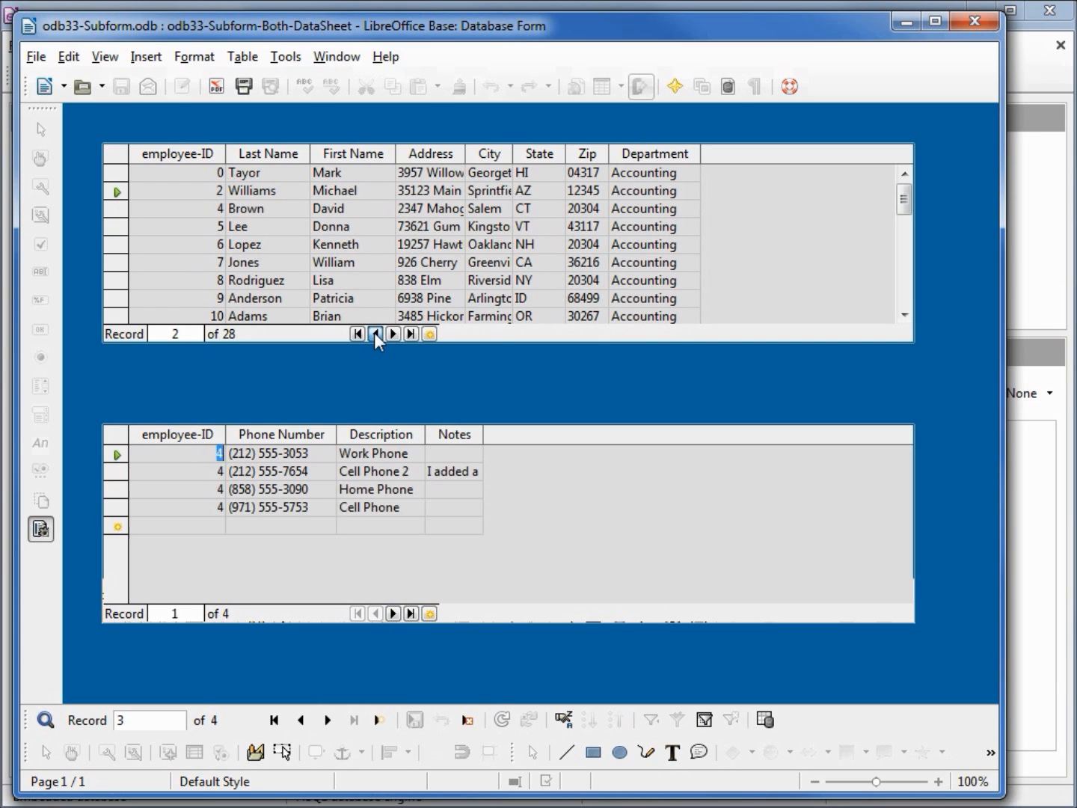
left_click(392, 334)
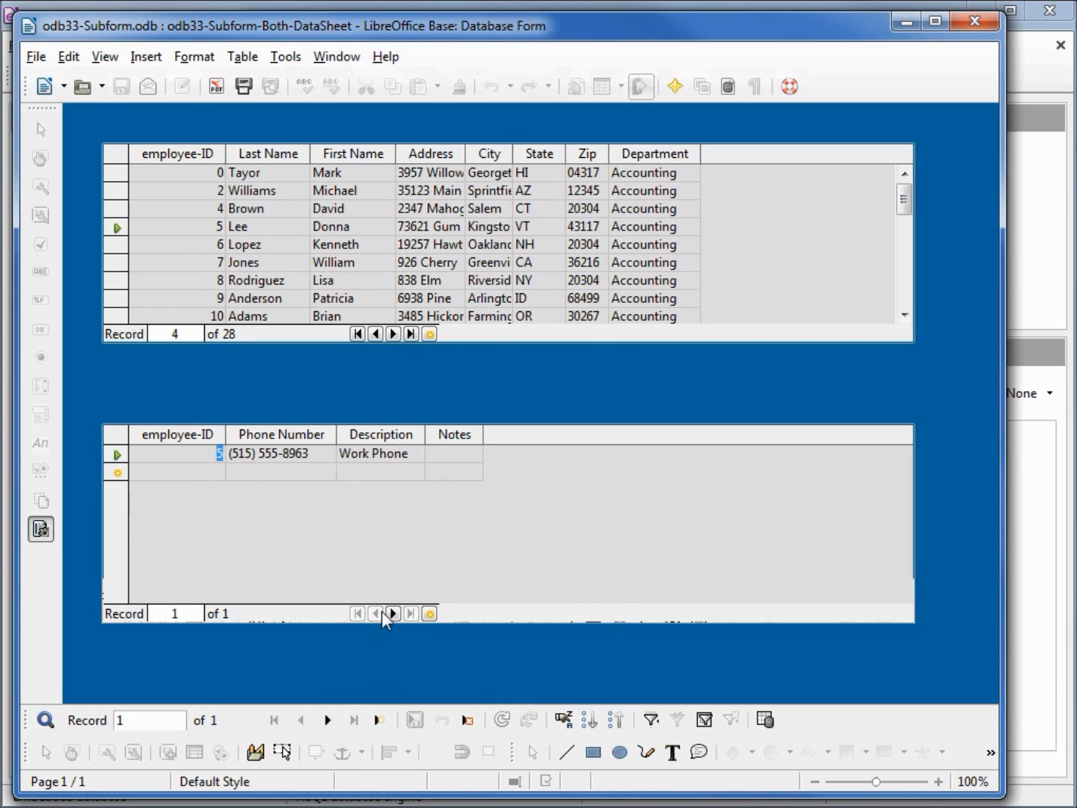
left_click(392, 613)
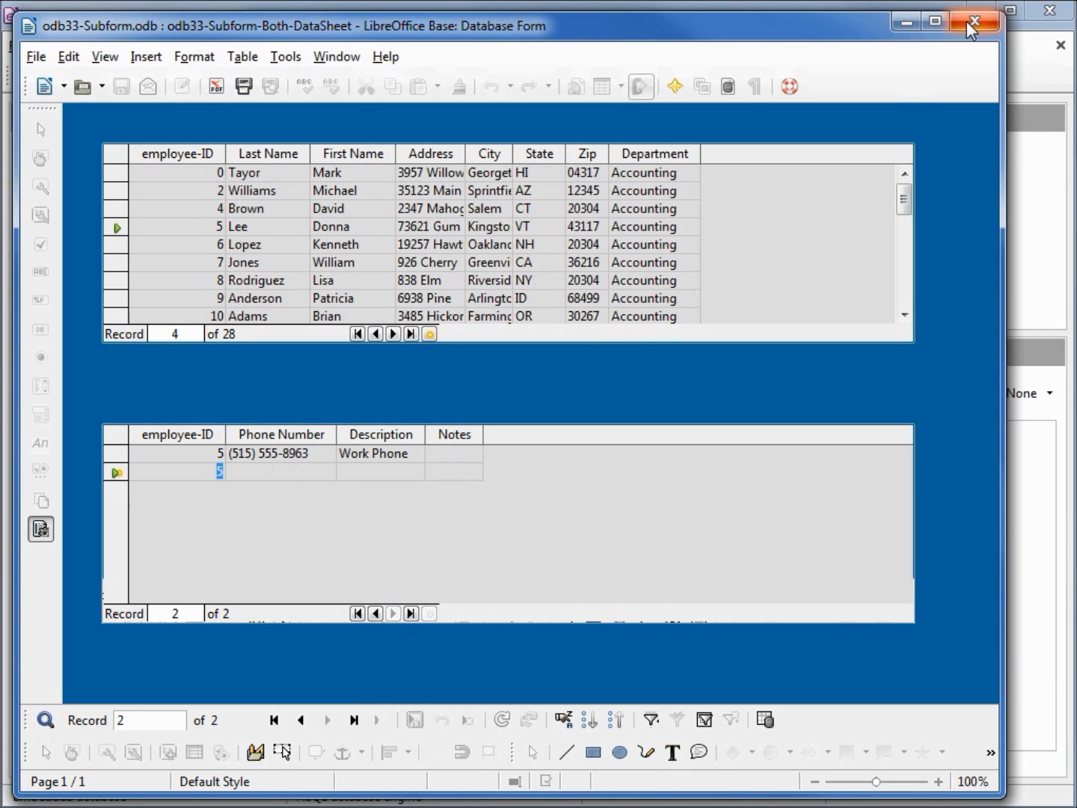
Close the Both-DataSheet form to return to the database's Forms list
left_click(974, 21)
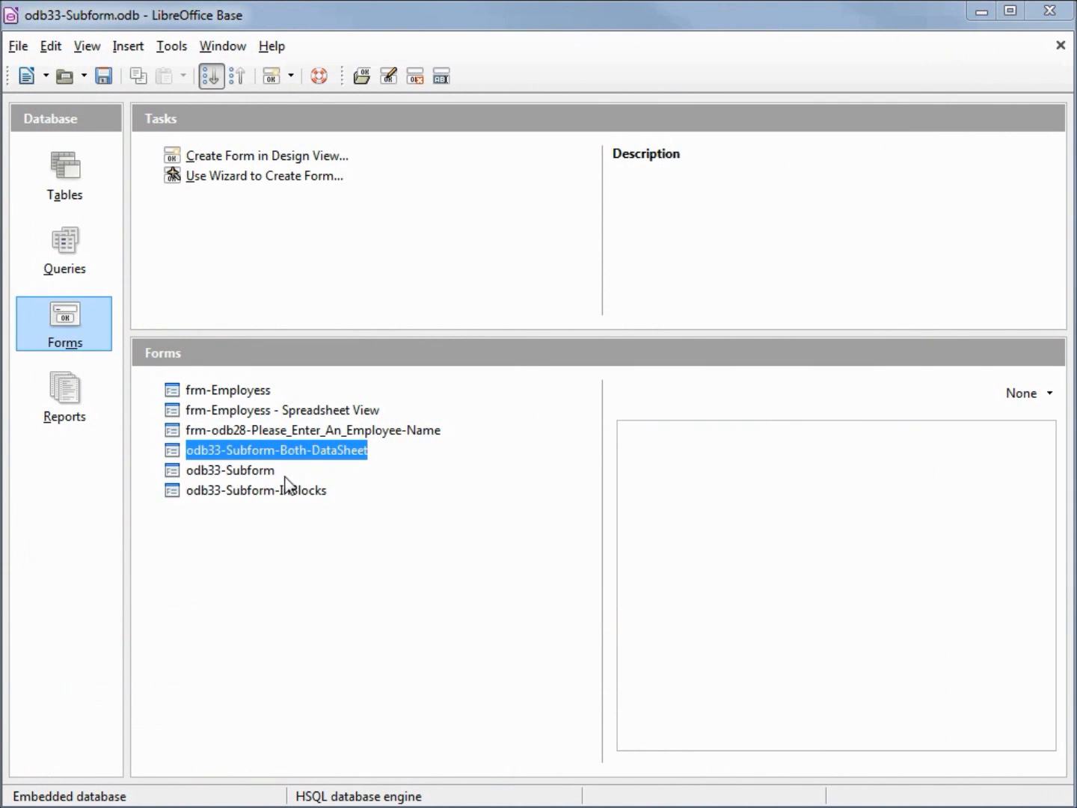
mouse_move(237, 501)
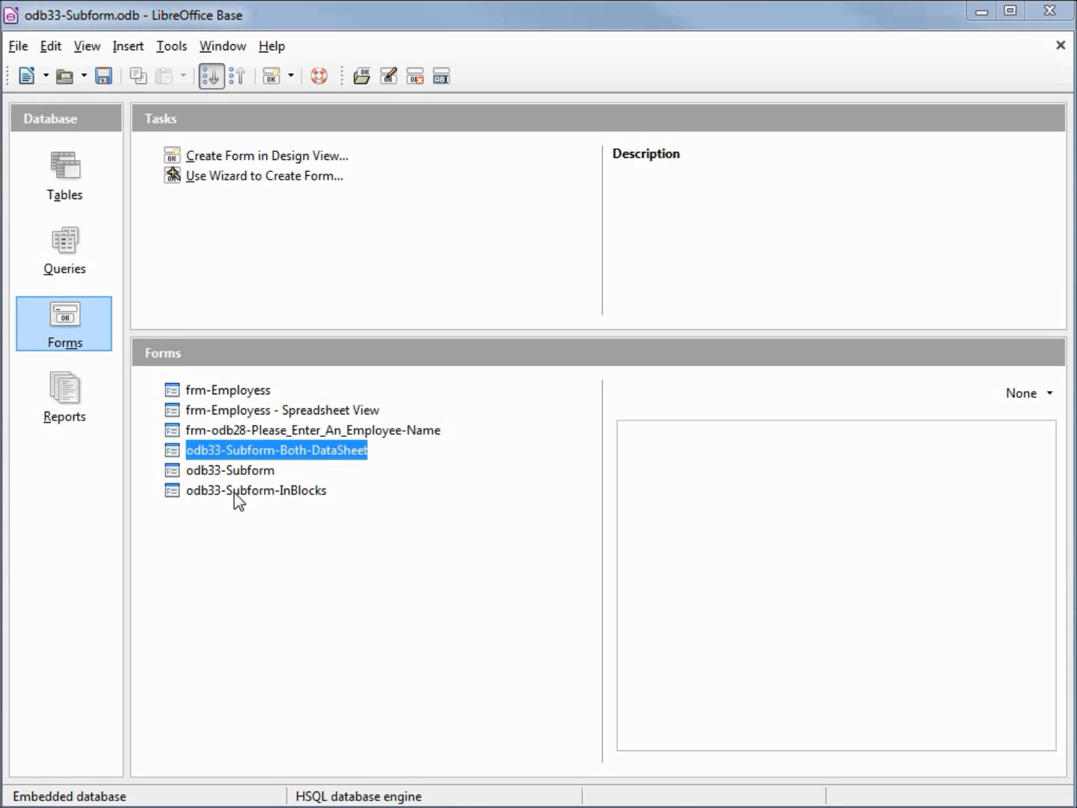
double_click(258, 491)
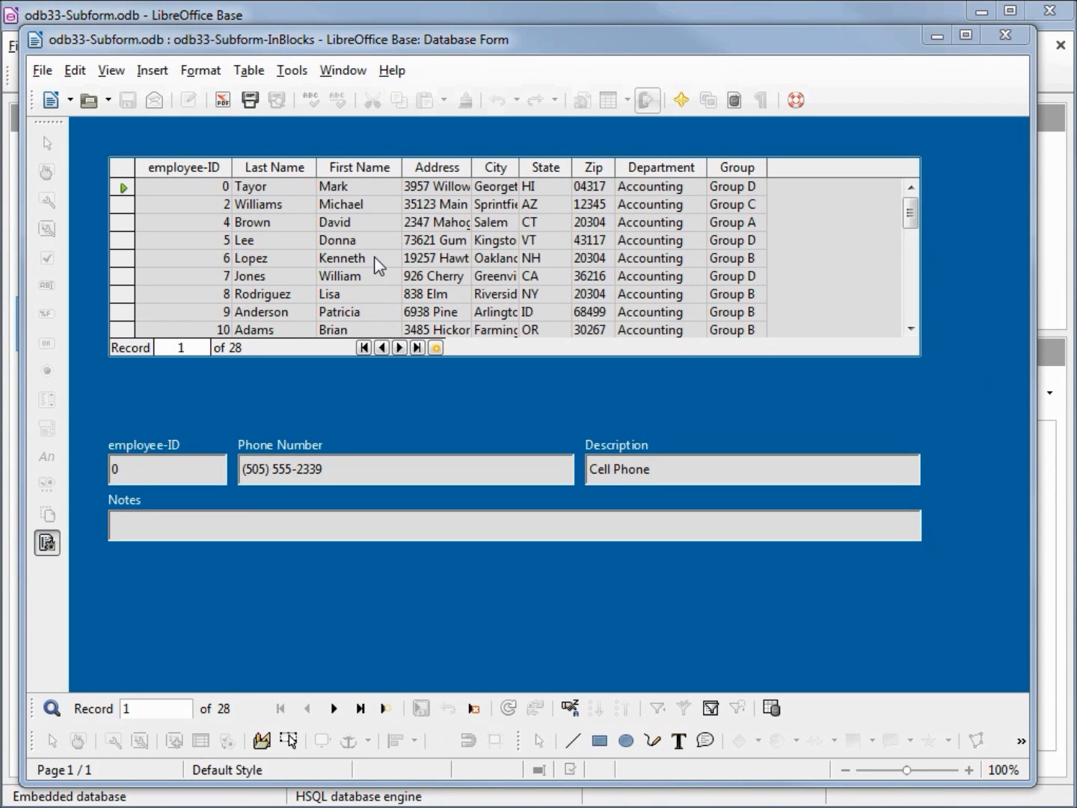
mouse_move(381, 239)
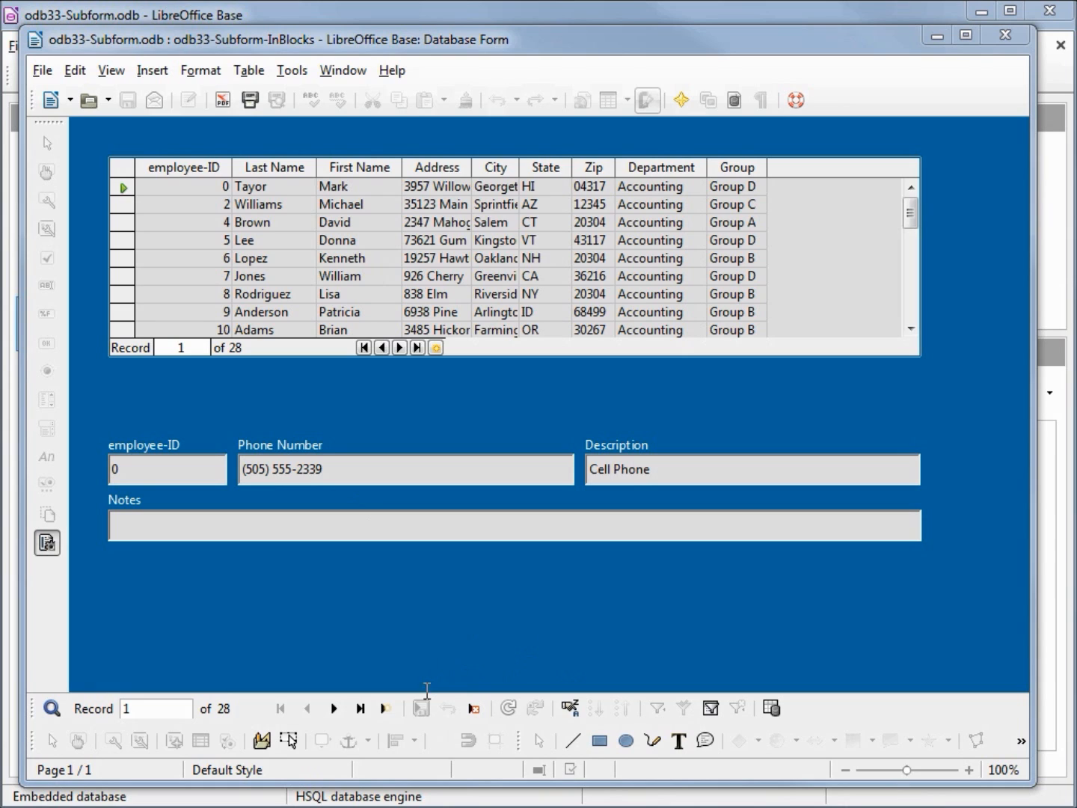
left_click(334, 709)
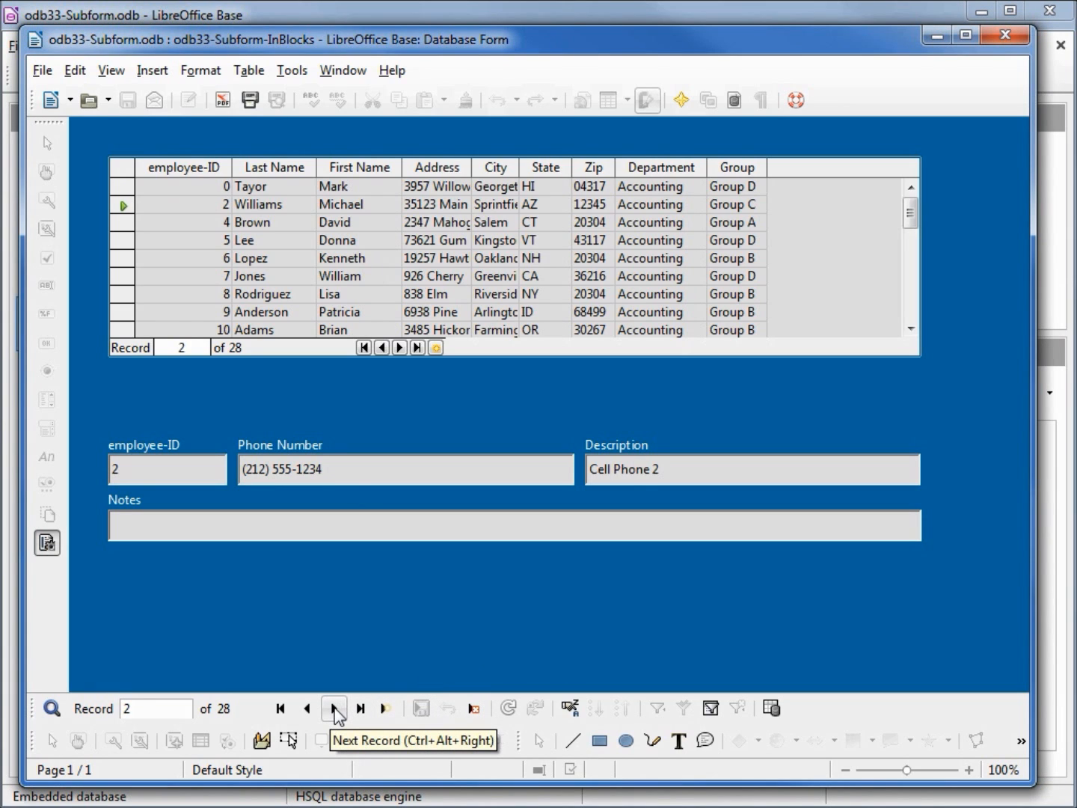
left_click(333, 709)
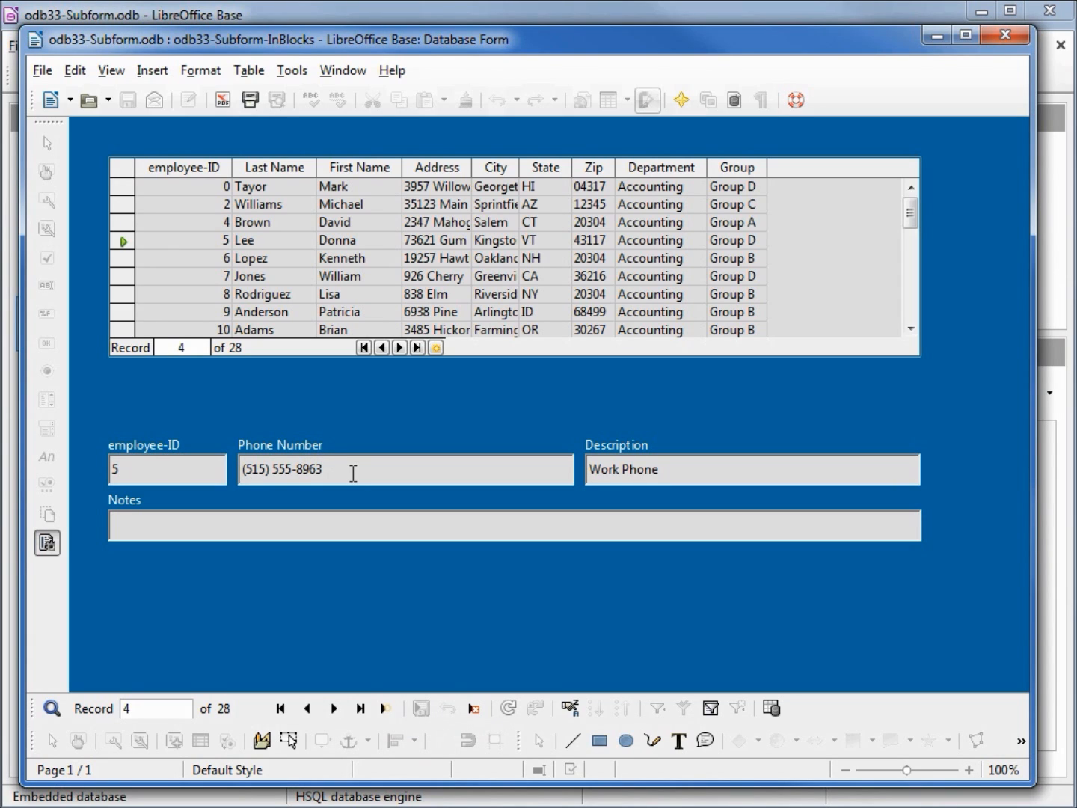
mouse_move(158, 261)
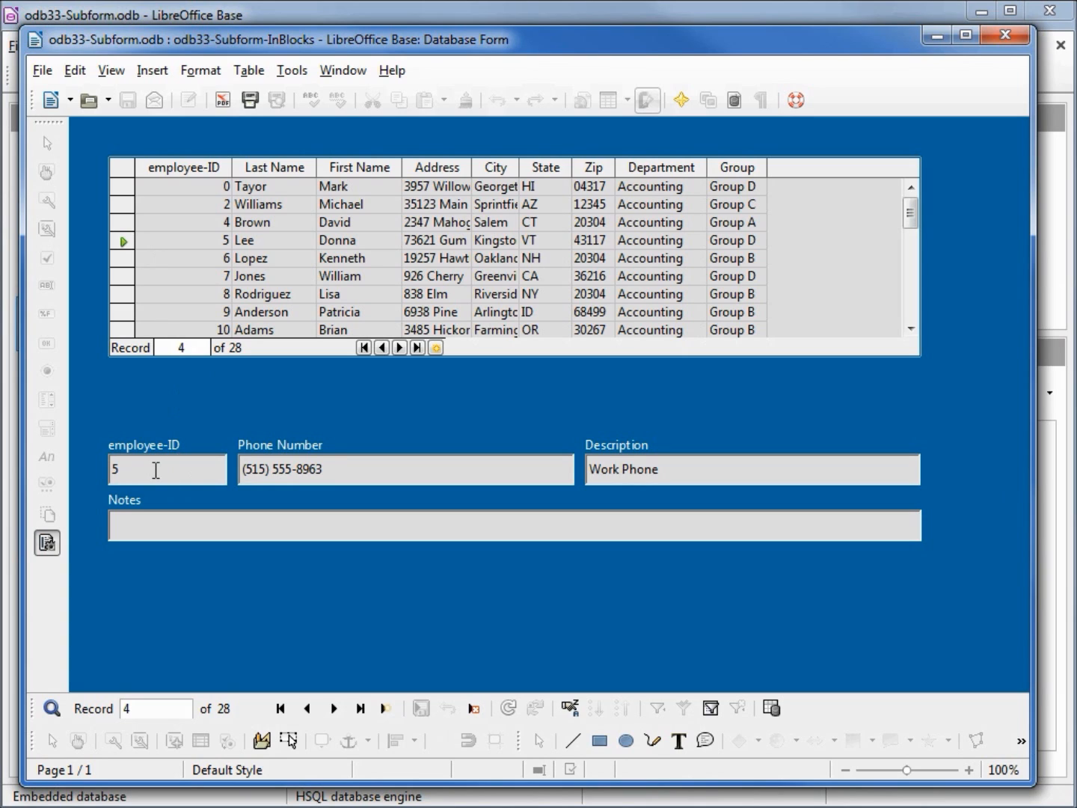
left_click(149, 470)
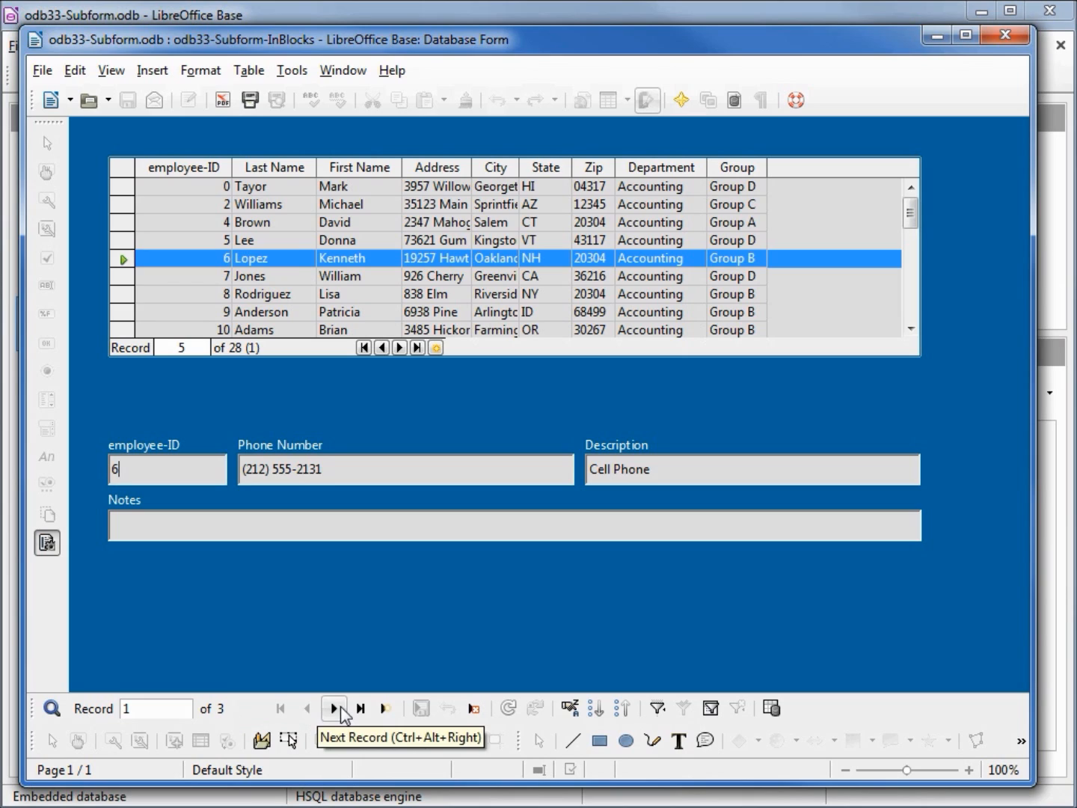
left_click(335, 709)
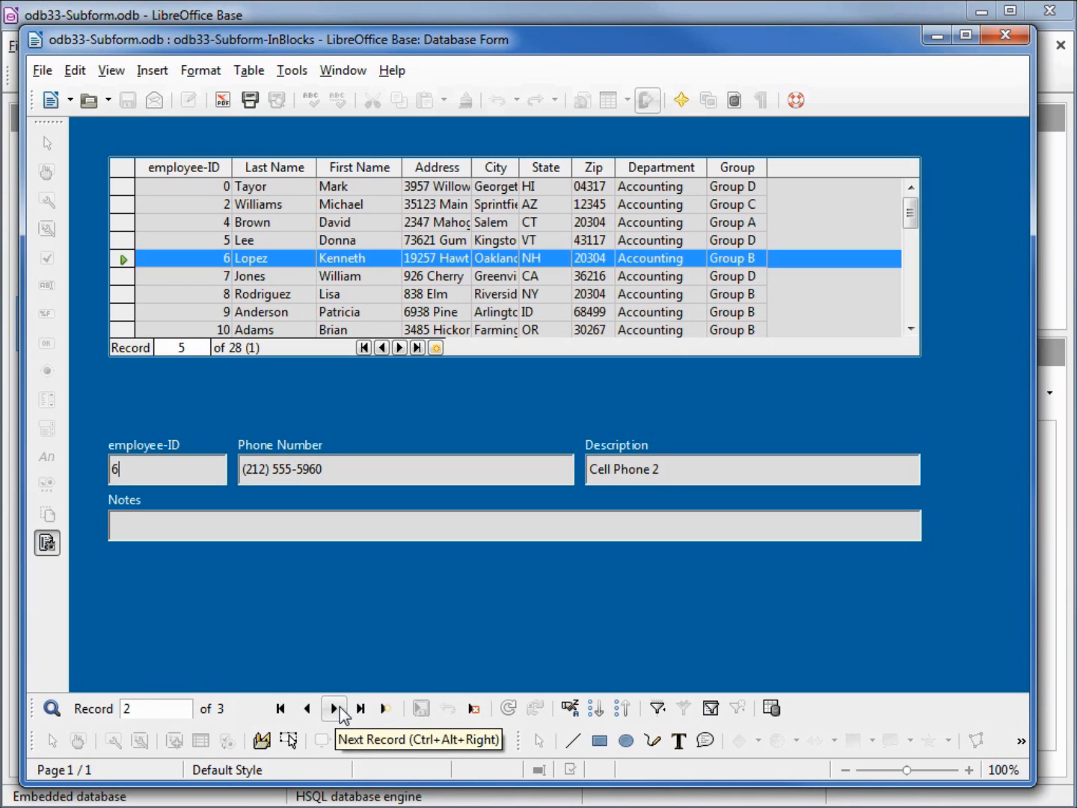
left_click(334, 709)
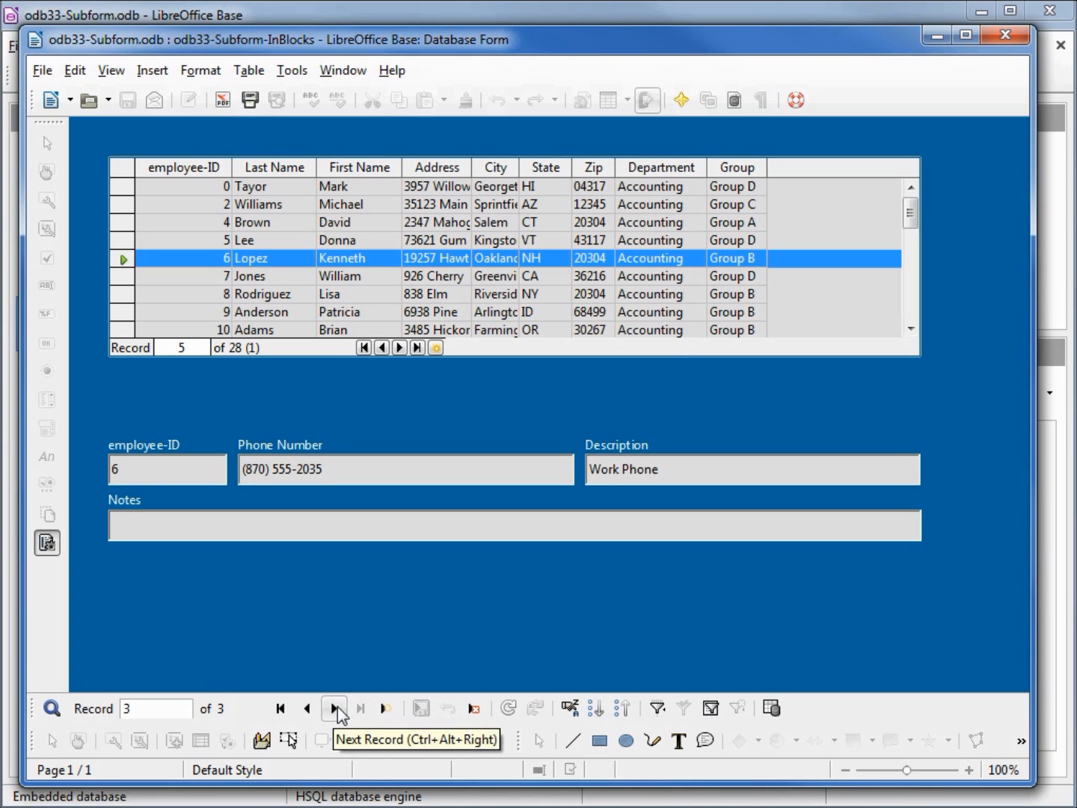
left_click(334, 709)
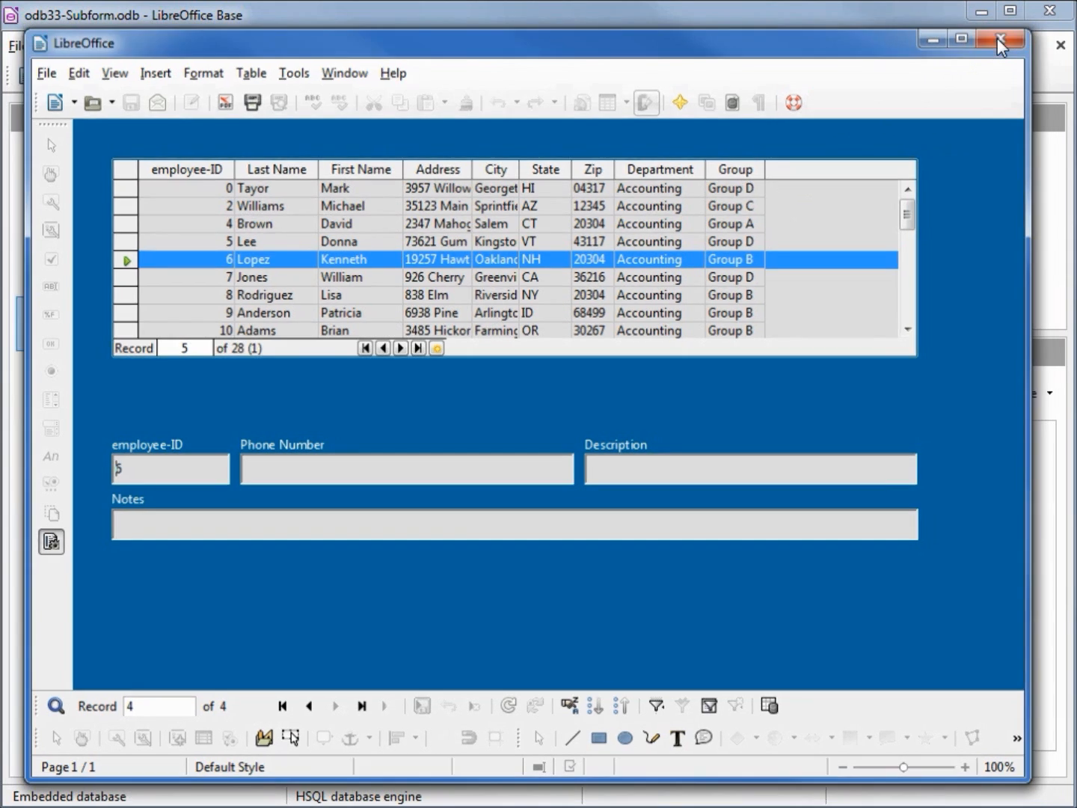
Close the odb33-Subform-InBlocks form to return to the Forms list
left_click(1000, 39)
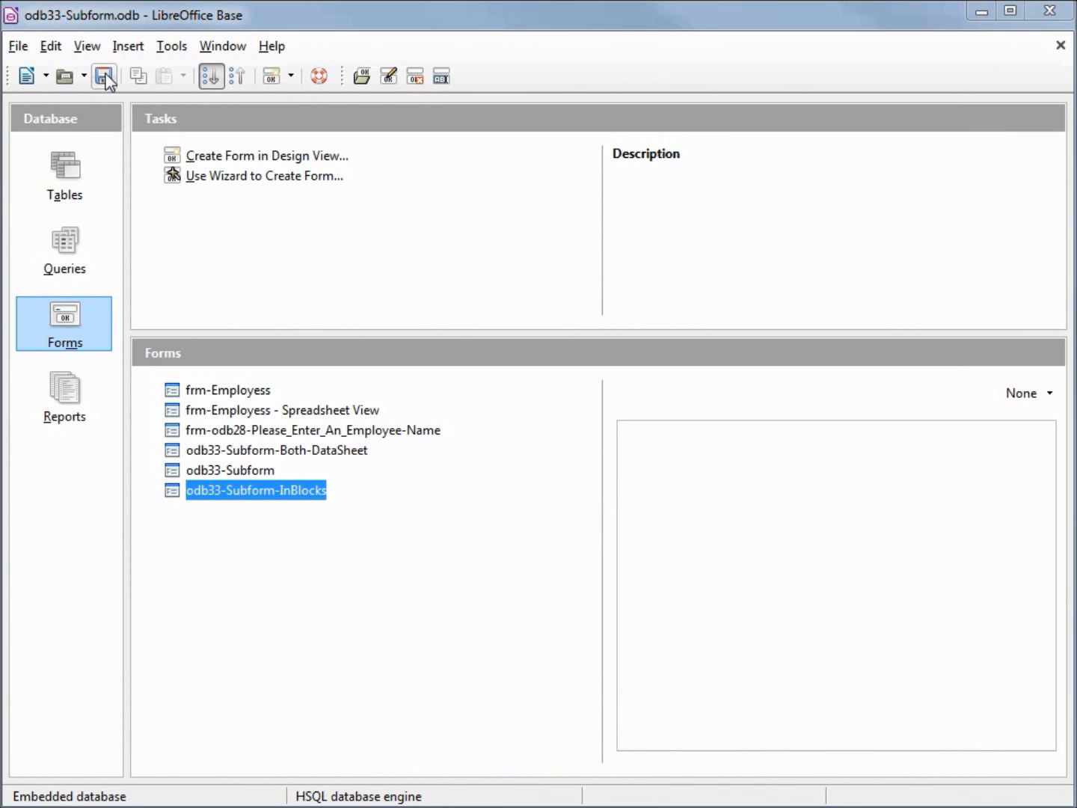
mouse_move(104, 75)
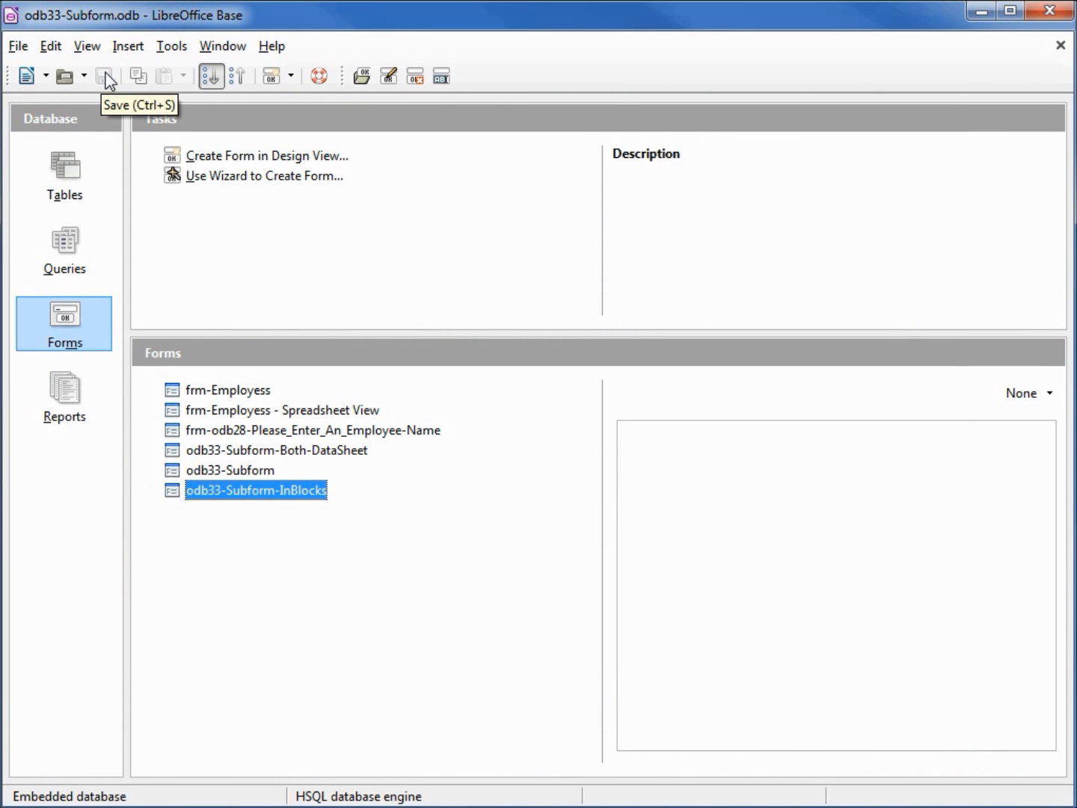